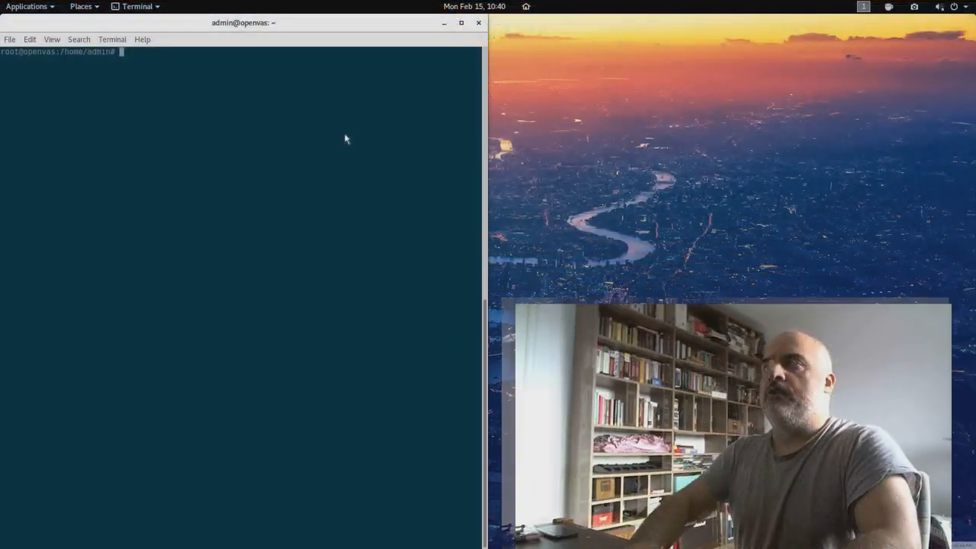
Run openvasmd to list its help options, then start typing openvasmd --rebuild.
text(ope)
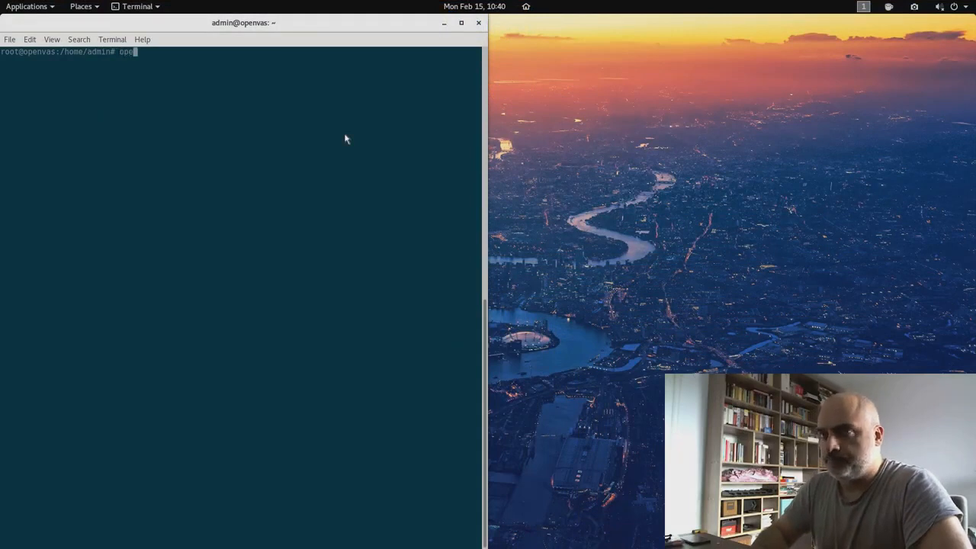
text(nvasmd)
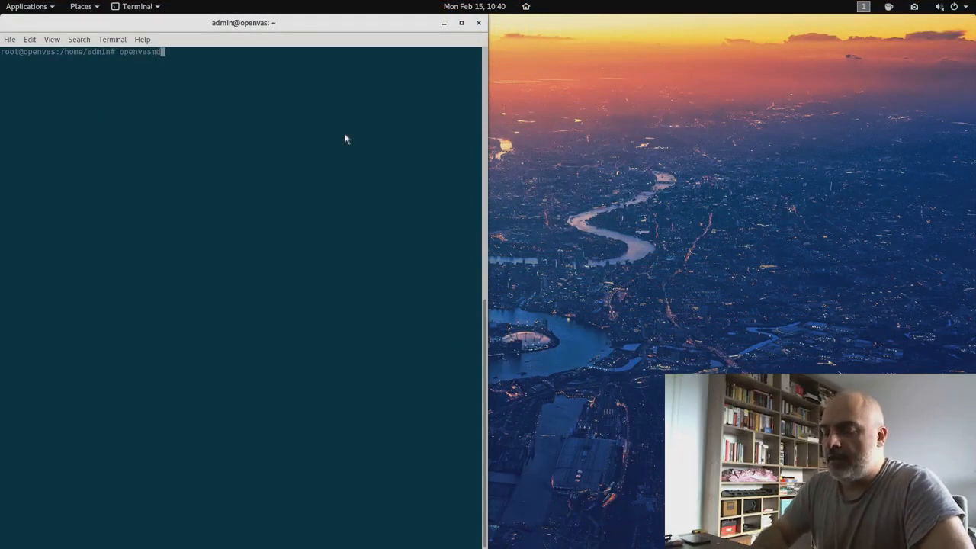
key(Return)
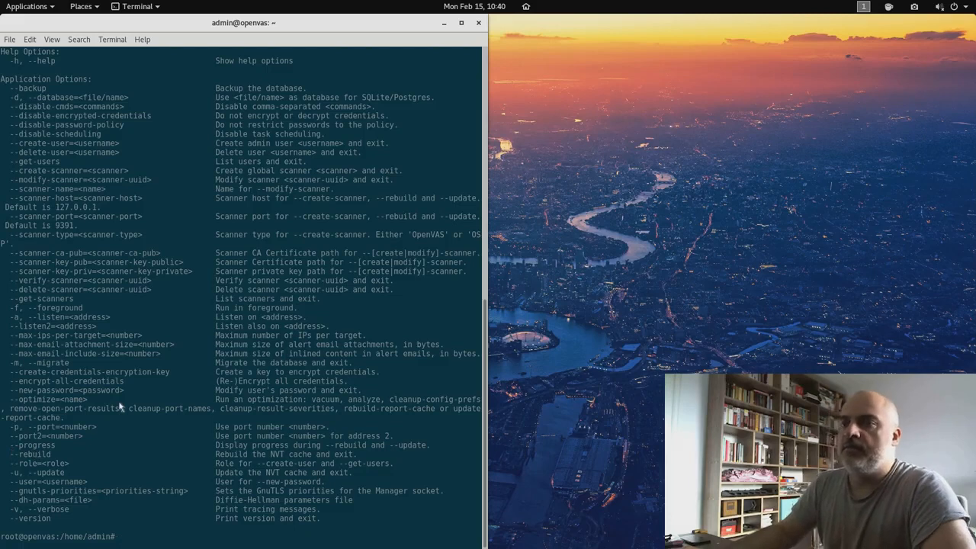
mouse_move(196, 397)
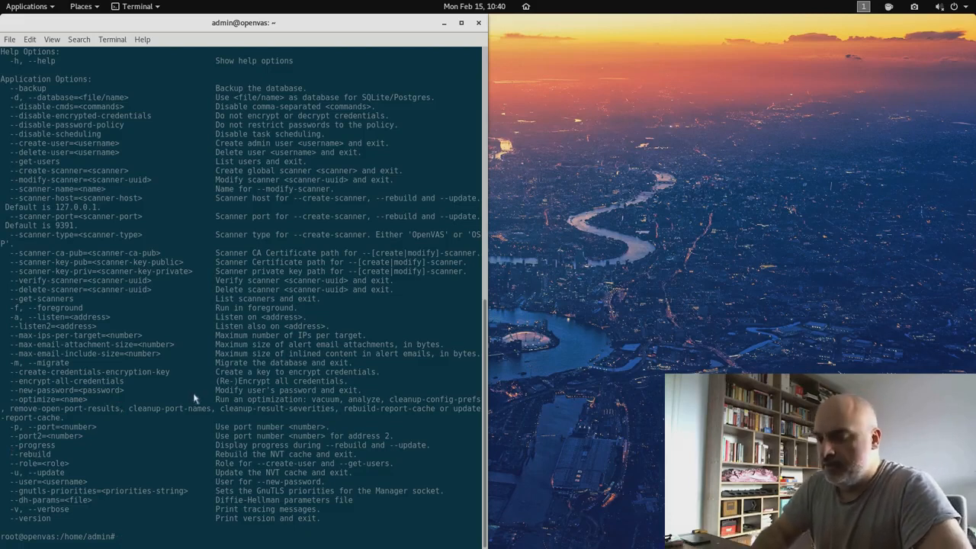
text(openva)
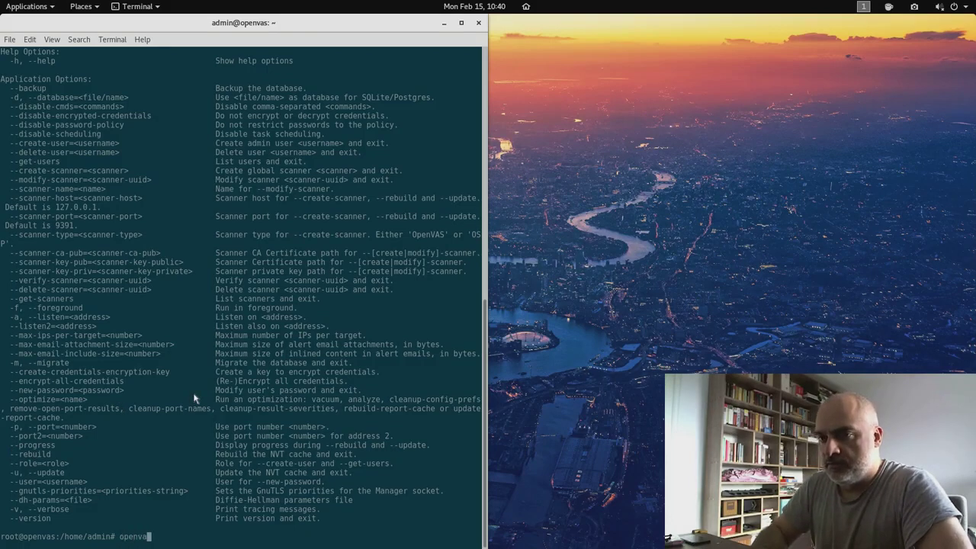
text(smd --rebu)
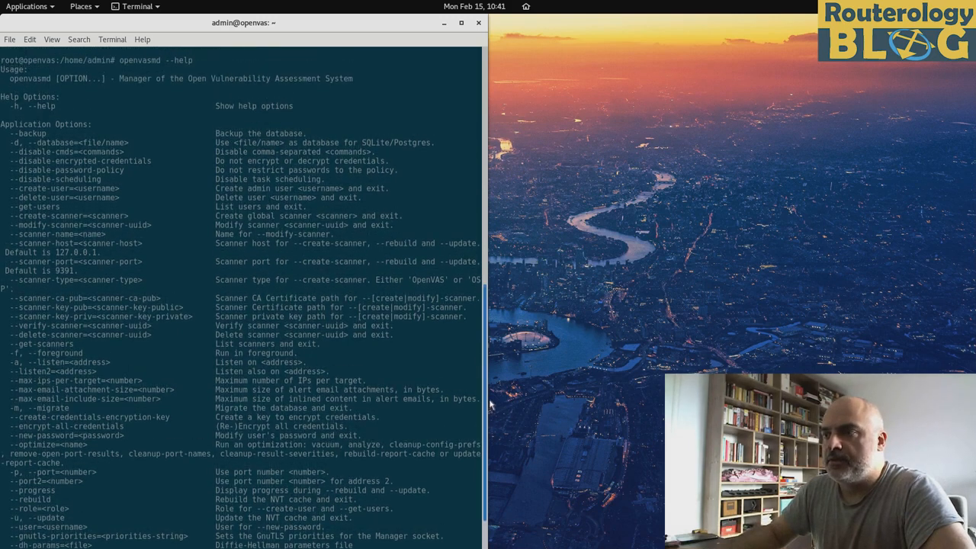
Scroll down through the openvasmd help output to review the management and rebuild options.
scroll(down, 3)
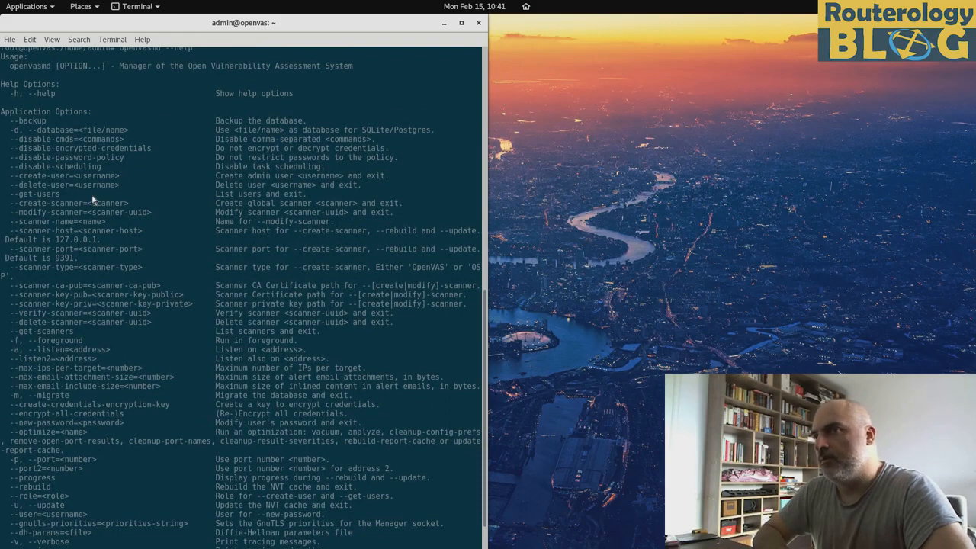
mouse_move(442, 310)
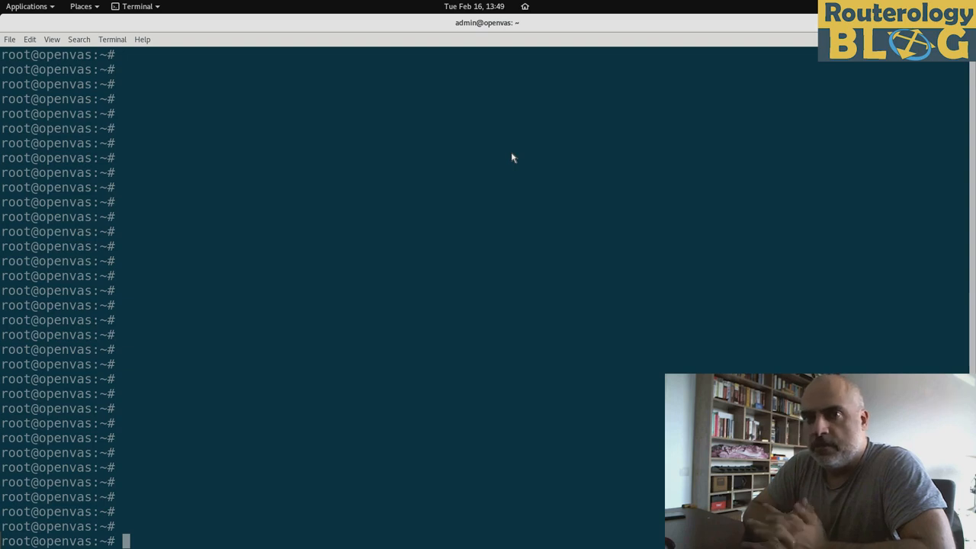
mouse_move(546, 252)
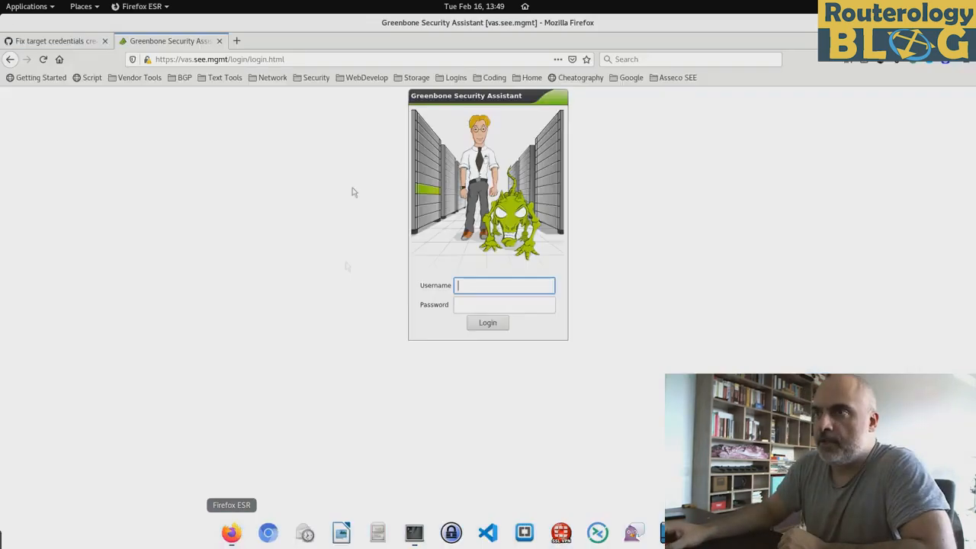
Log in as Admin with the password and open the Configuration menu.
text(Admin)
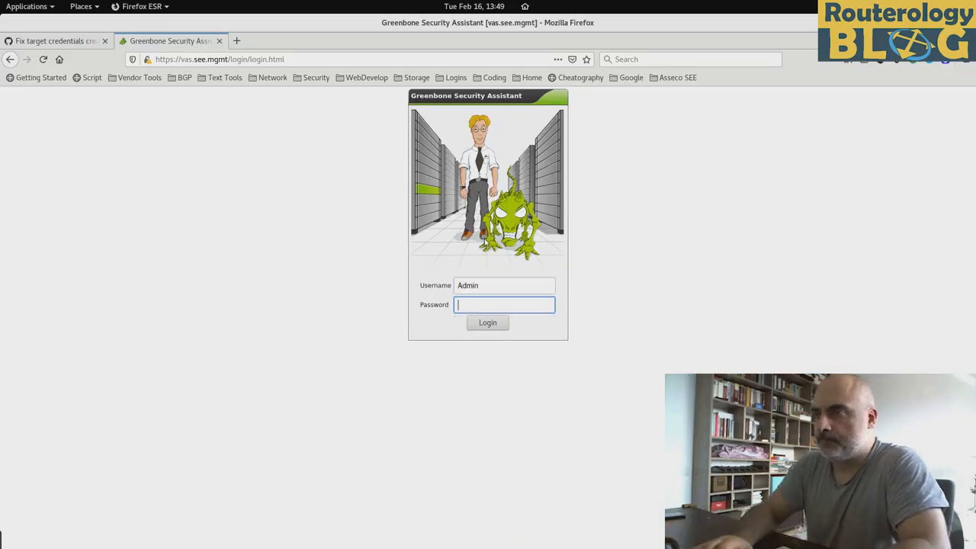
text(password)
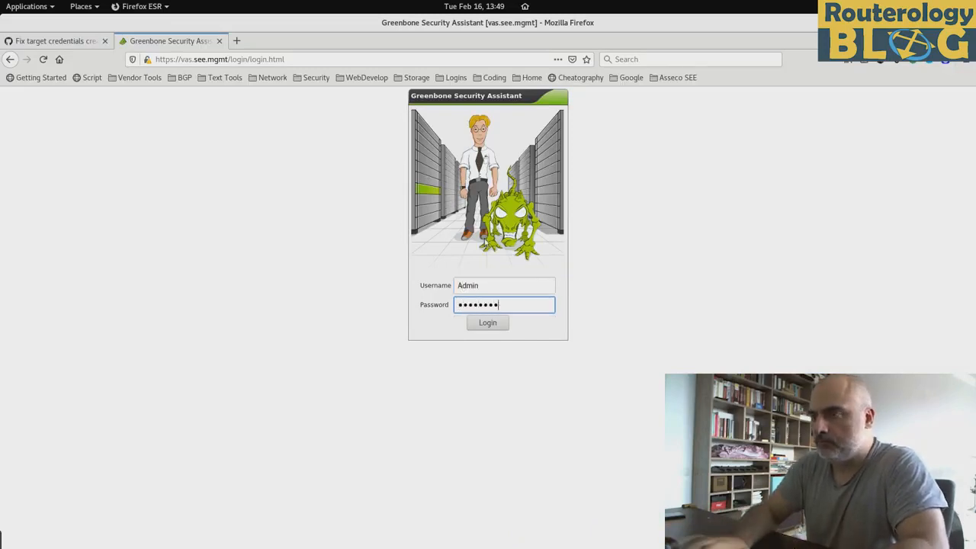
click(487, 323)
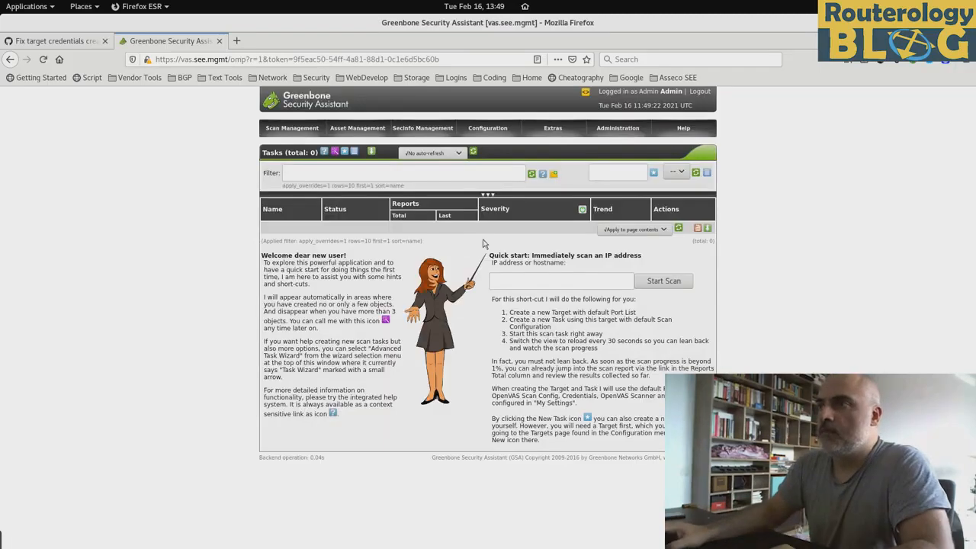
click(487, 127)
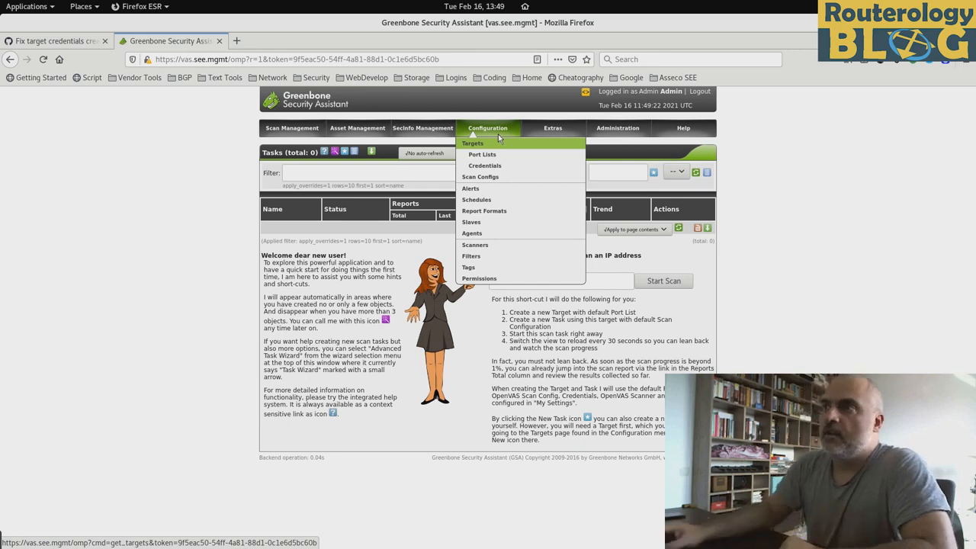
mouse_move(494, 154)
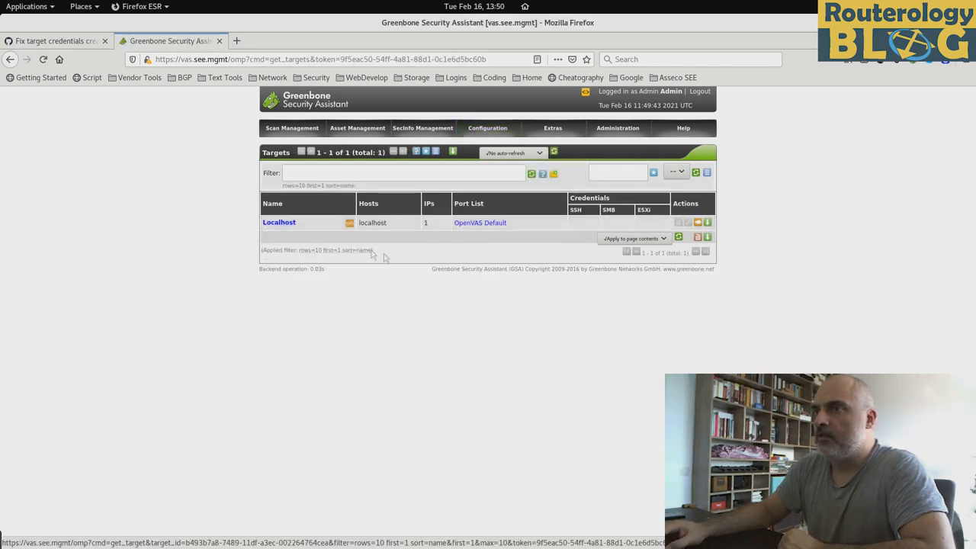
mouse_move(427, 151)
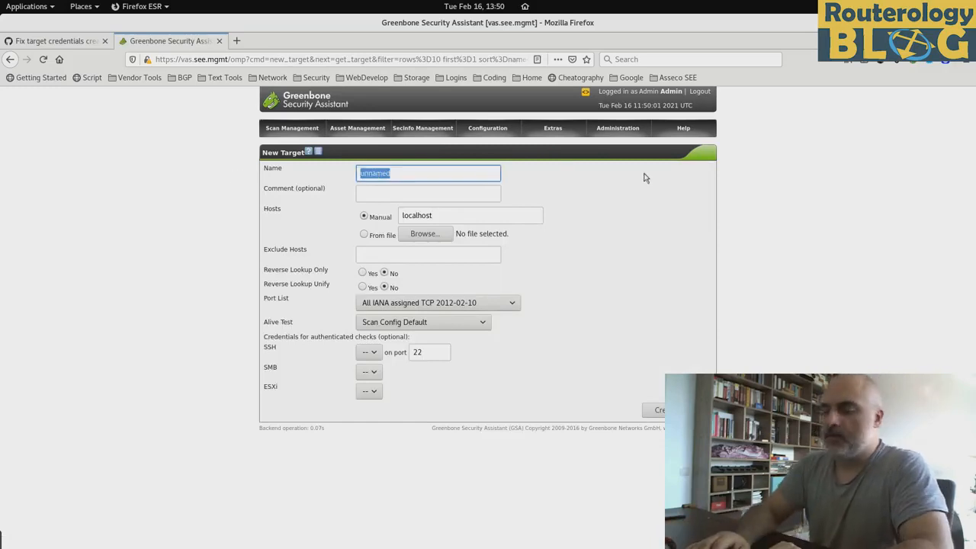
Name the new target MyTarget and select the existing localhost host entry.
text(My)
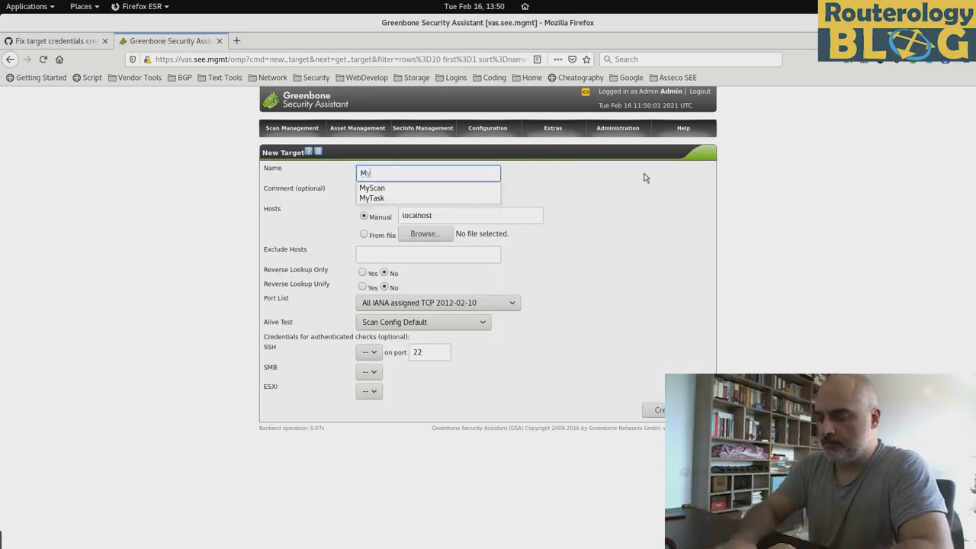
text(MyTarget)
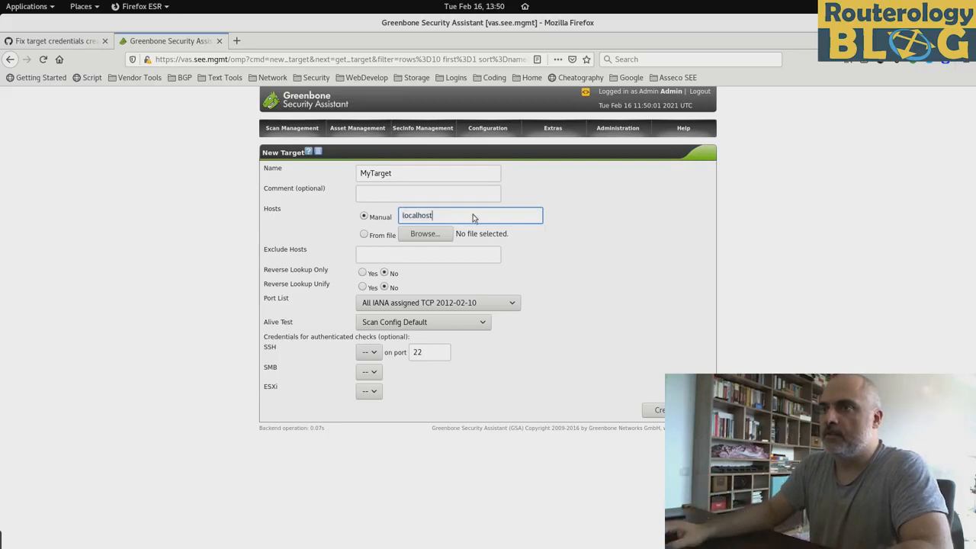
double_click(417, 215)
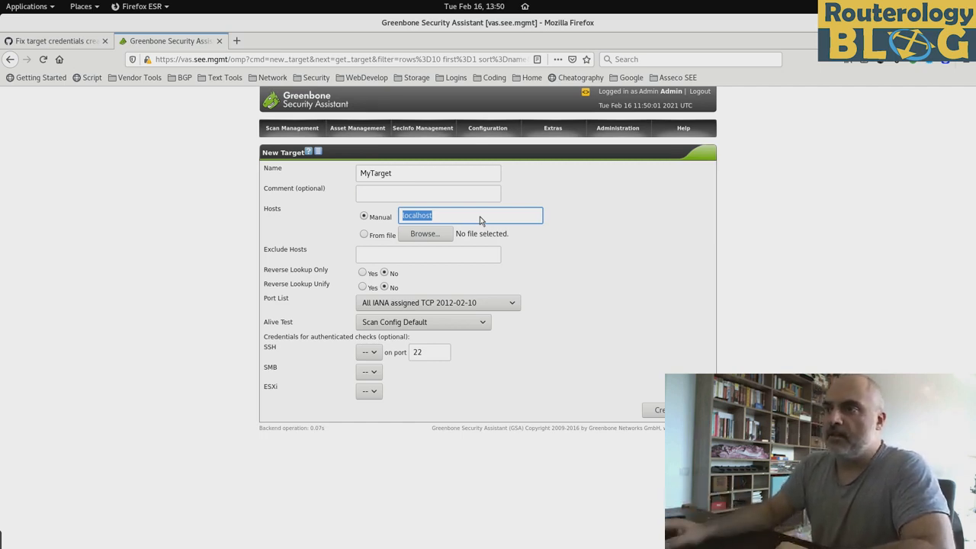
Enter hosts 192.168.1.1, 192.168.10.0/24 and hosta, and begin excluding 192.168.10.1.
text(192.168.1.1)
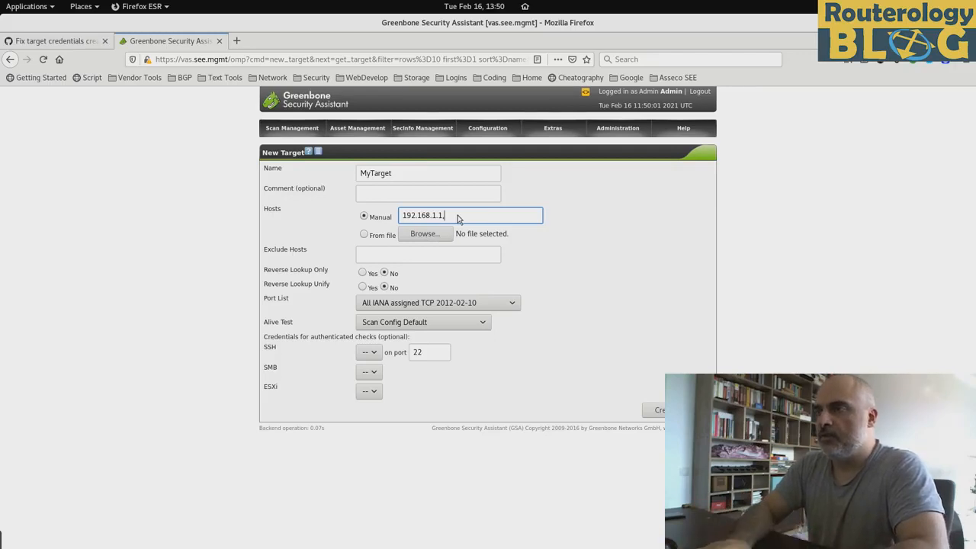
text(,)
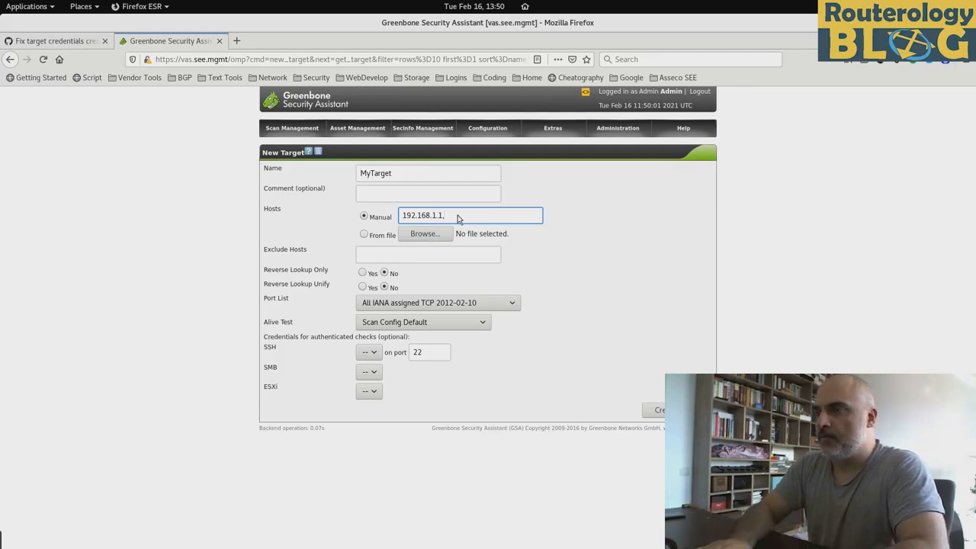
text(192.168.10.0/24)
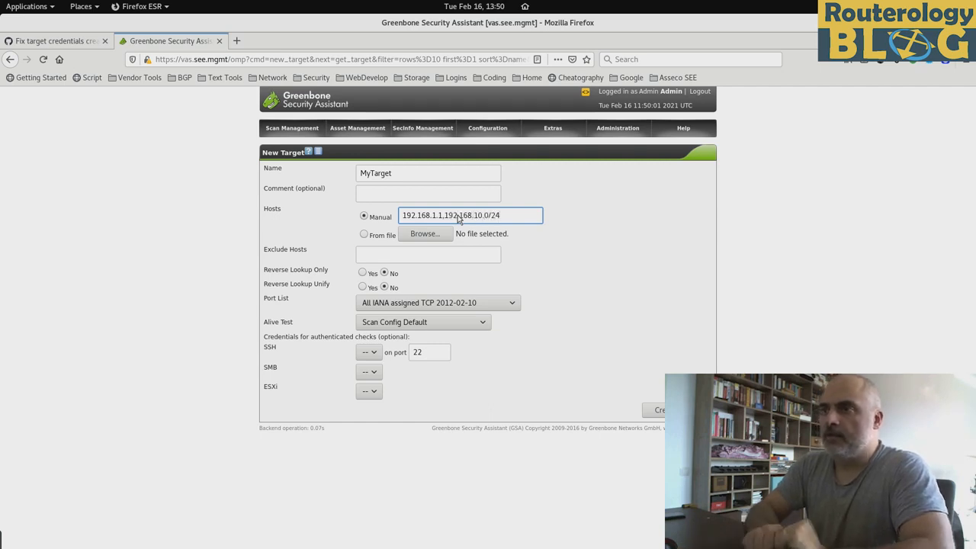
text(,)
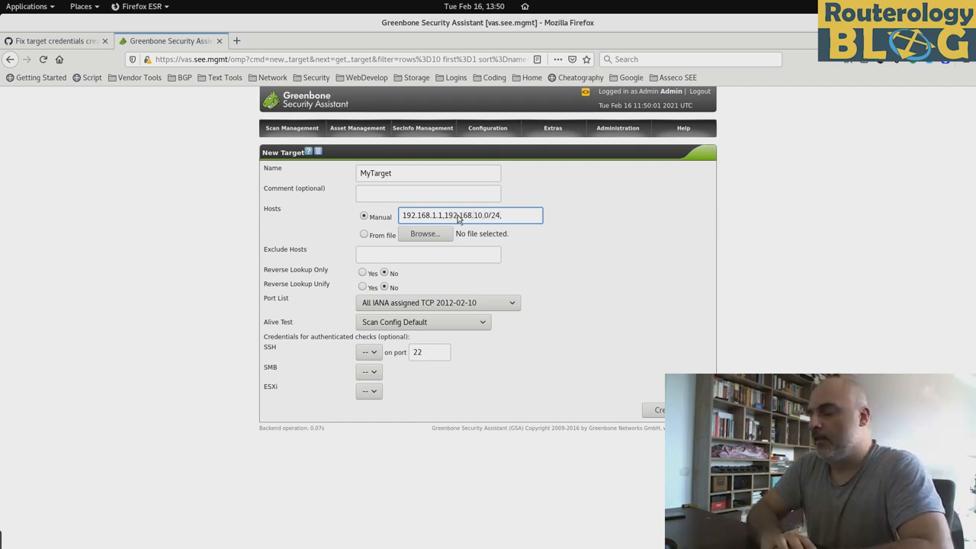
text(h)
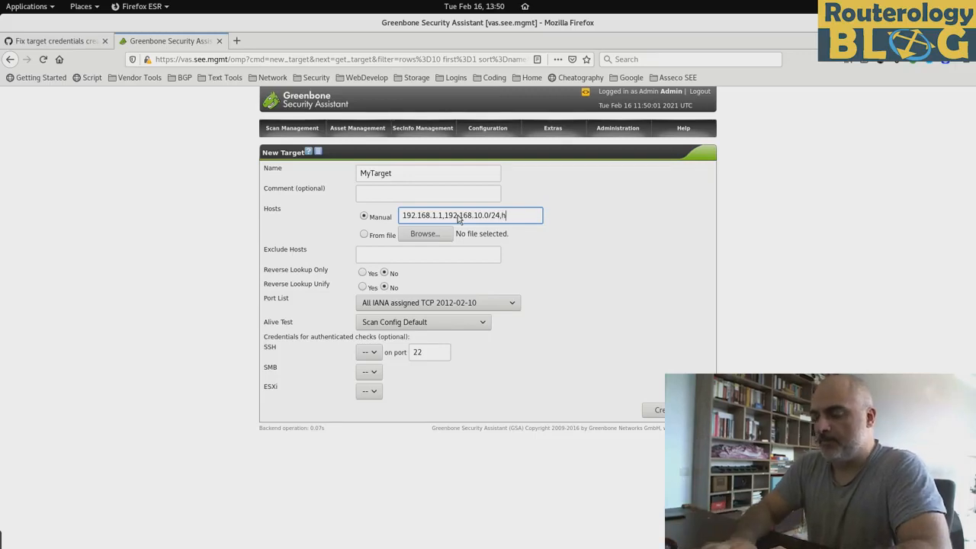
text(ost_a)
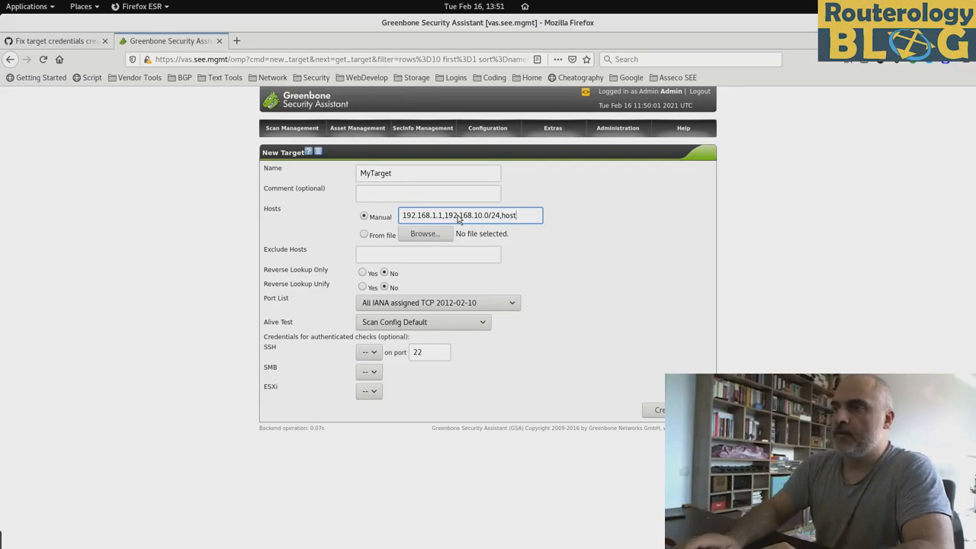
text(a)
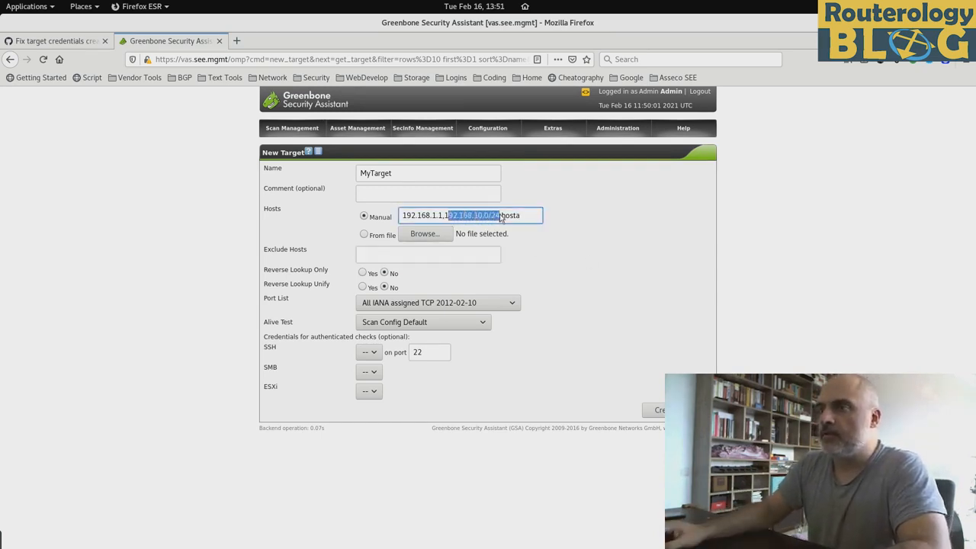
click(428, 254)
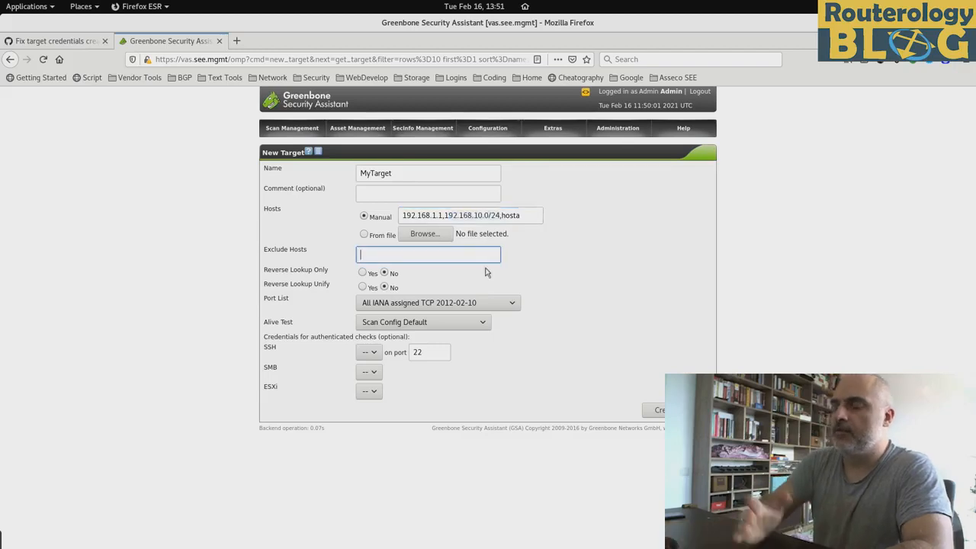
text(192.168.10.1)
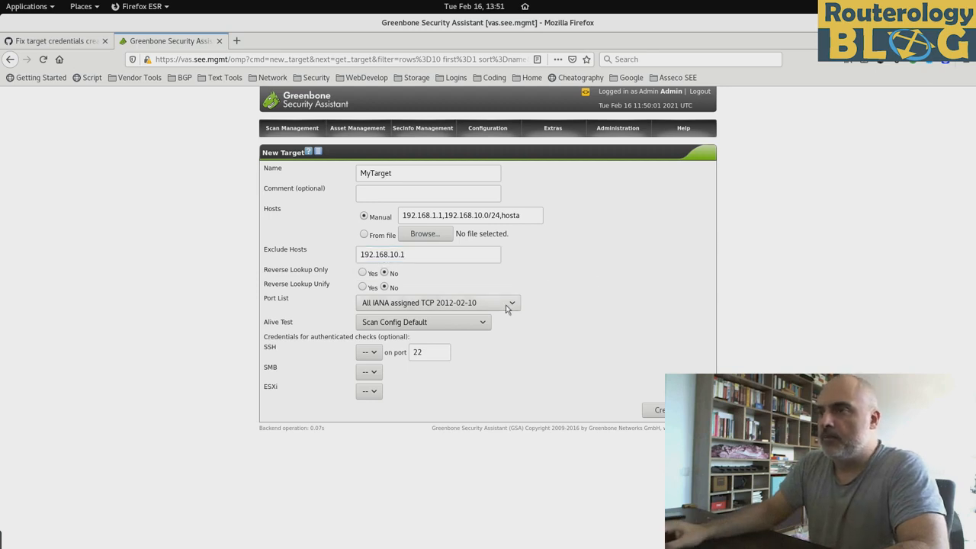
Pick the Nmap 5.51 top 2000 TCP/top 100 UDP port list, keep default alive test, create MyTarget.
click(510, 302)
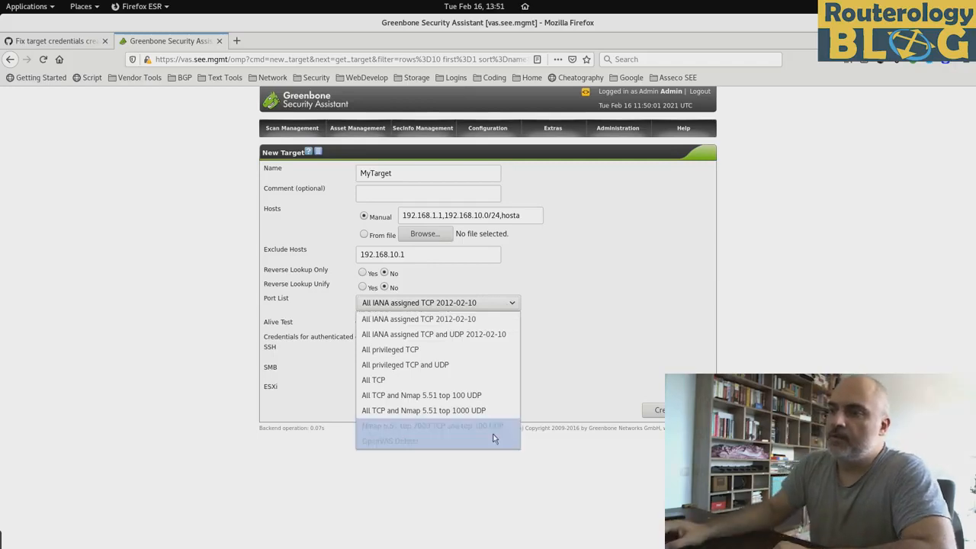
mouse_move(437, 426)
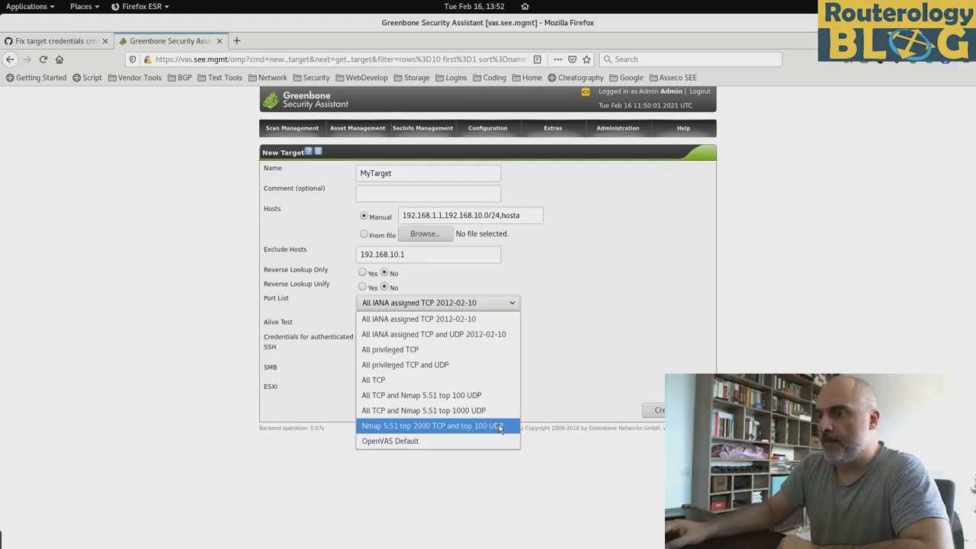
click(436, 426)
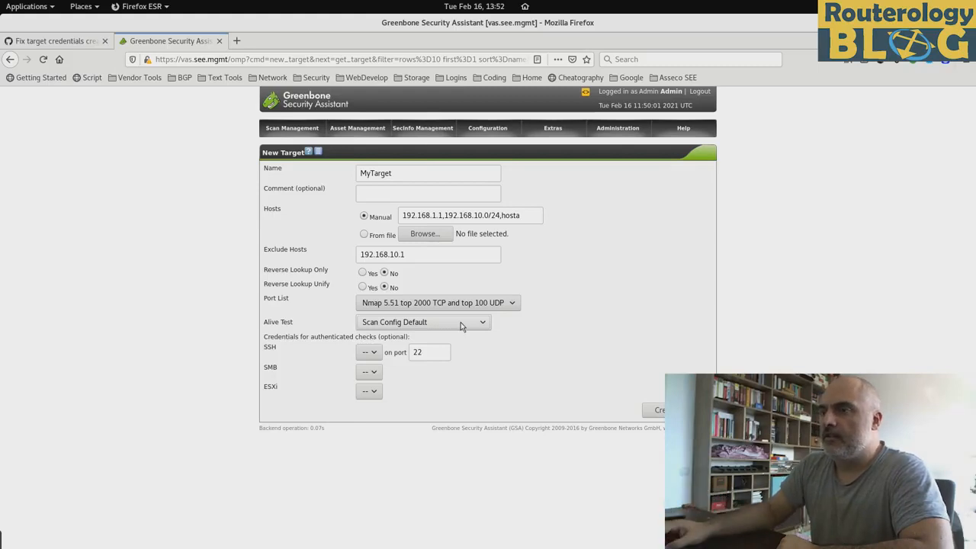
click(423, 322)
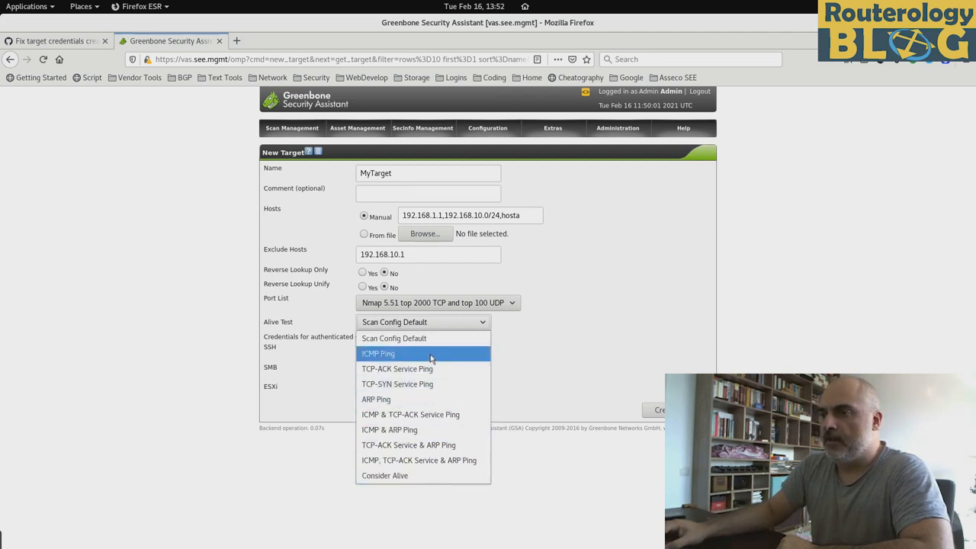
mouse_move(451, 338)
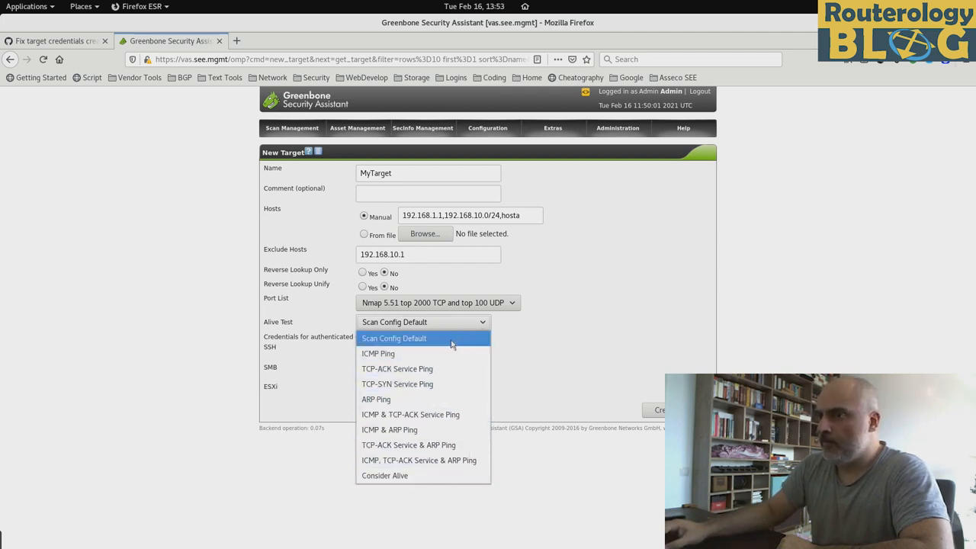
click(393, 338)
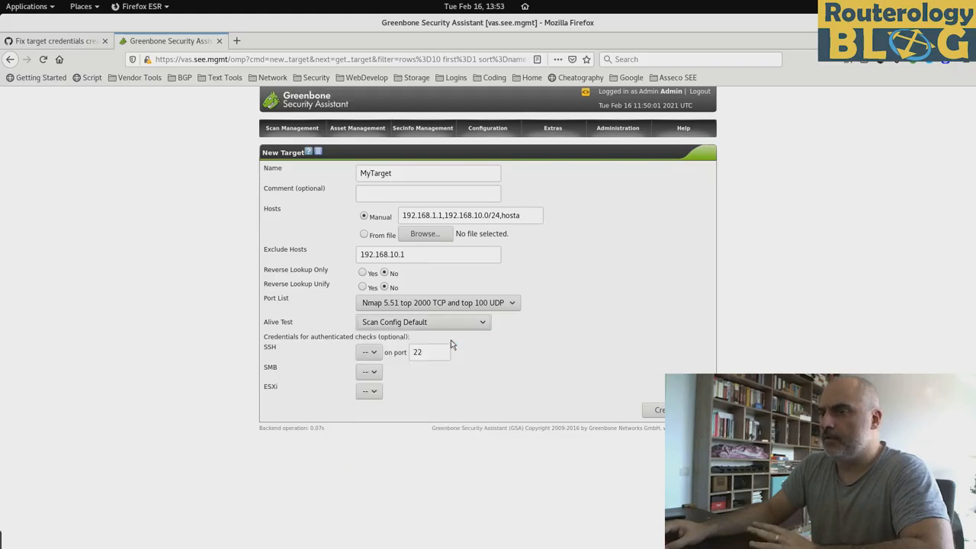
mouse_move(573, 389)
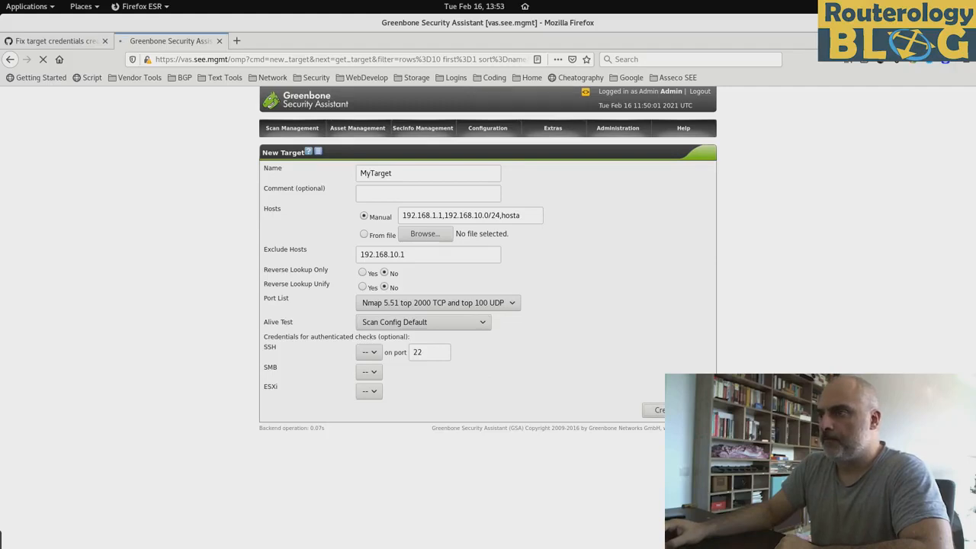
click(659, 409)
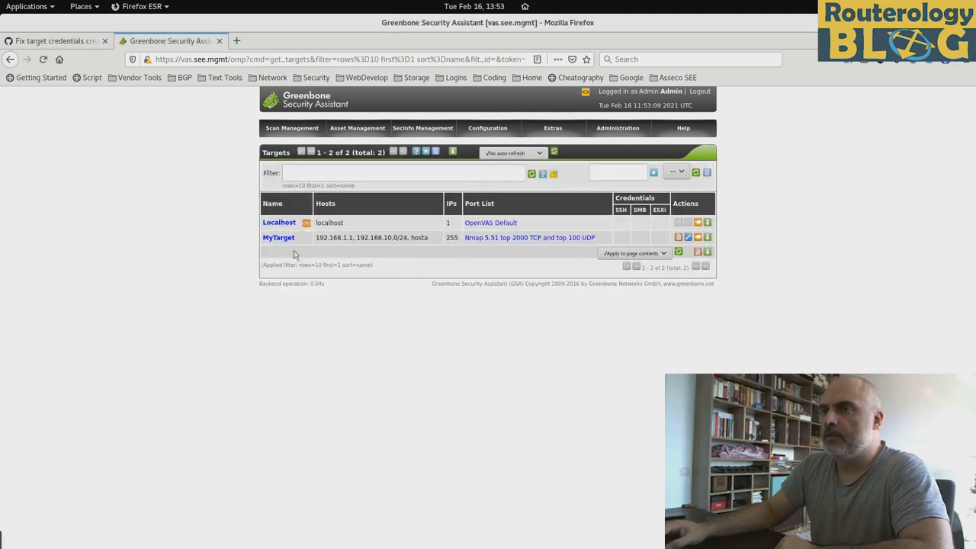
Confirm MyTarget is listed beside Localhost and bring up the Configuration menu.
click(488, 127)
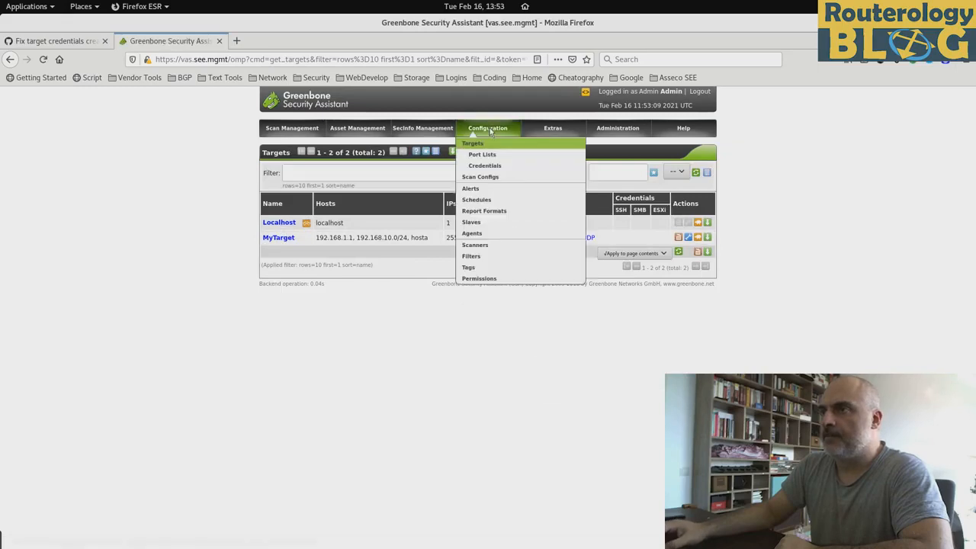
mouse_move(481, 155)
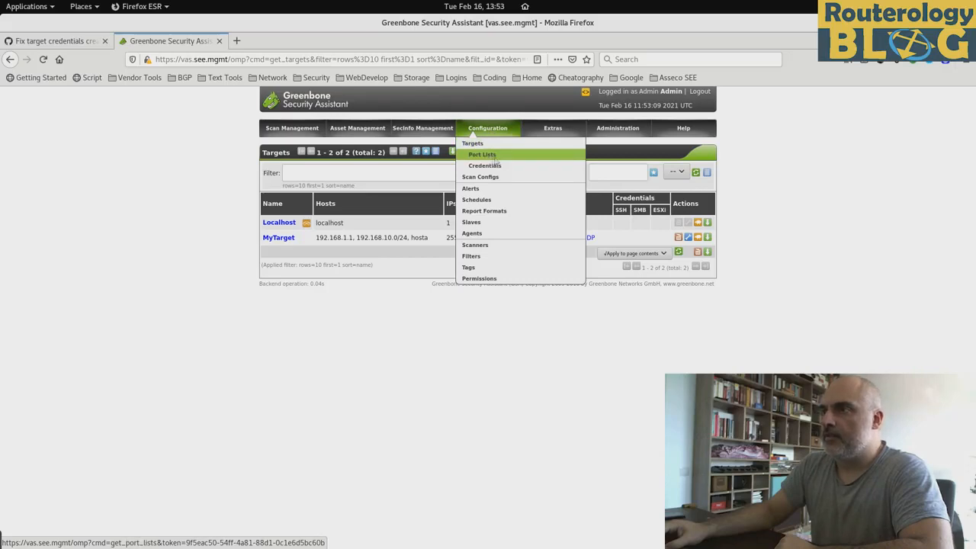
mouse_move(485, 166)
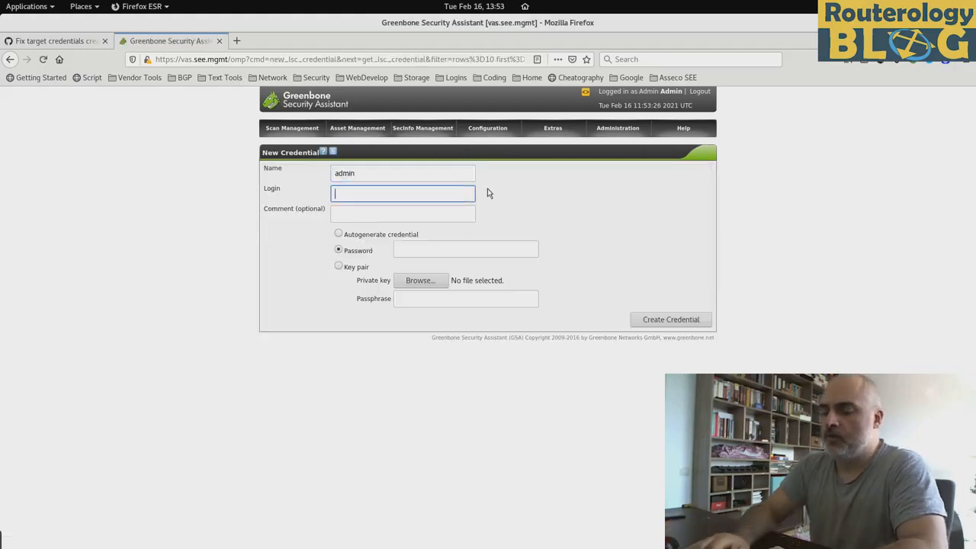
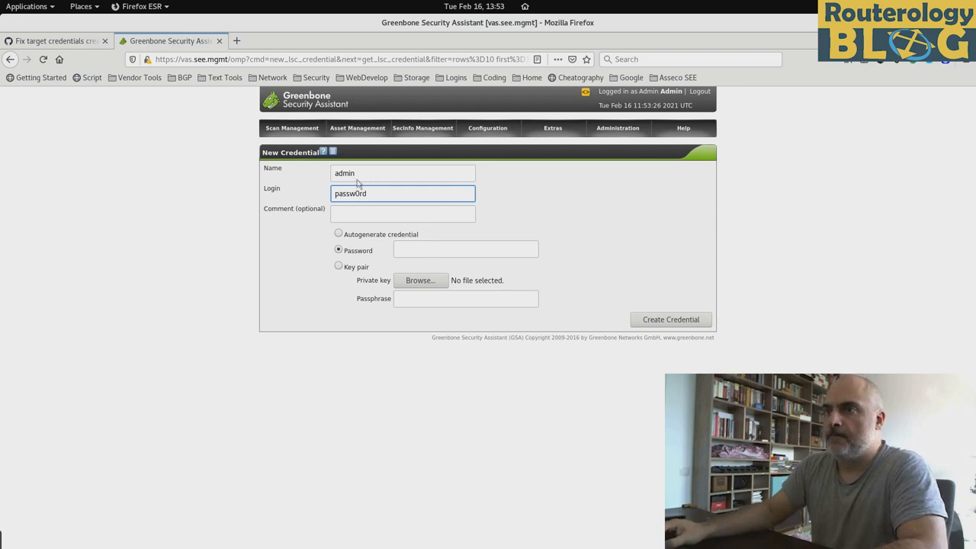
click(402, 173)
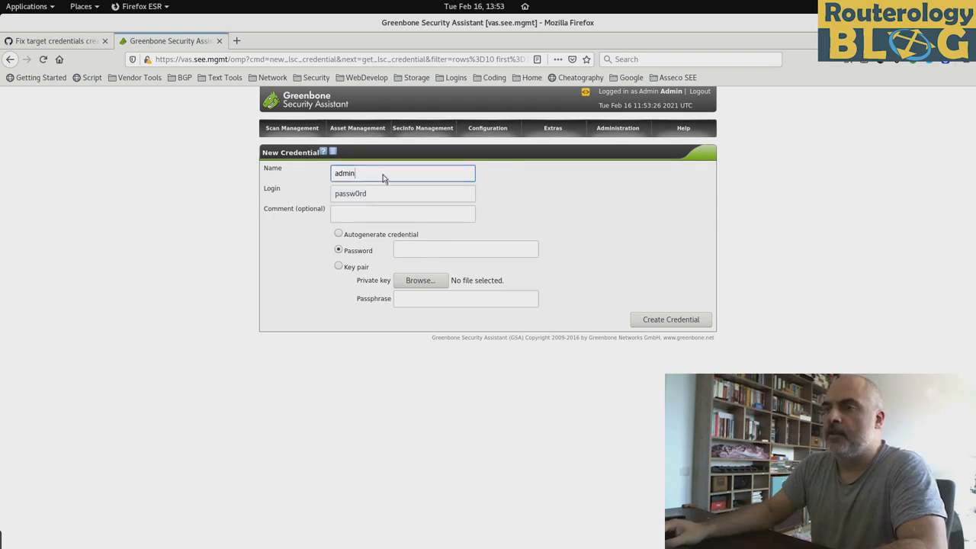
double_click(344, 173)
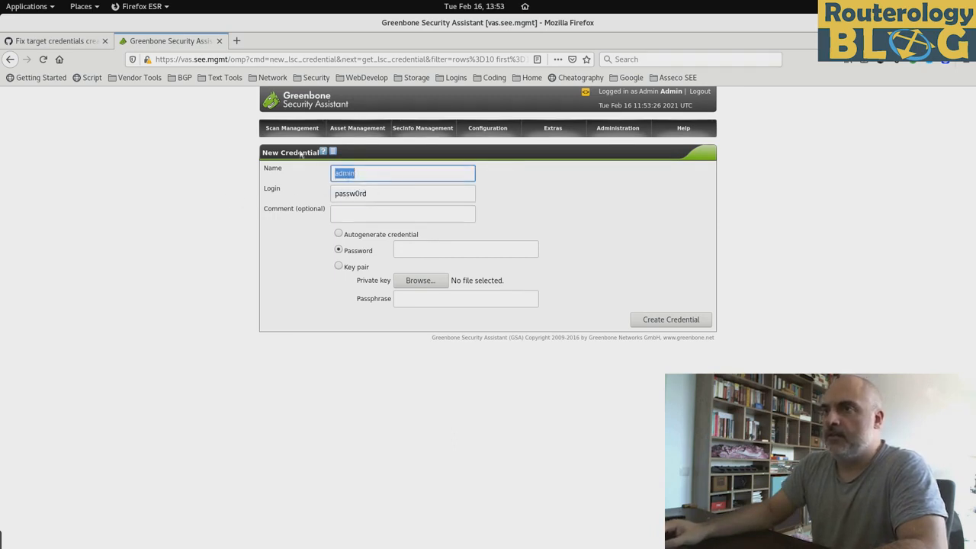
mouse_move(377, 195)
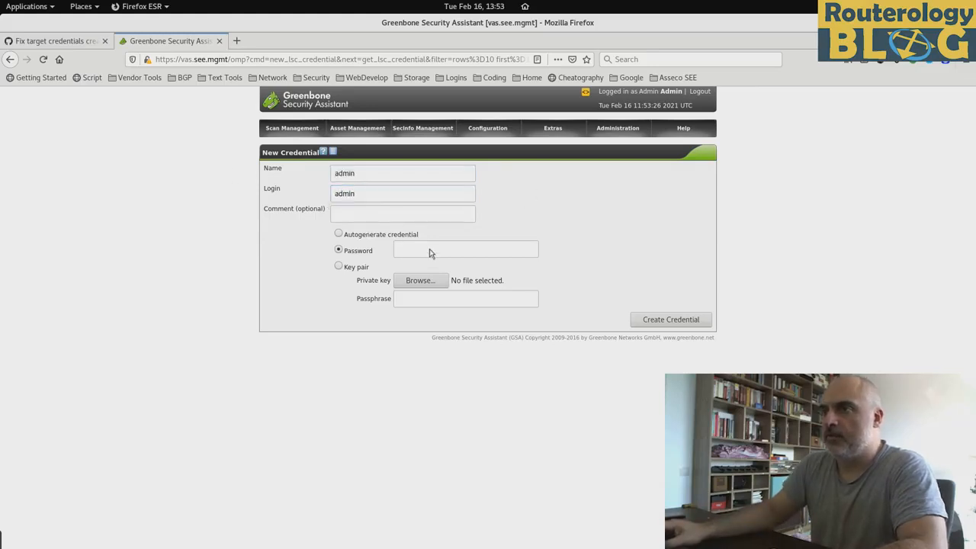
click(466, 249)
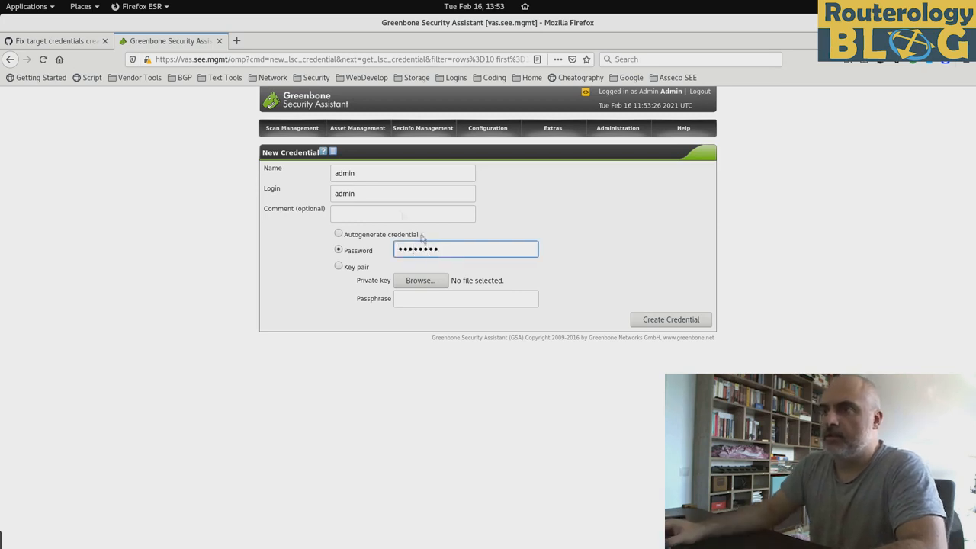
click(402, 173)
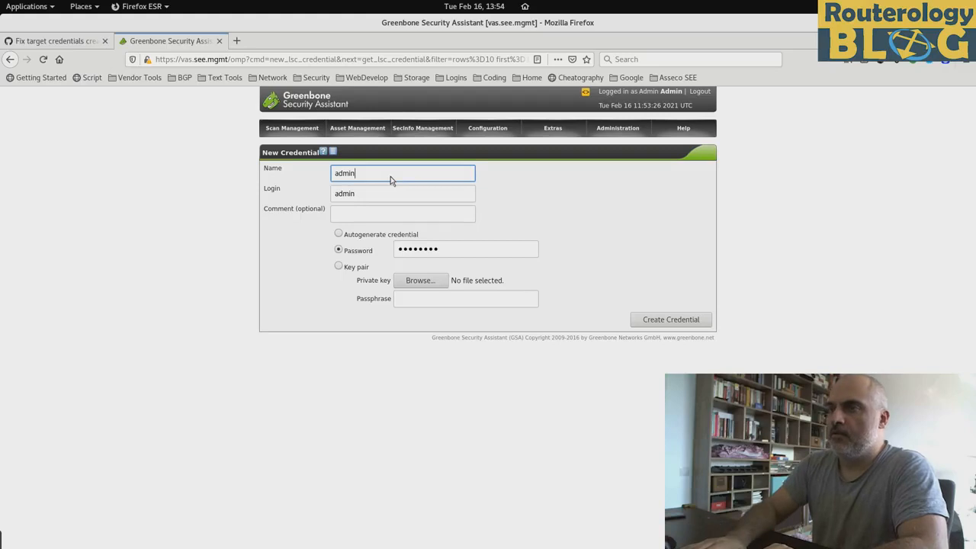
mouse_move(360, 285)
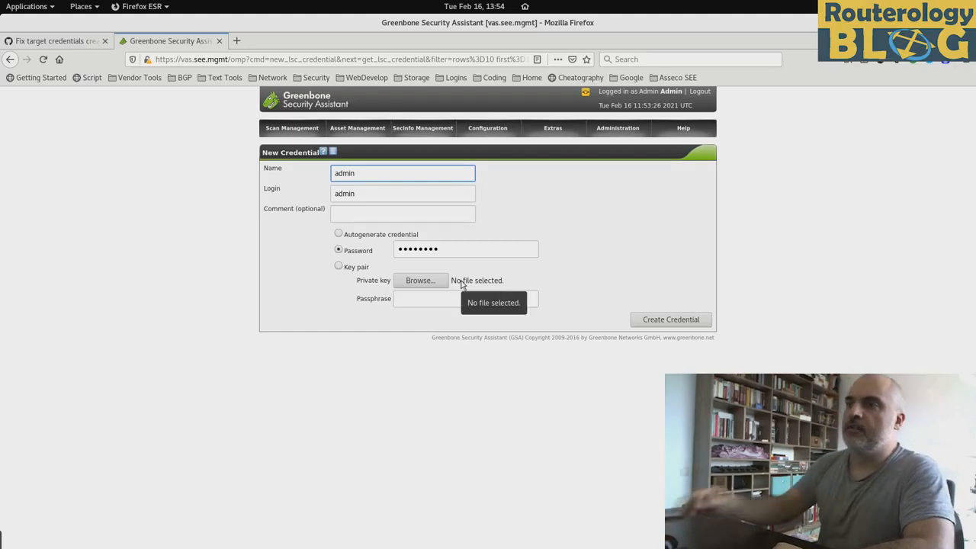
mouse_move(671, 319)
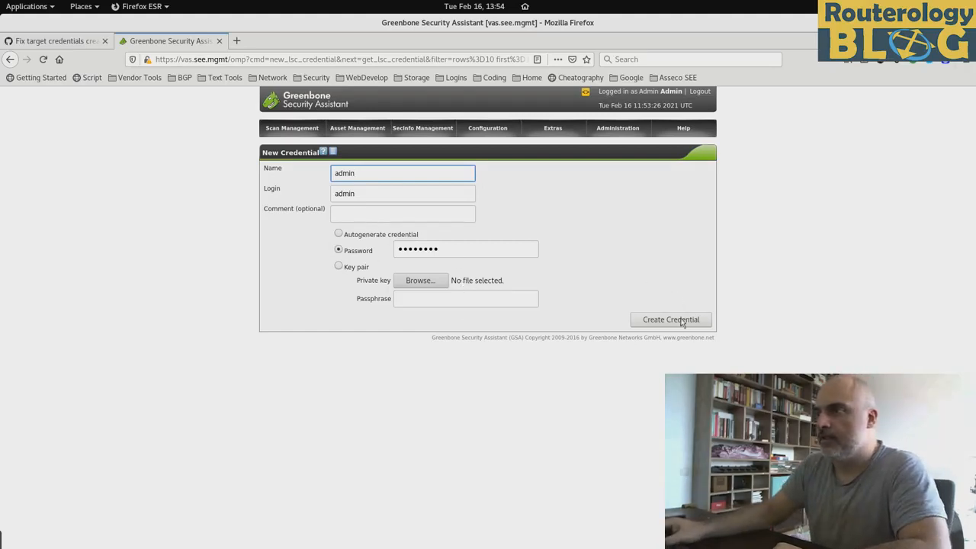
mouse_move(704, 317)
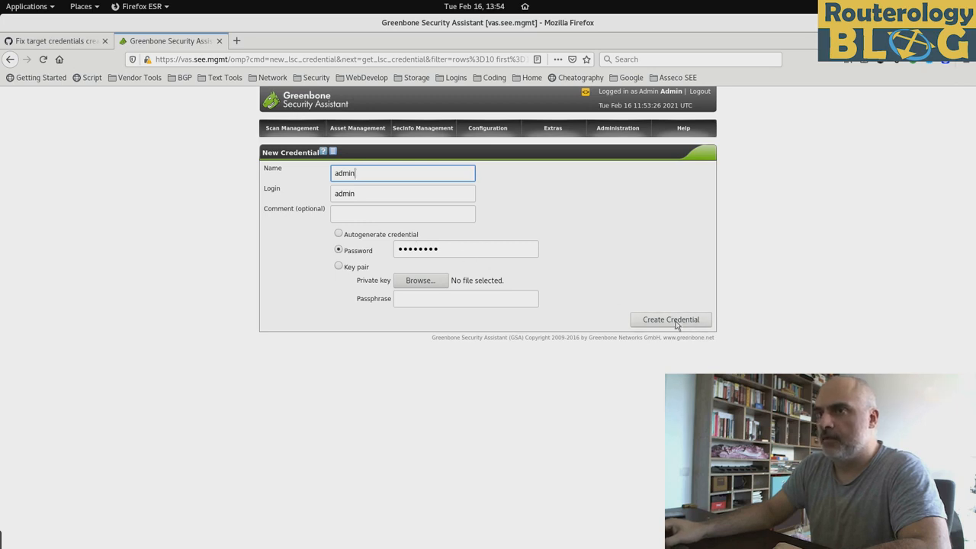
Submit the admin credential with Create Credential.
click(671, 320)
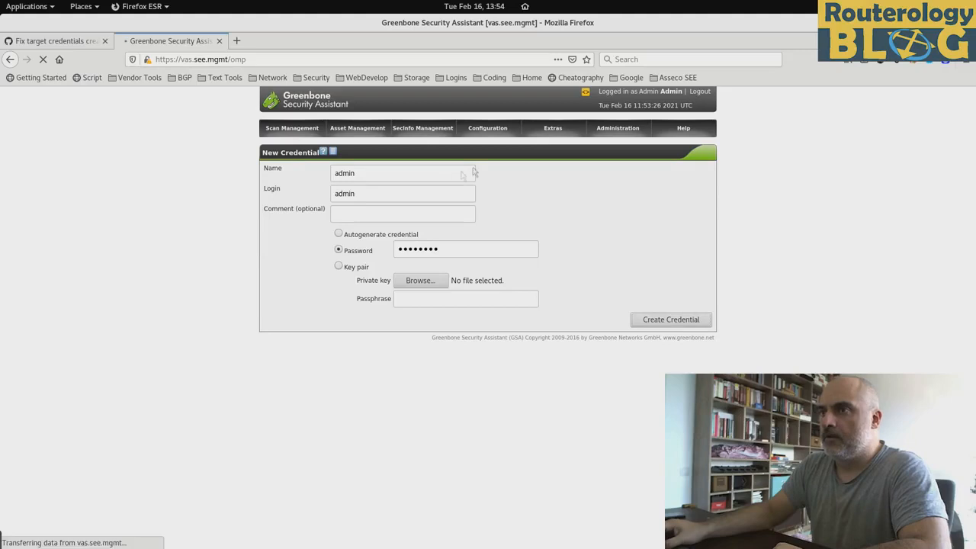
Resubmit the credential and highlight the create_lsc_credential_omp internal error message.
click(670, 319)
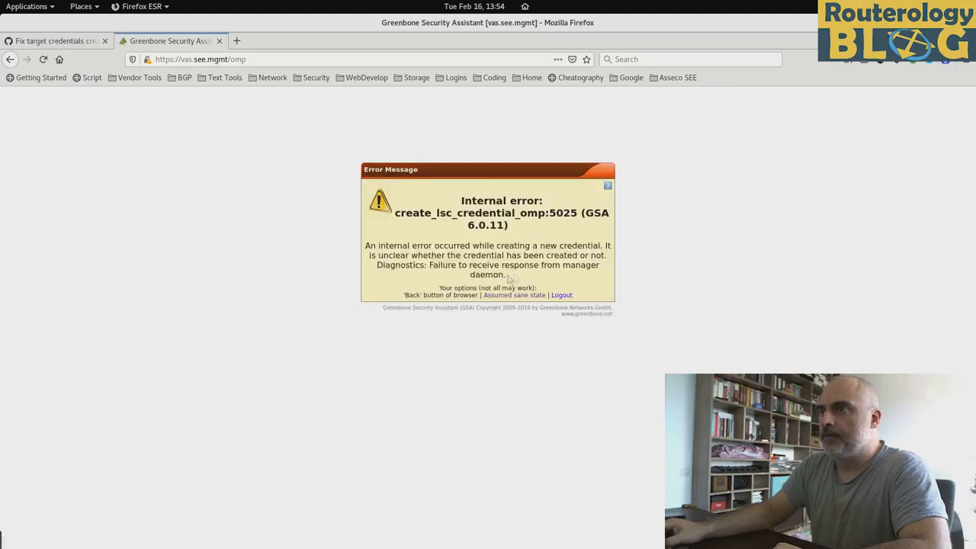
mouse_move(340, 242)
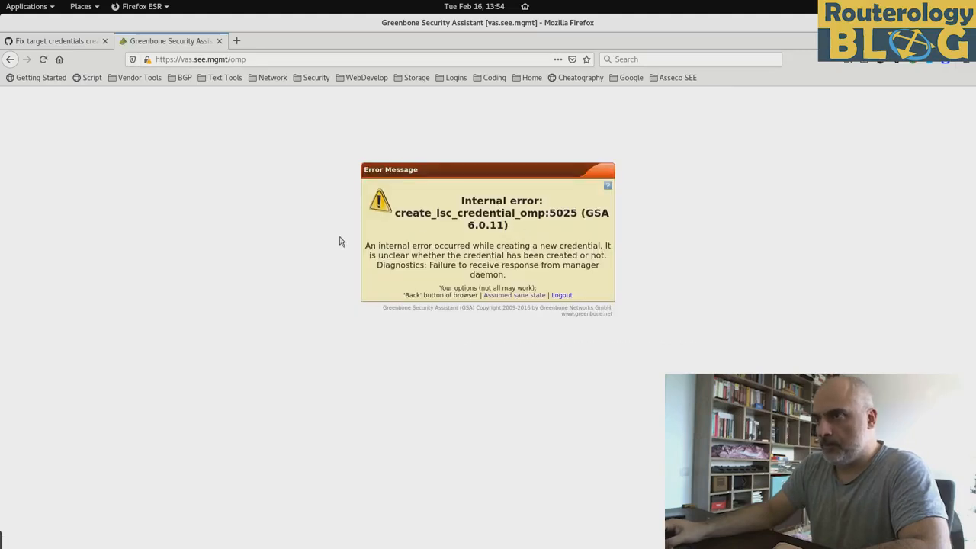
drag(461, 200, 509, 225)
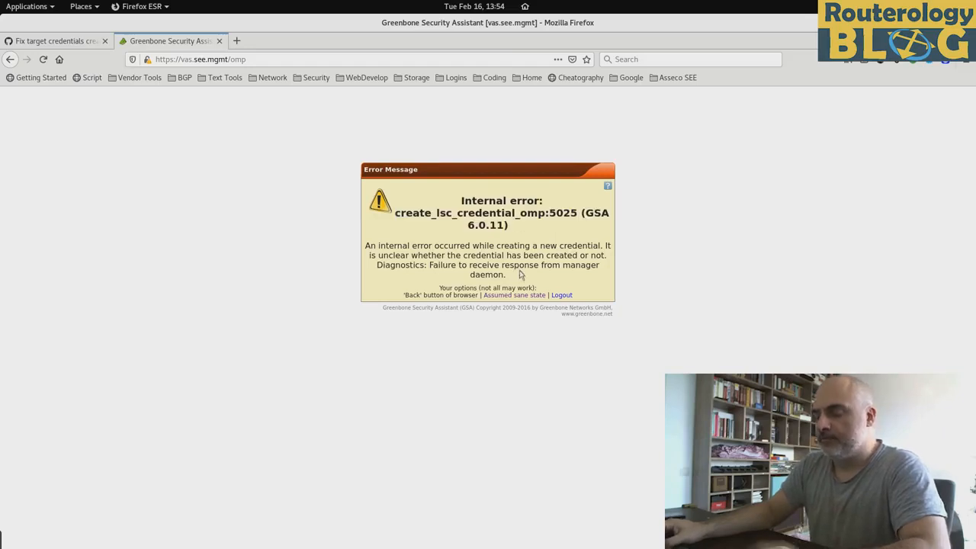
mouse_move(333, 149)
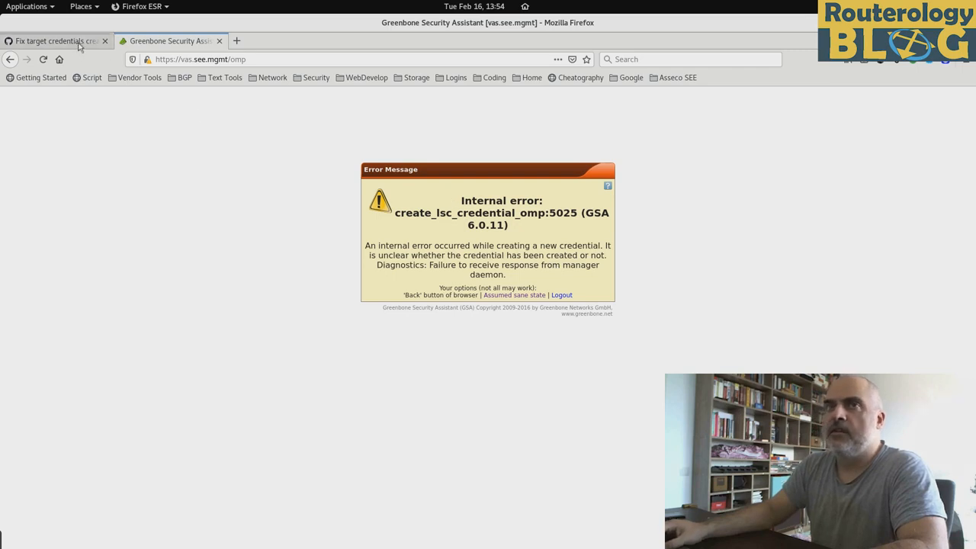
Review the GitHub credentials-bug pull request and select the gnupg folder name in the reply.
click(57, 40)
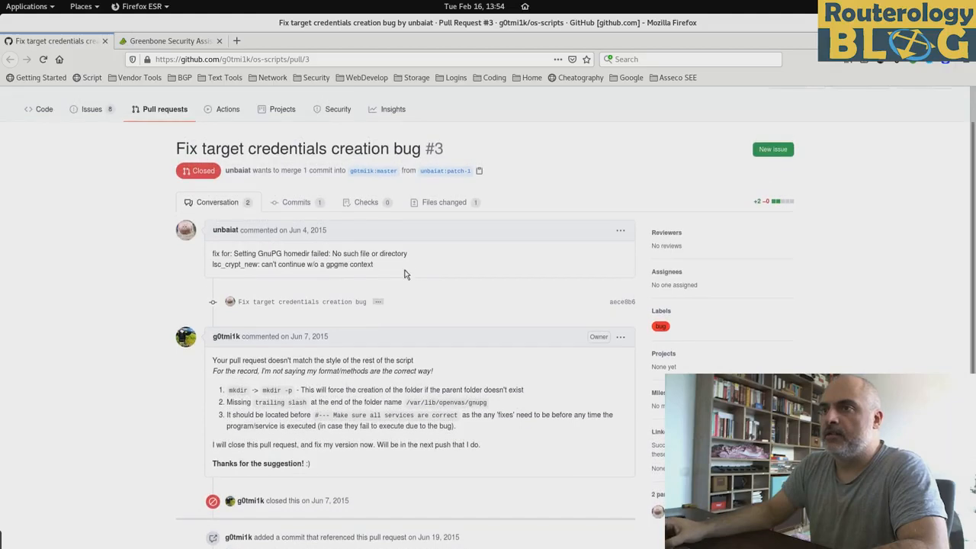
scroll(down, 3)
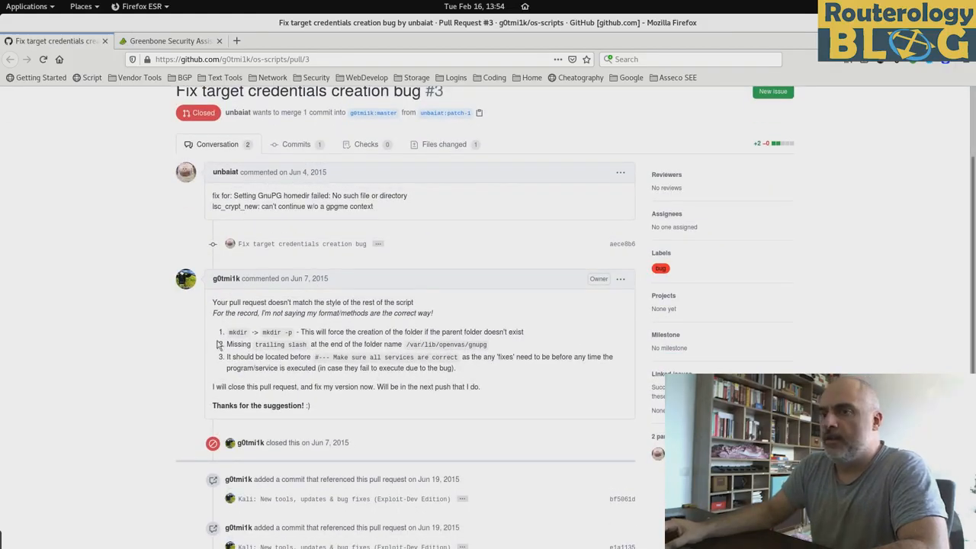
mouse_move(492, 355)
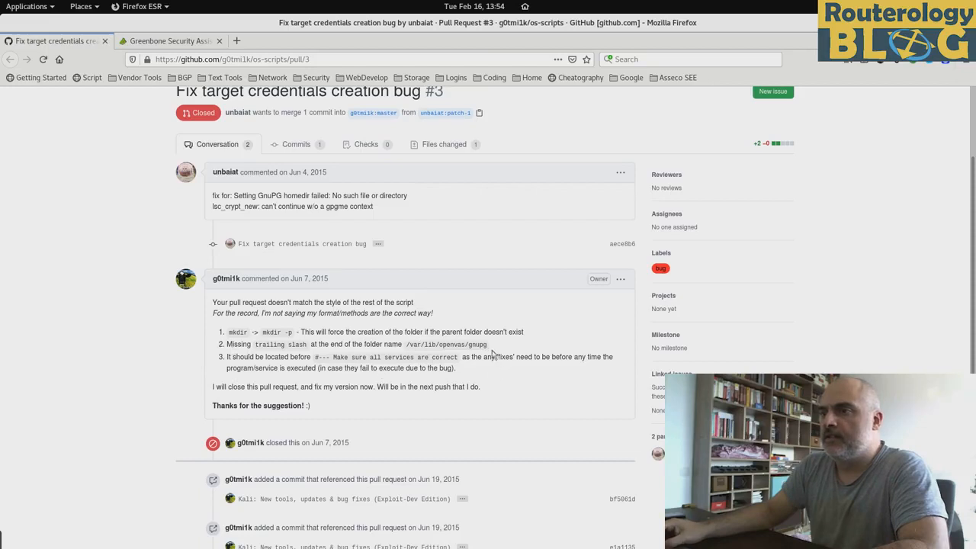
double_click(473, 345)
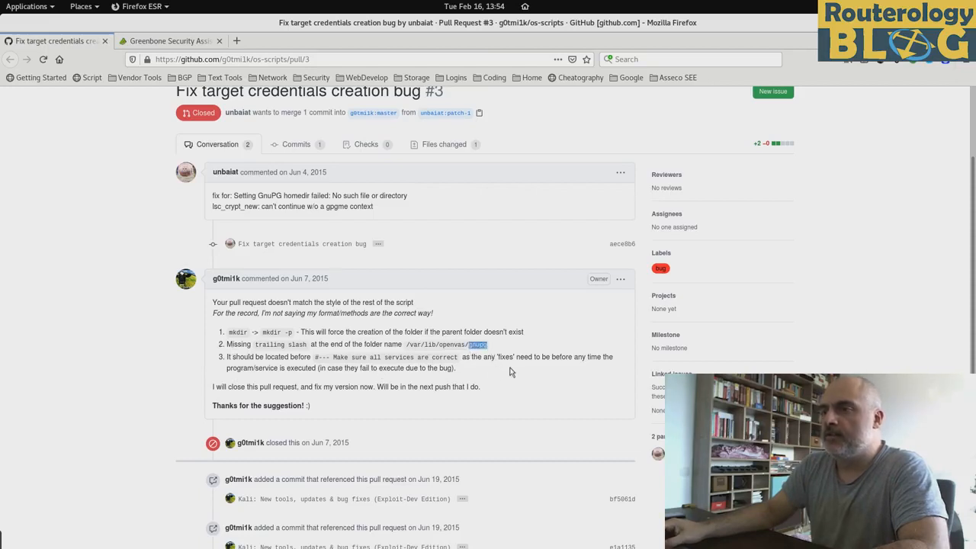
mouse_move(469, 359)
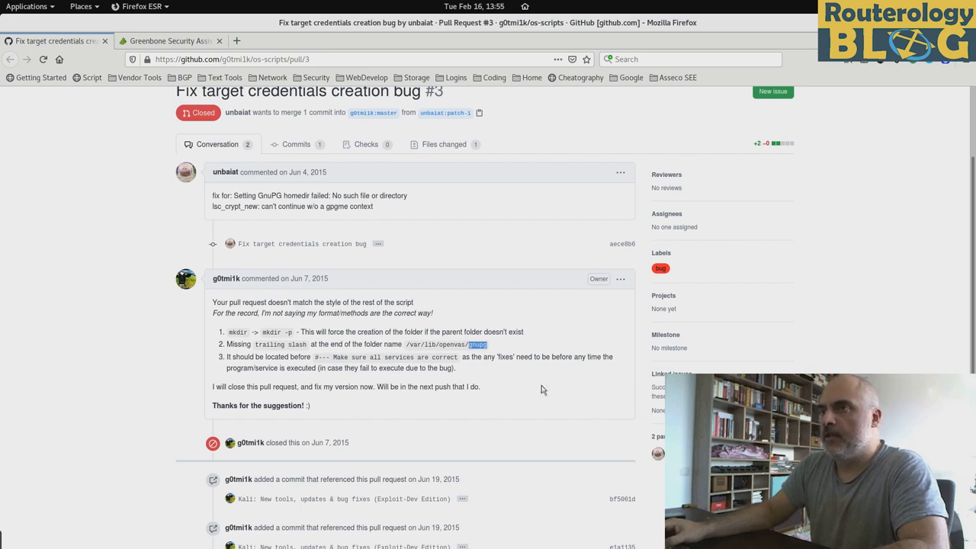
key(alt+Tab)
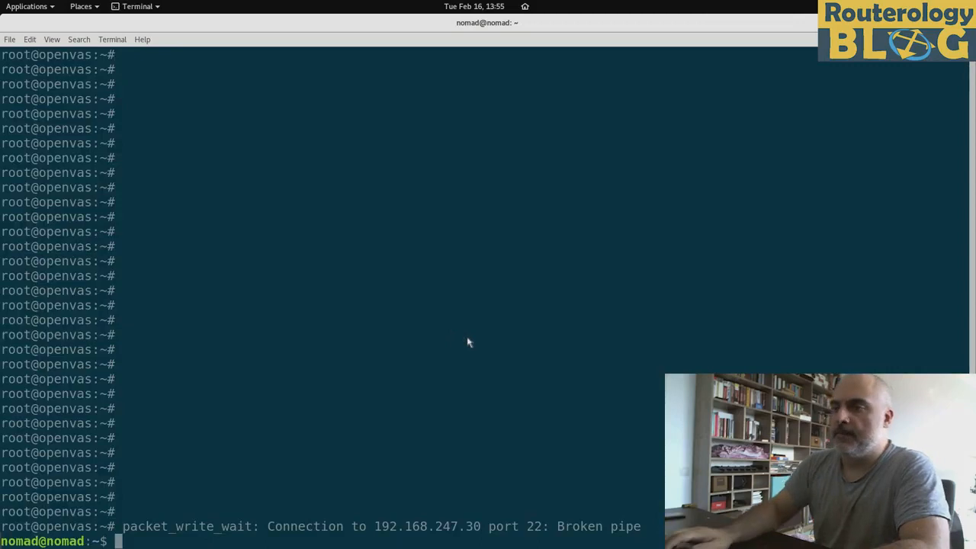
Reconnect to the OpenVAS host as root and list /var/lib/openvas.
text(ssh admin@vas.see.mgmt)
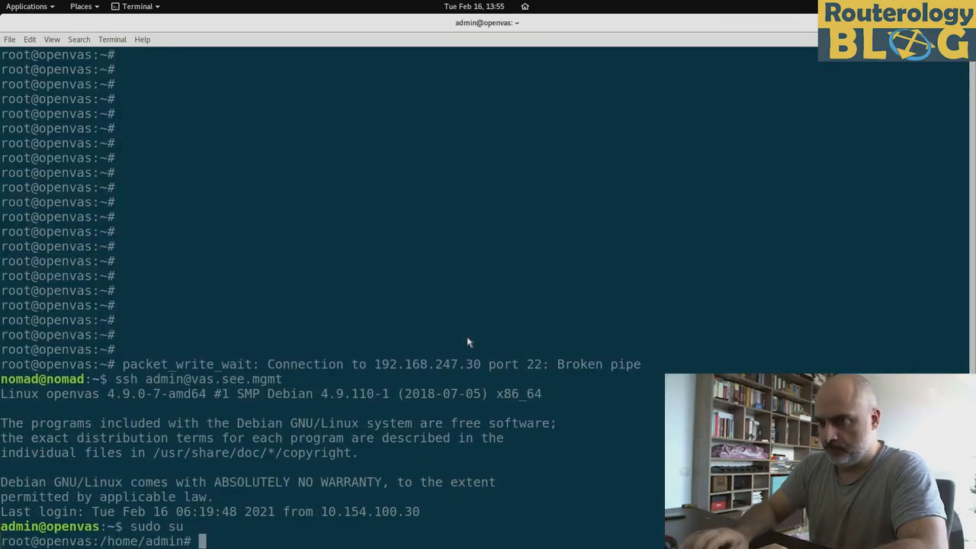
text(cd /vaz)
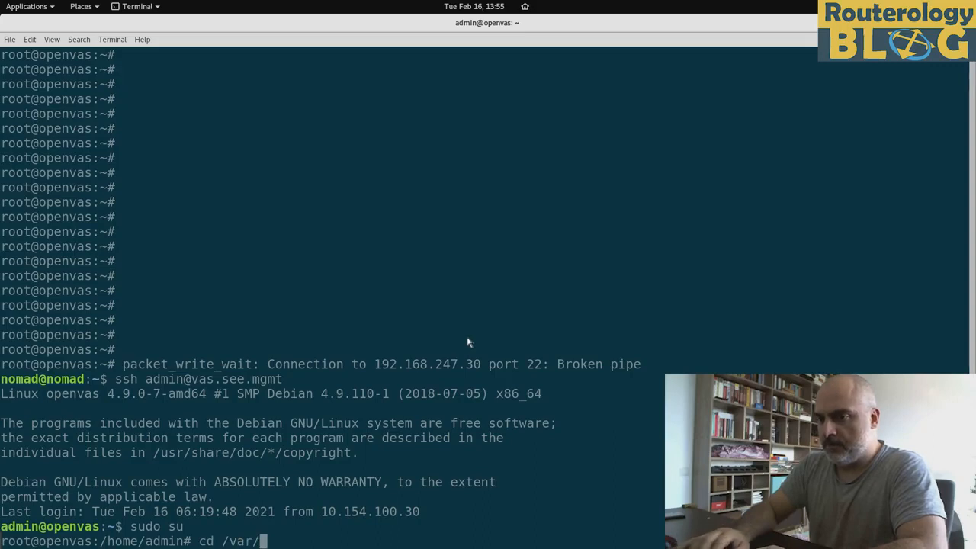
text(lib/openvas/)
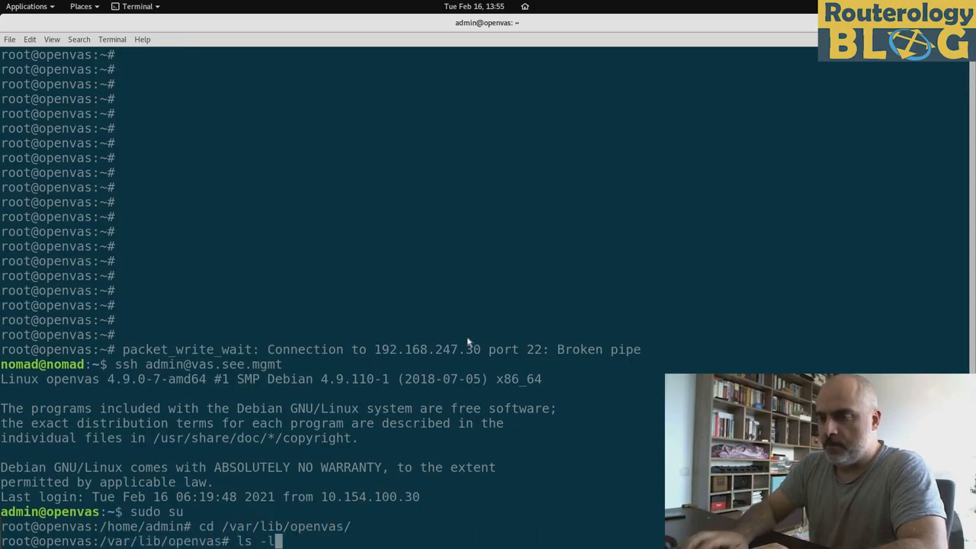
key(Return)
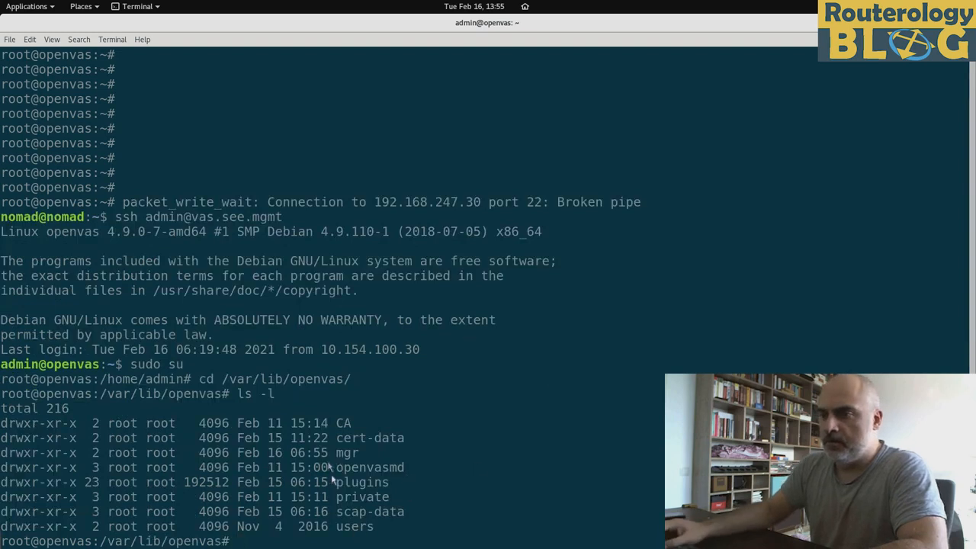
mouse_move(487, 473)
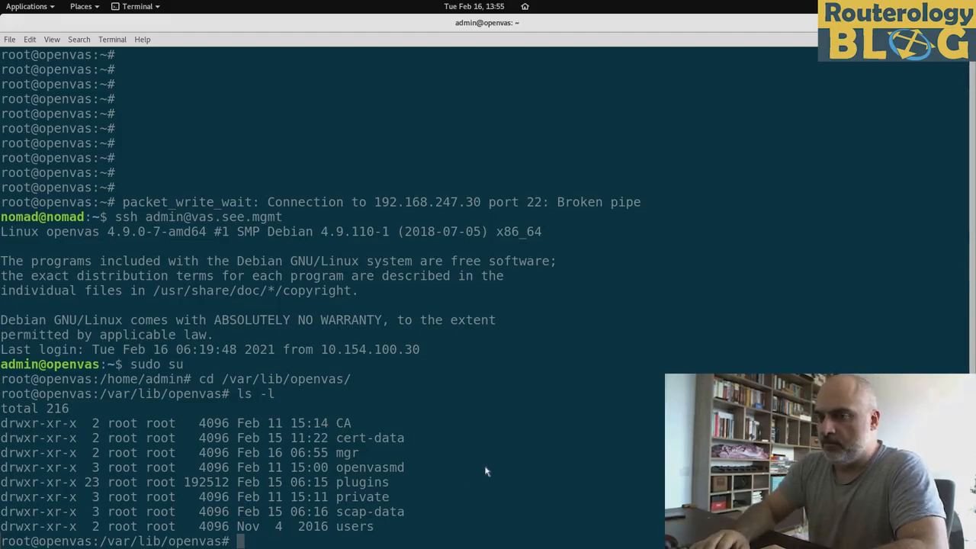
Create a gnupg directory in /var/lib/openvas and verify it with ls -la.
text(mkdir)
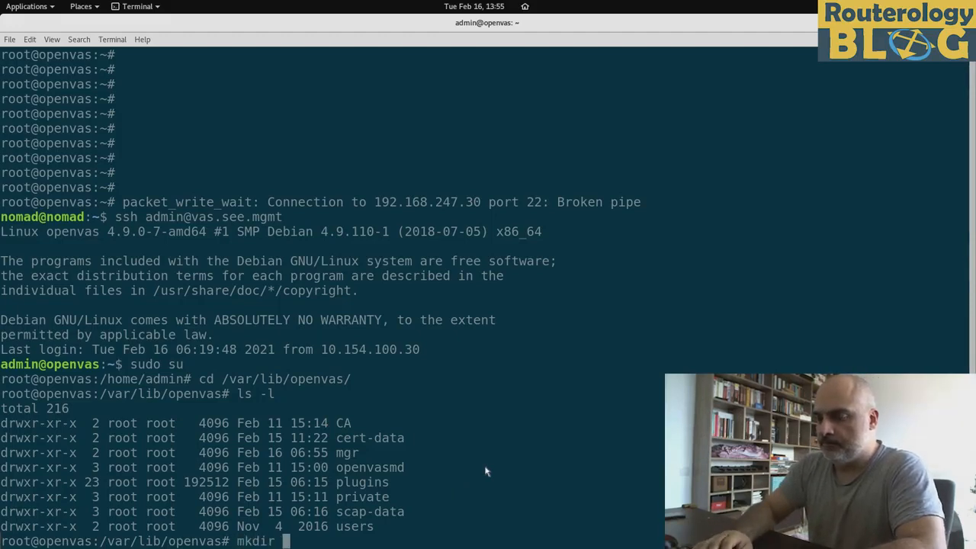
text(gnupg)
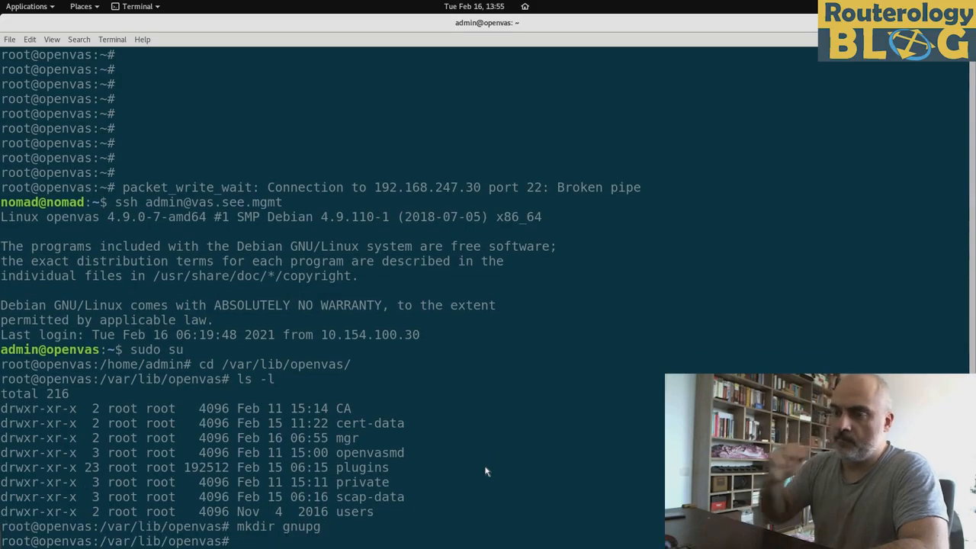
text(ls -la)
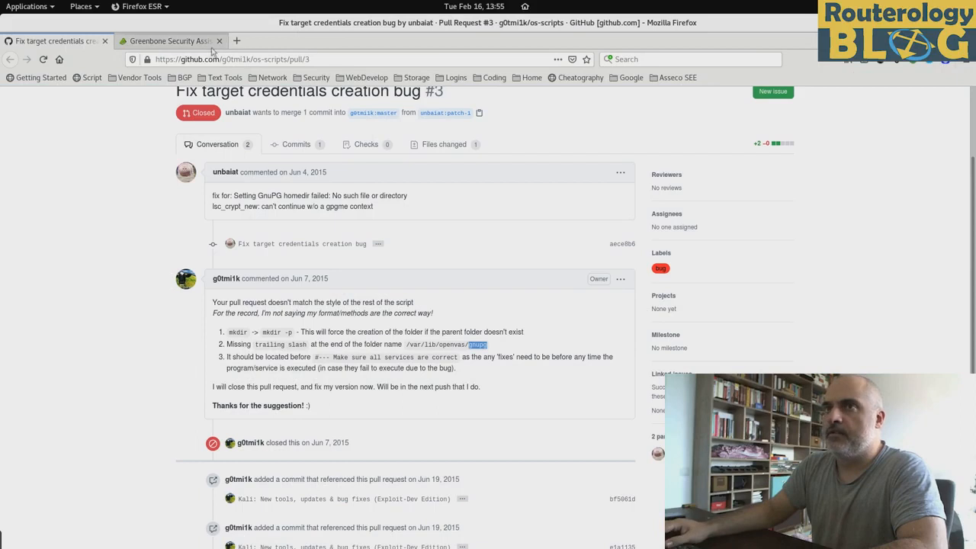
Create credential admin (login admin, comment 'admin user') and view the credentials list.
click(172, 42)
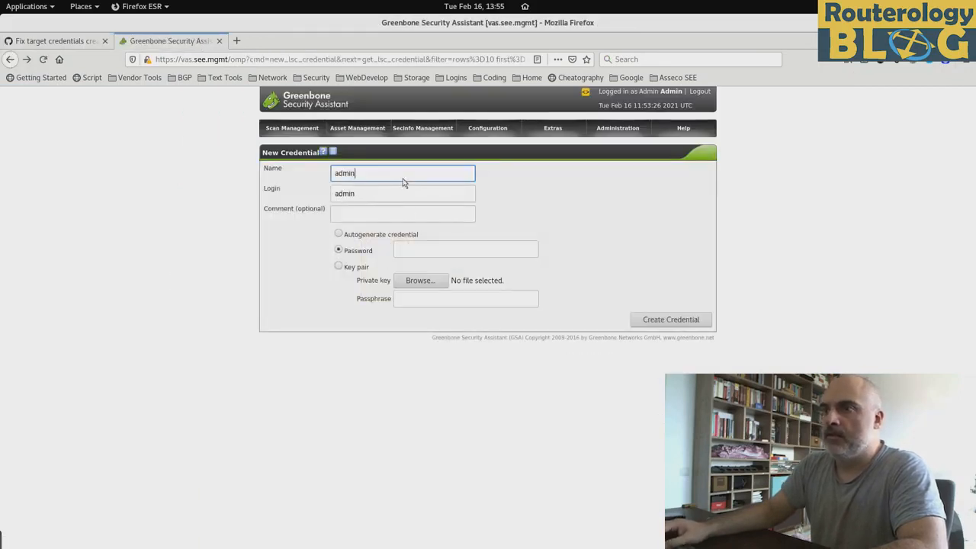
text(•••)
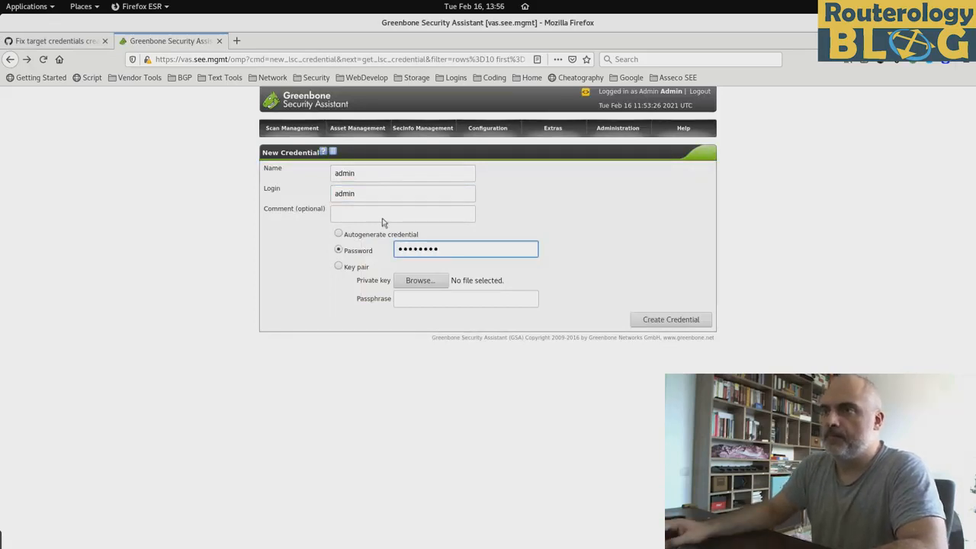
text(admi nuser)
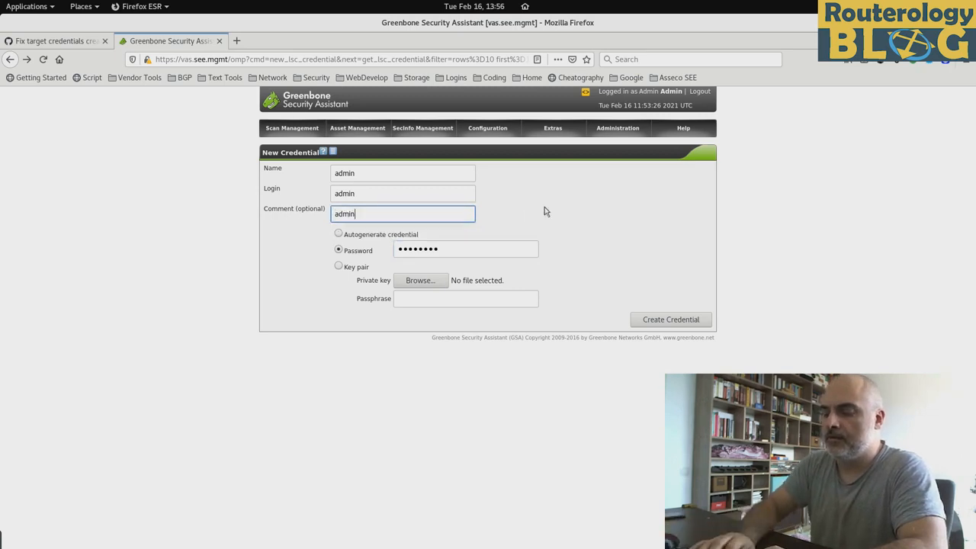
text(user)
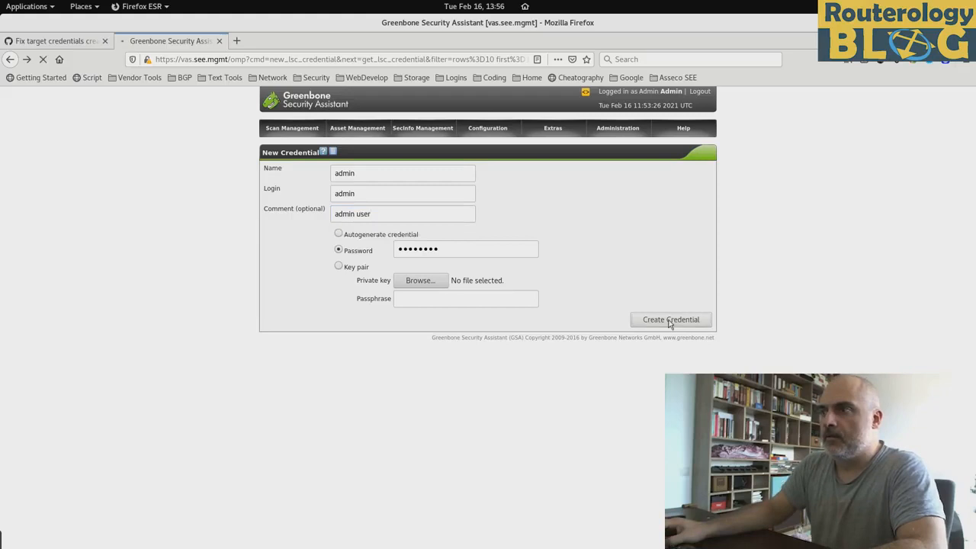
click(671, 319)
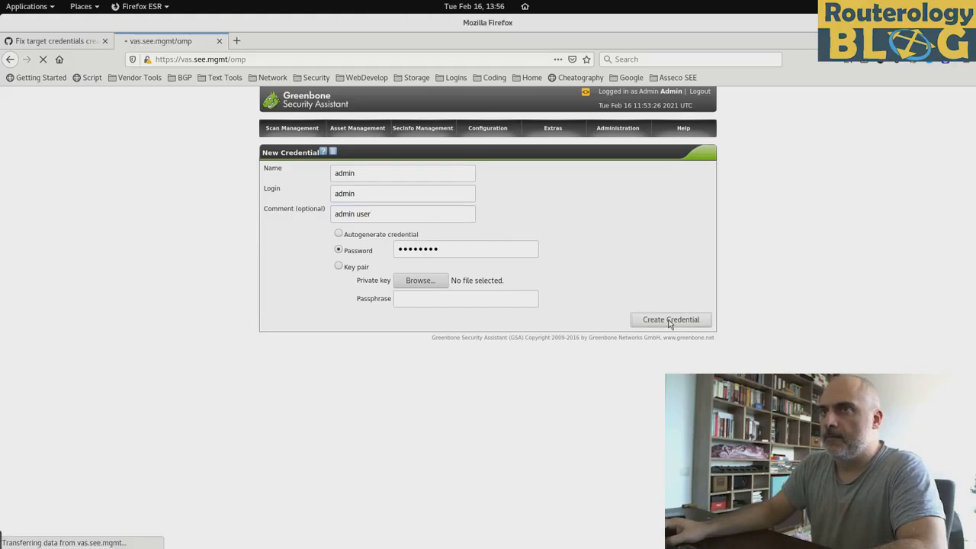
click(671, 320)
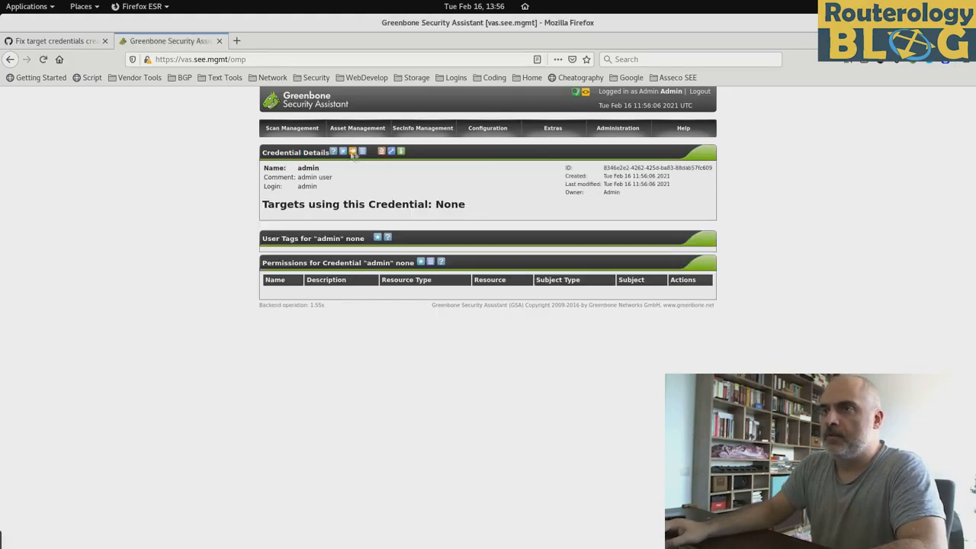
click(353, 152)
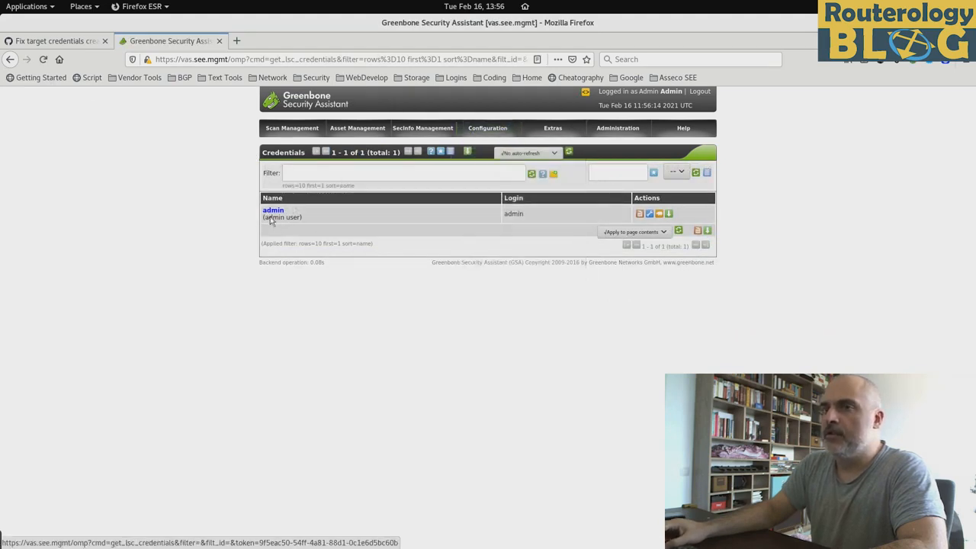
Edit MyTarget from Configuration > Targets, choosing admin as SSH and SMB credential.
click(486, 128)
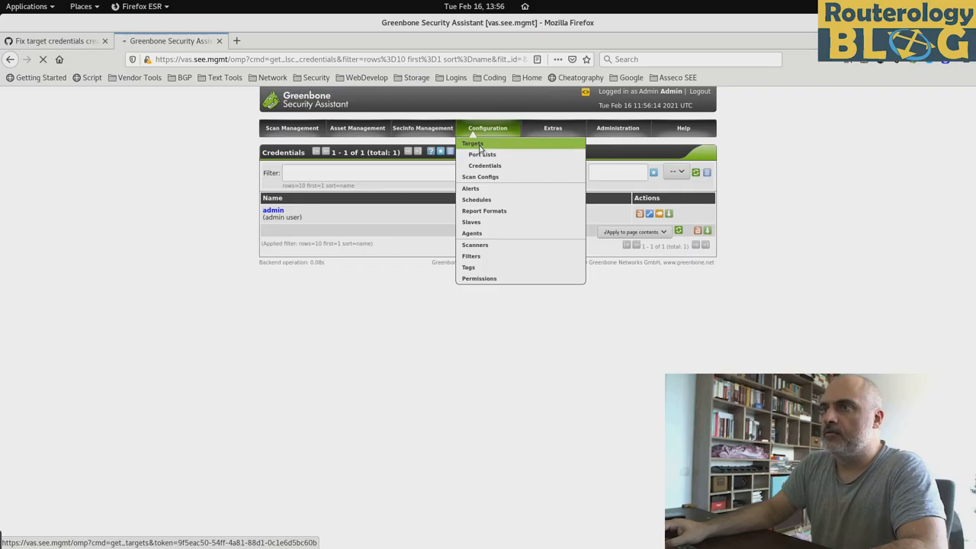
click(472, 143)
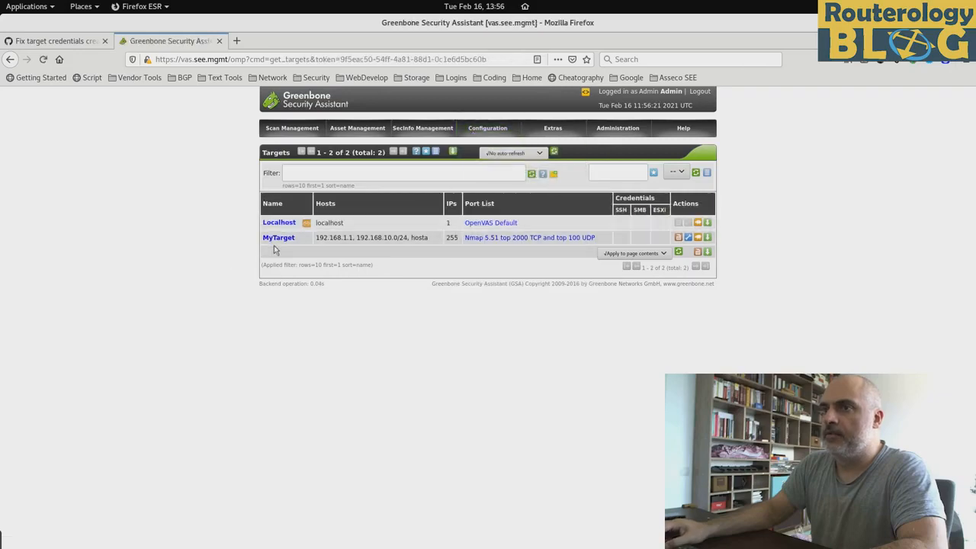
click(279, 237)
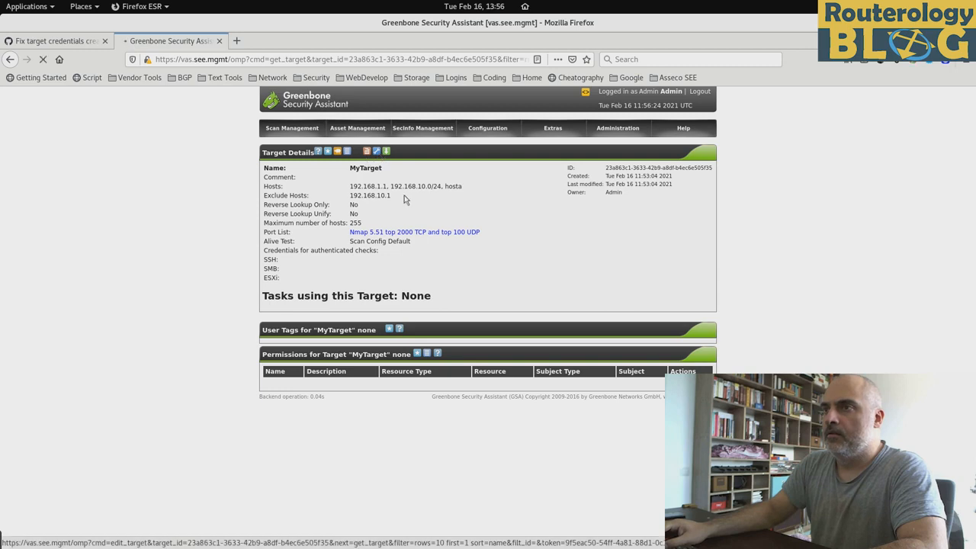
click(317, 153)
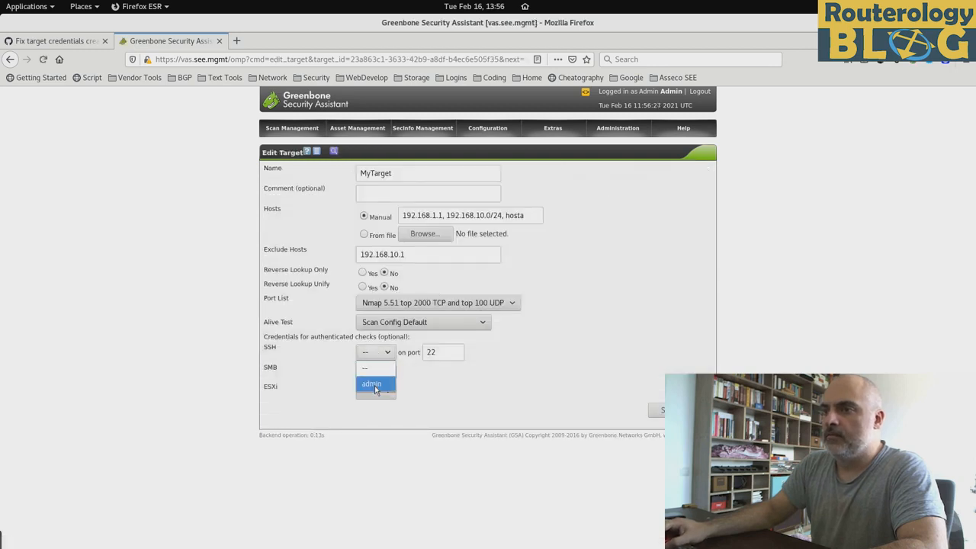
click(371, 382)
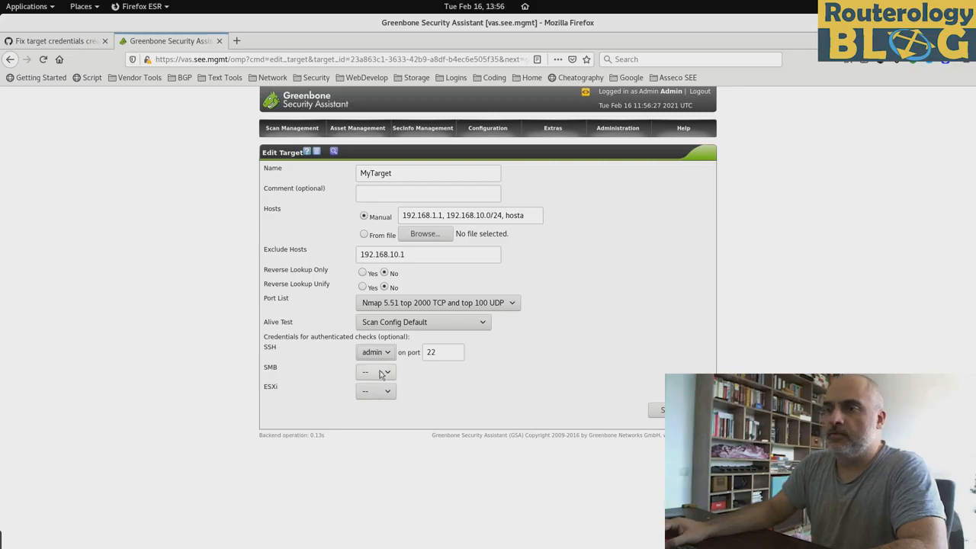
click(376, 373)
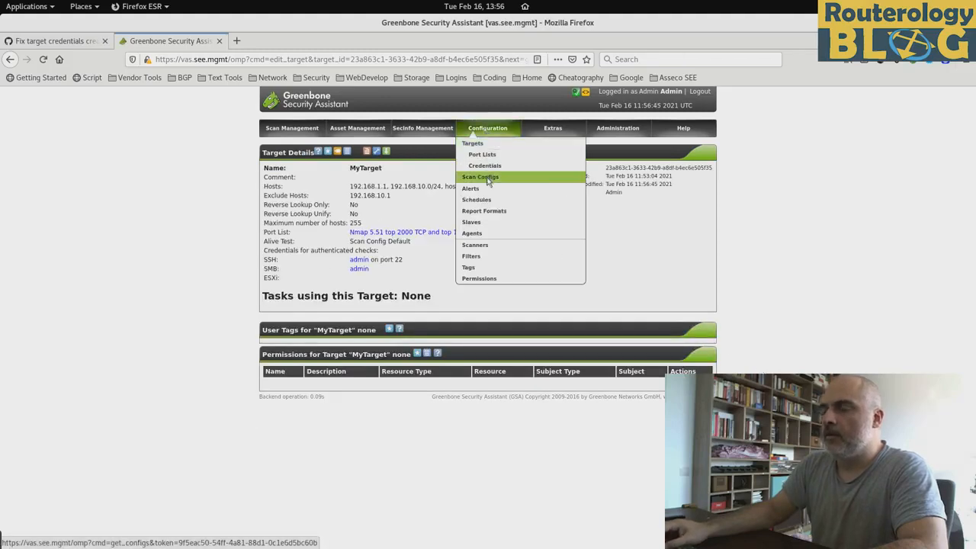
Open Configuration > Scan Configs and review the eight configs from Discovery to System Discovery.
click(480, 177)
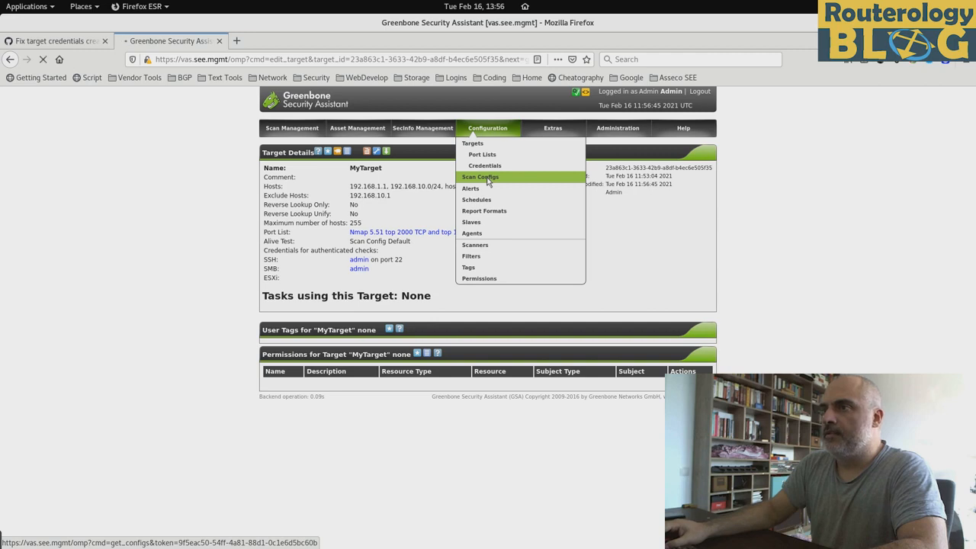
click(479, 176)
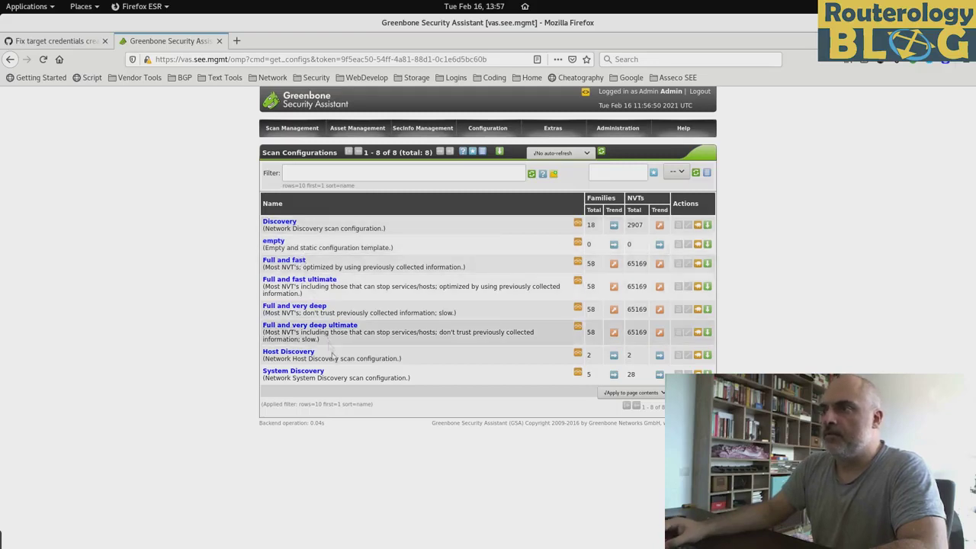
mouse_move(351, 307)
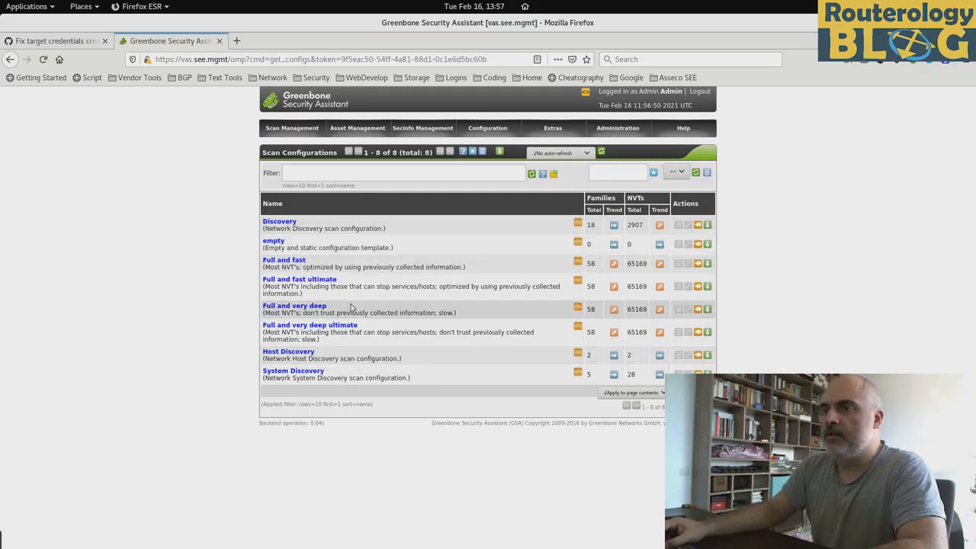
mouse_move(334, 284)
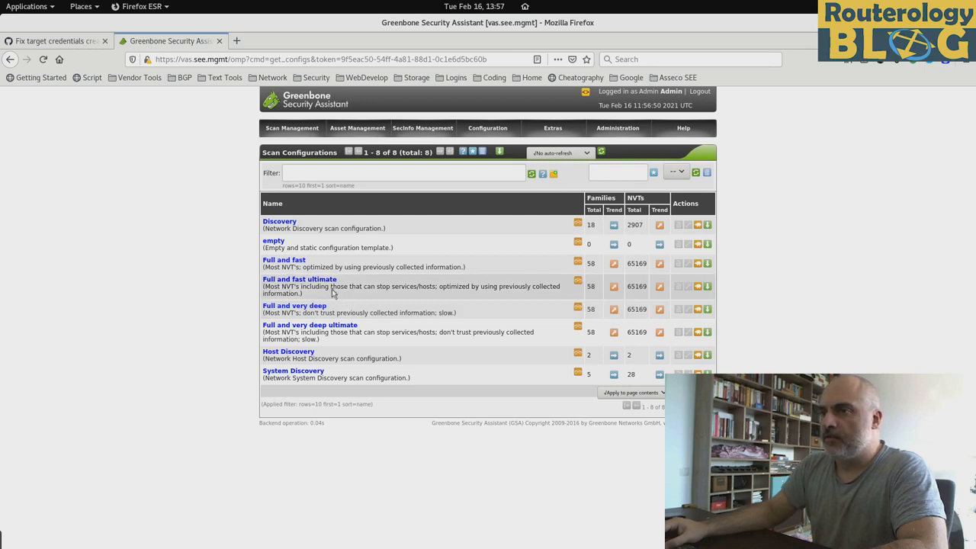
drag(330, 286, 408, 286)
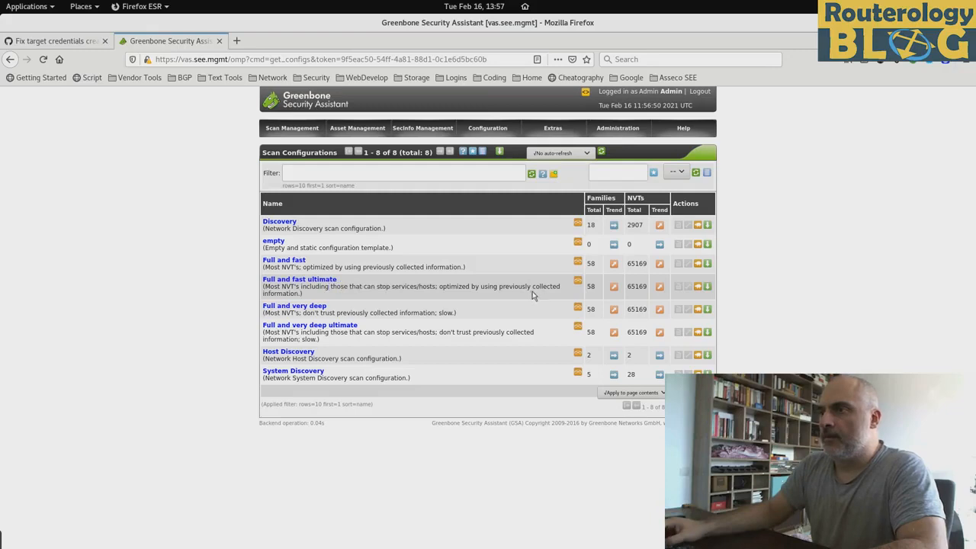
mouse_move(503, 219)
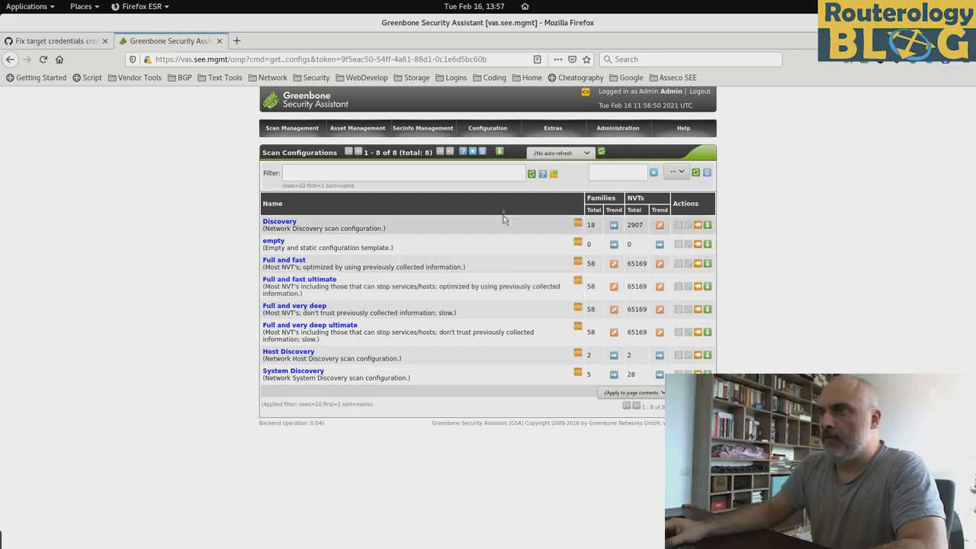
mouse_move(470, 151)
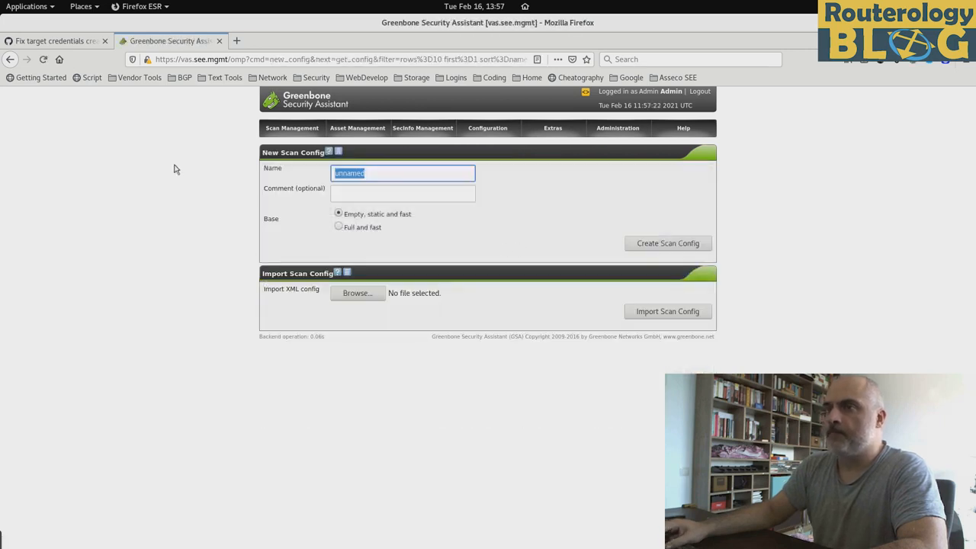
Name the new scan config myScans, select the 'Empty, static and fast' base, and create it.
text(myScans)
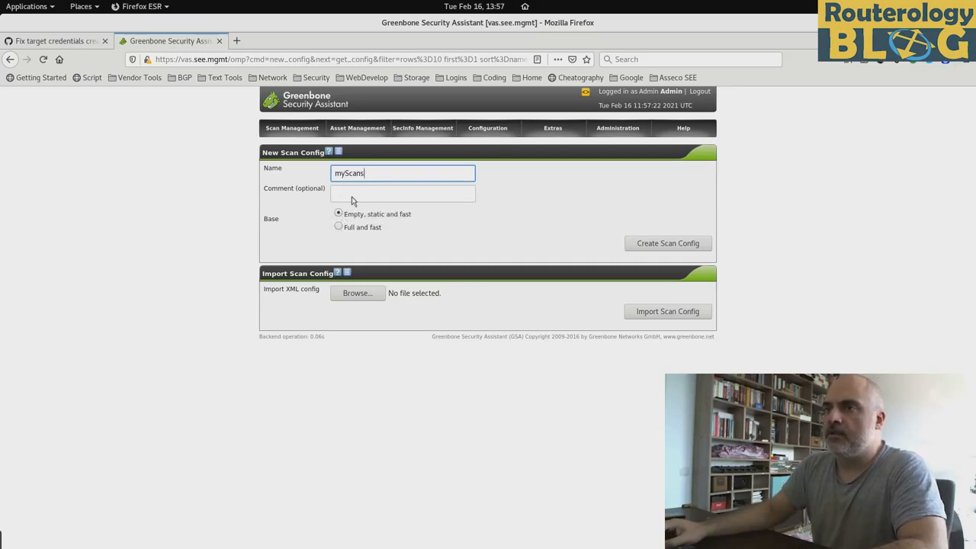
click(403, 194)
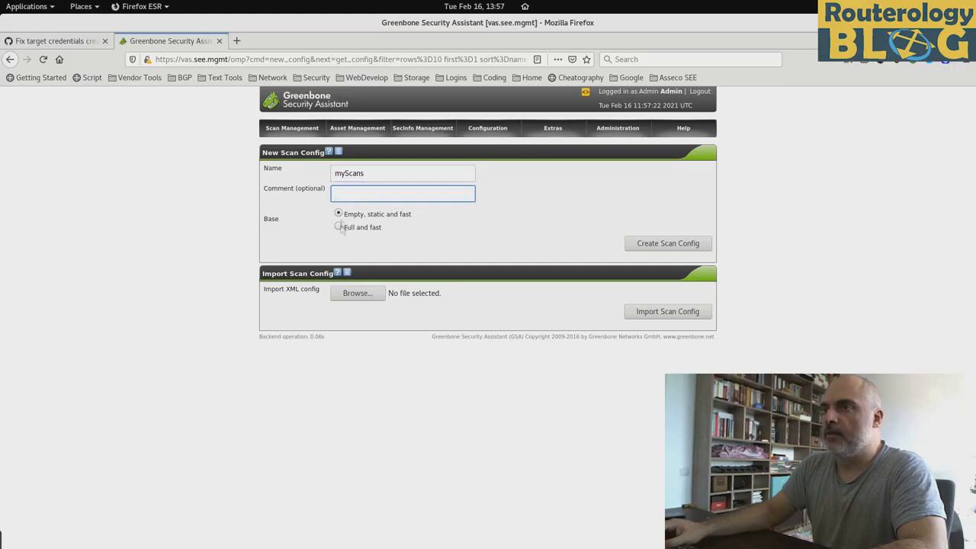
click(339, 227)
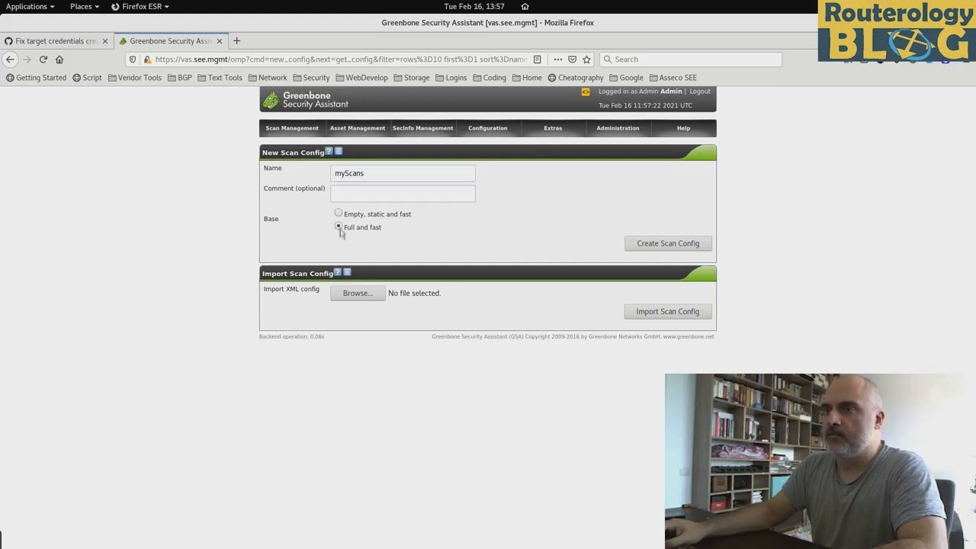
click(338, 213)
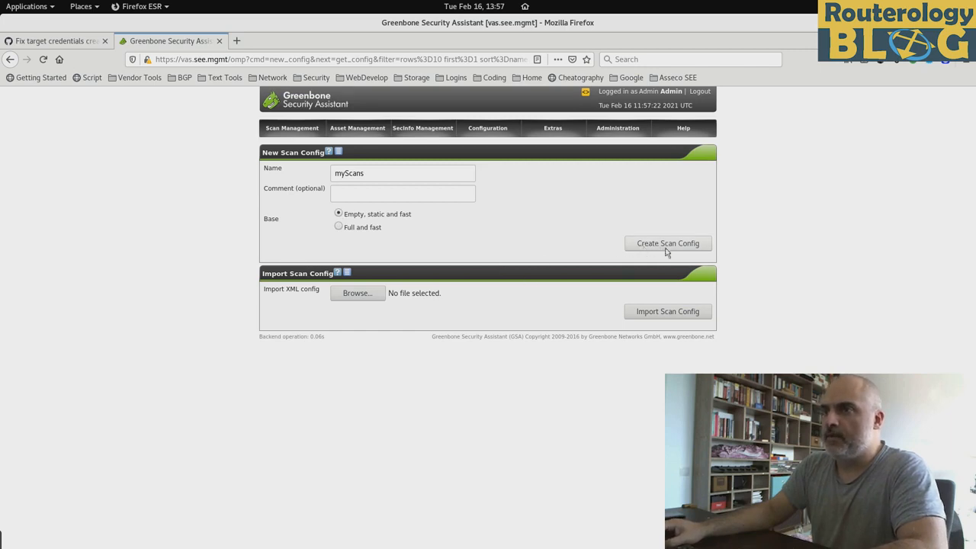
mouse_move(361, 304)
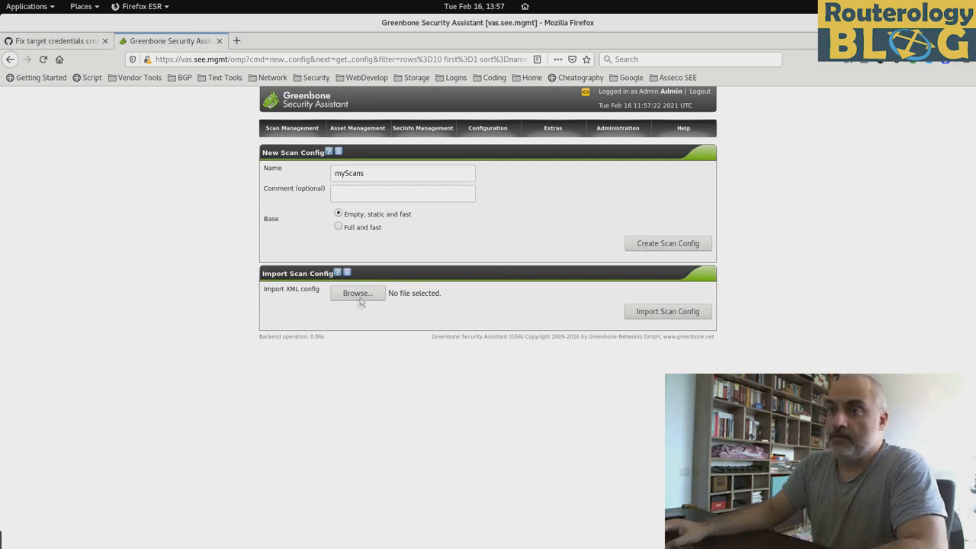
mouse_move(370, 297)
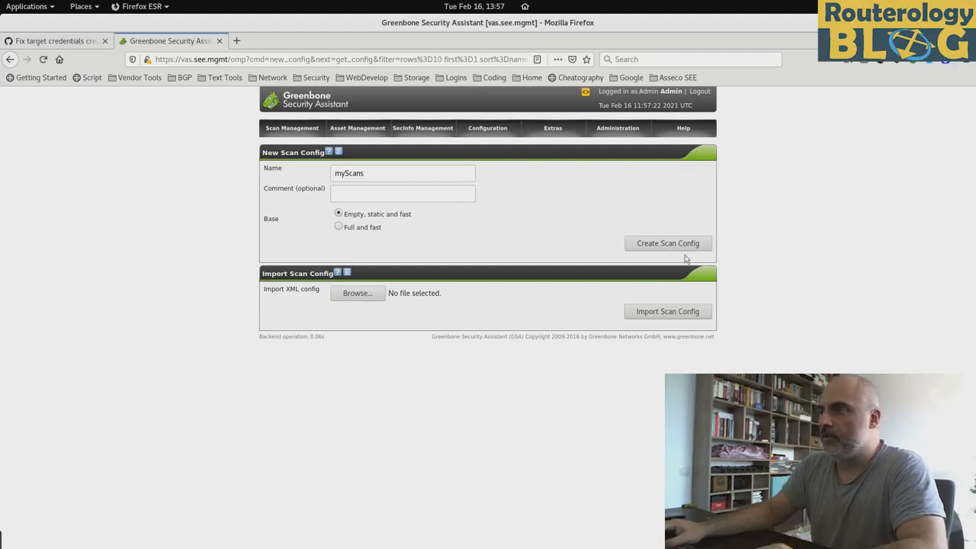
click(668, 243)
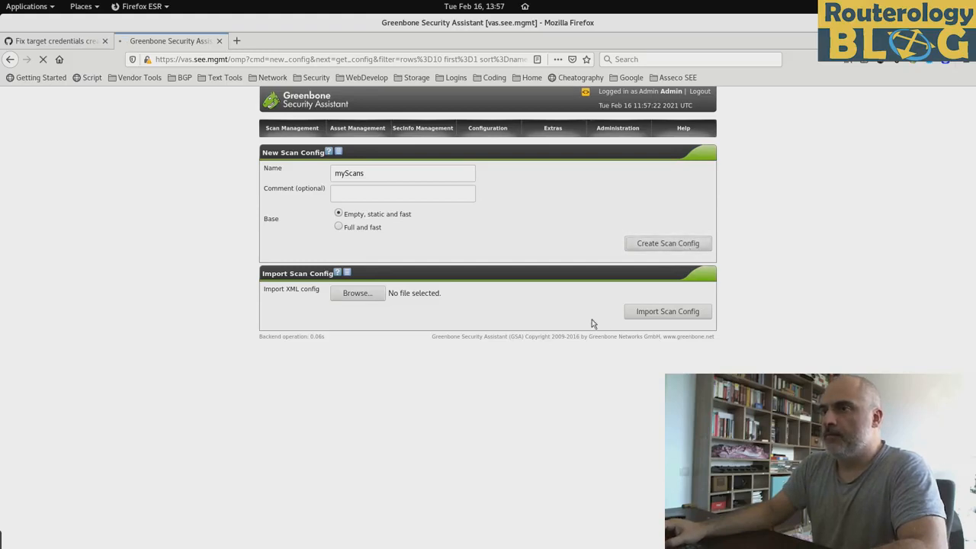
Review myScans details (0 of 65183 NVTs) and open Edit Scan Config.
click(668, 242)
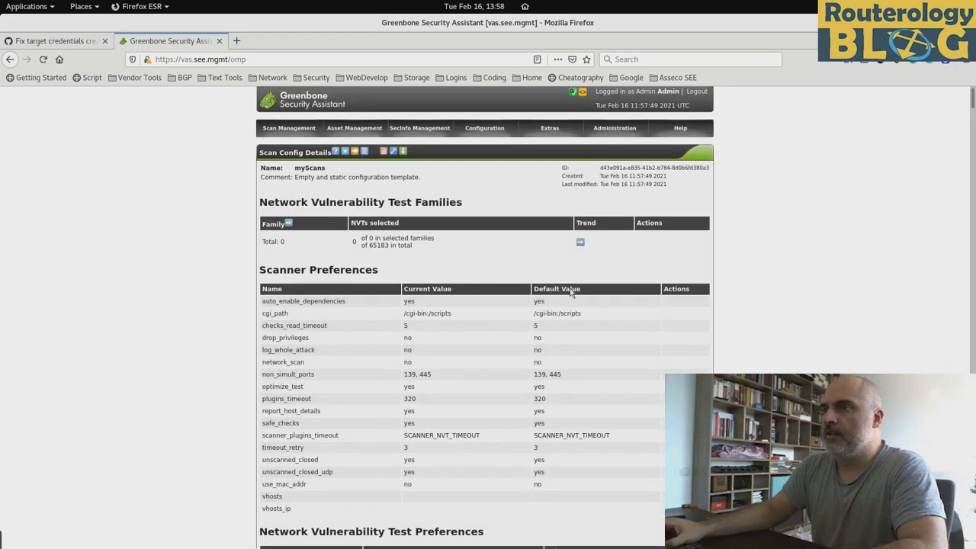
mouse_move(394, 151)
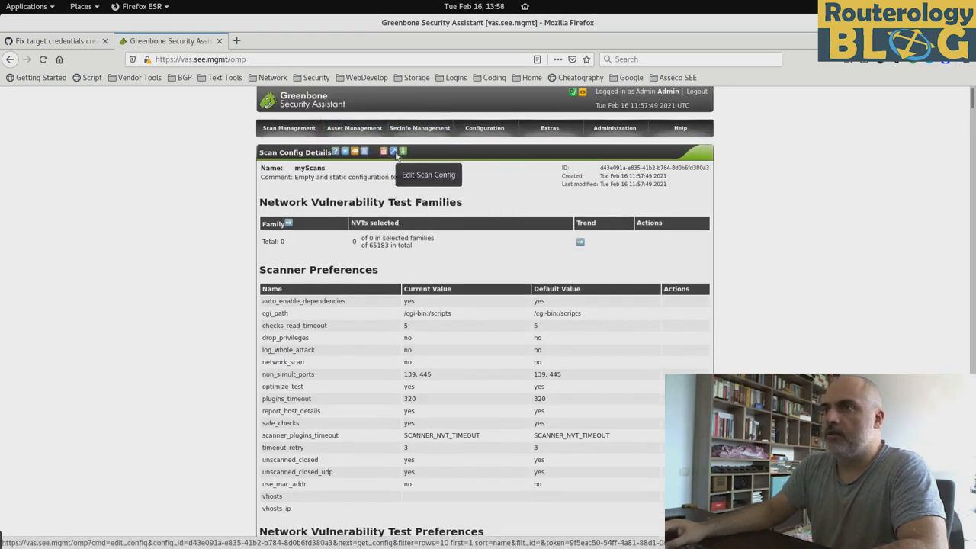
click(403, 151)
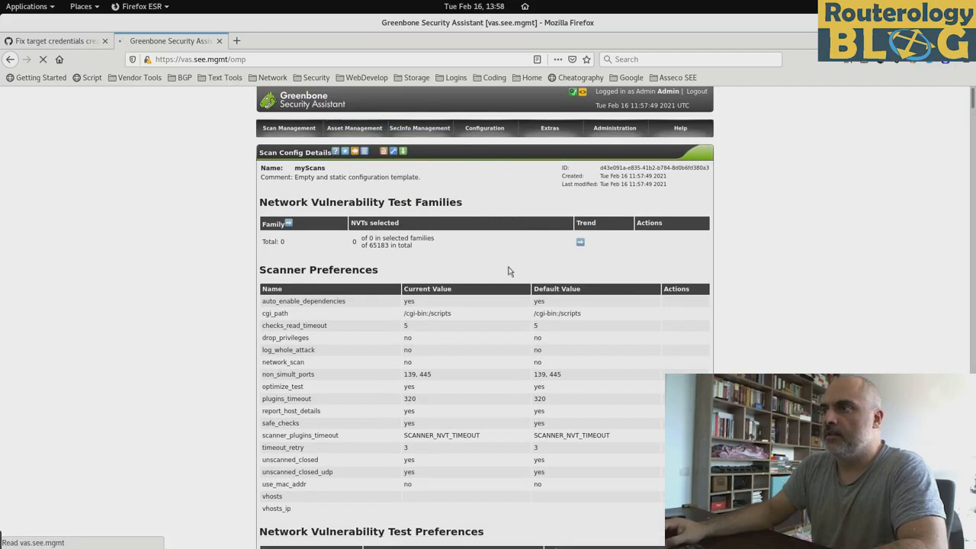
Select all NVTs for Brute force attacks, Buffer overflow and Denial of Service, then save.
click(392, 151)
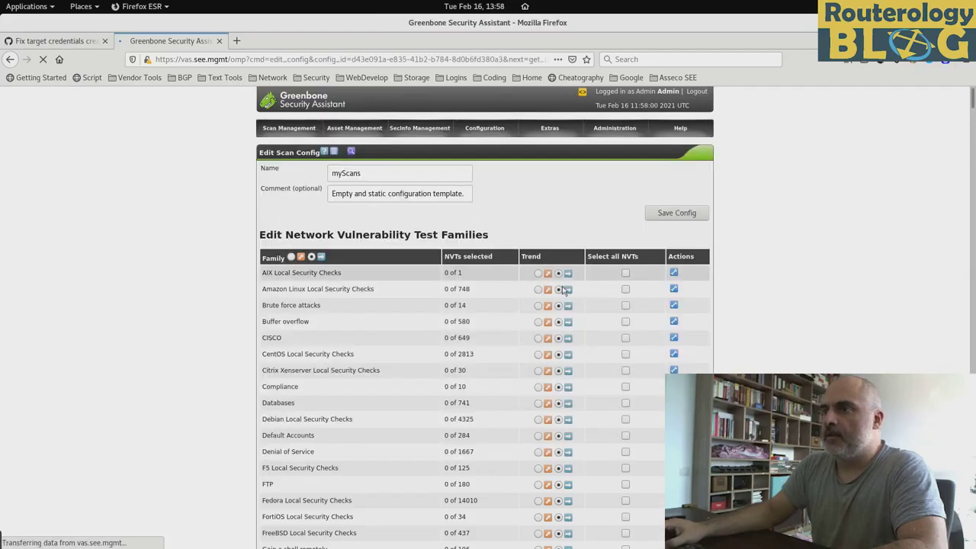
scroll(down, 3)
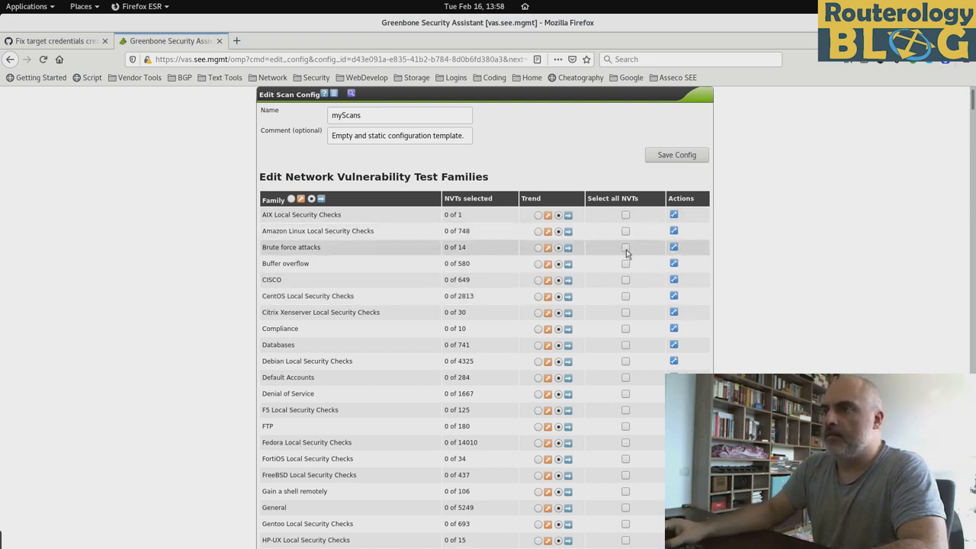
click(625, 263)
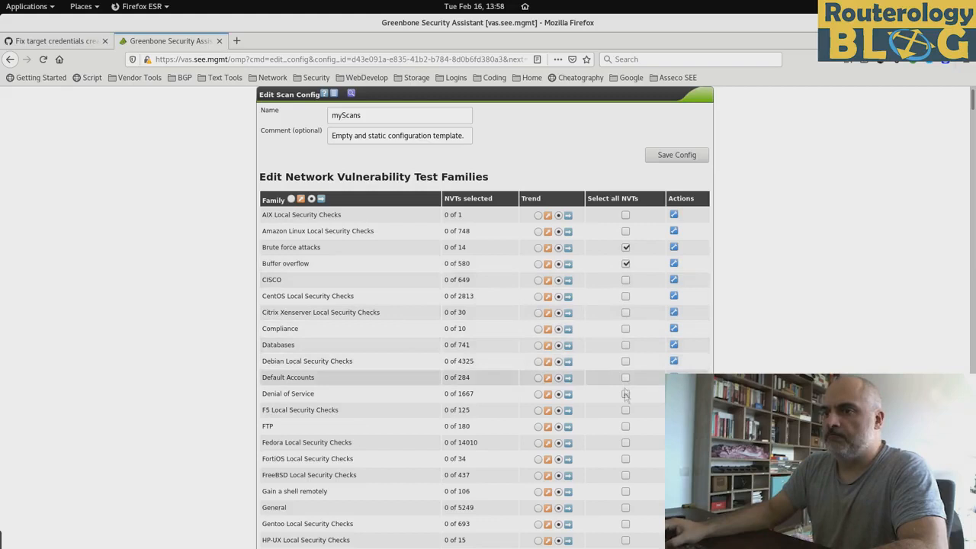
click(626, 395)
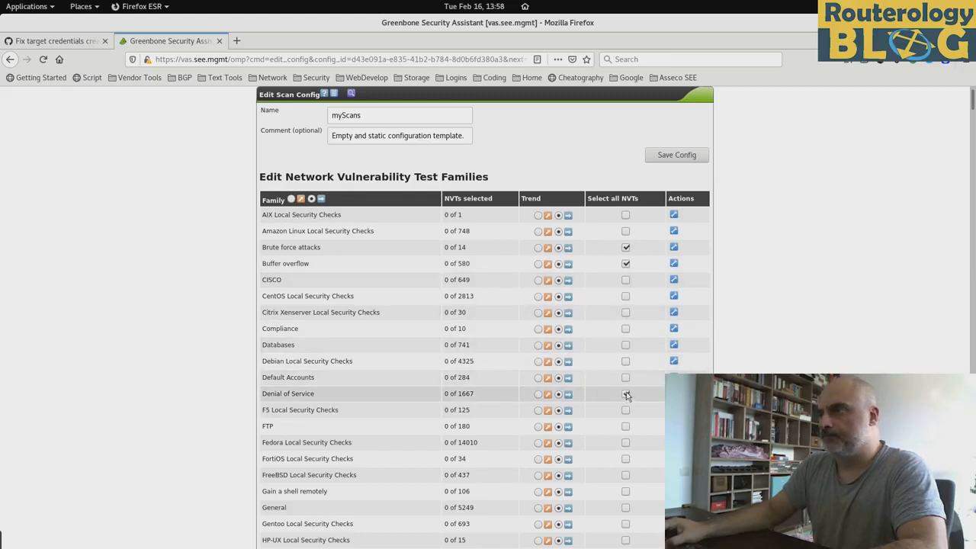
click(625, 393)
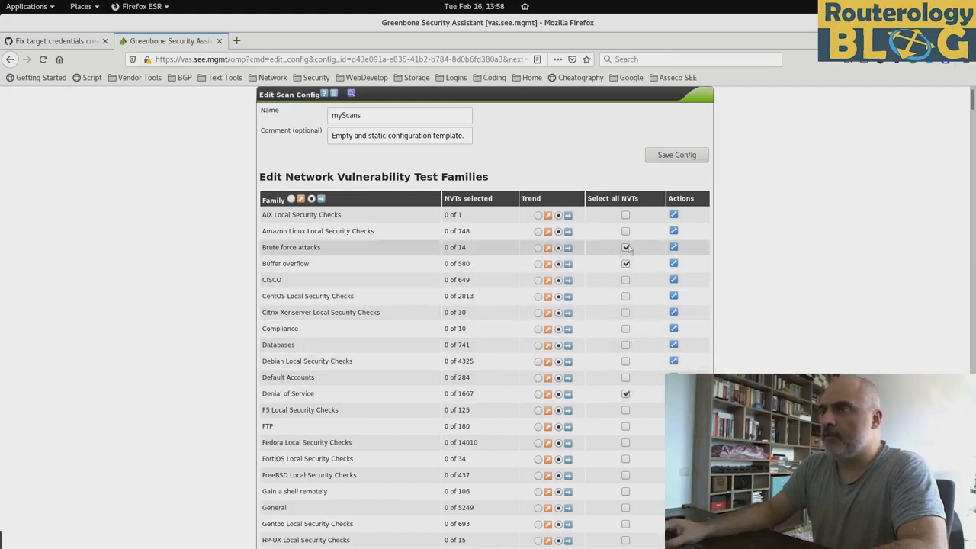
click(677, 154)
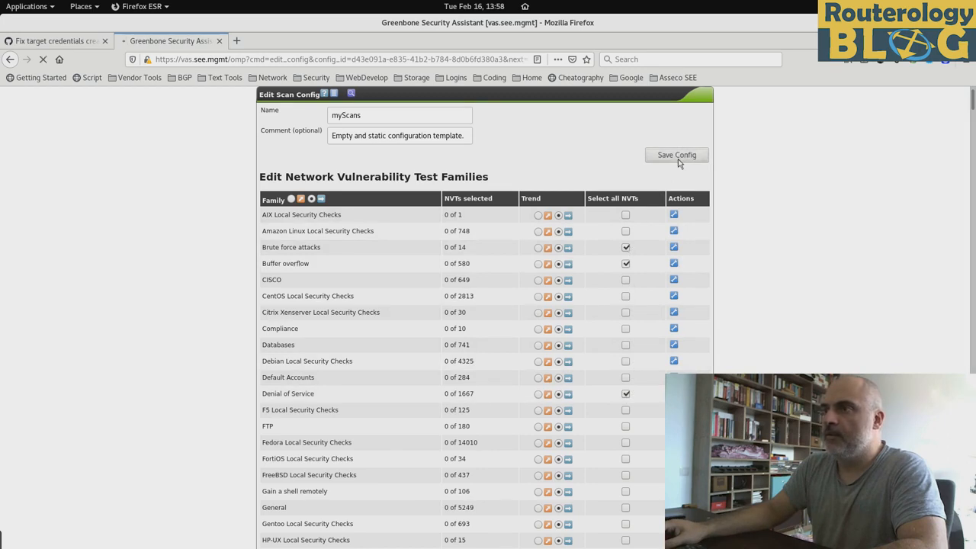
click(677, 154)
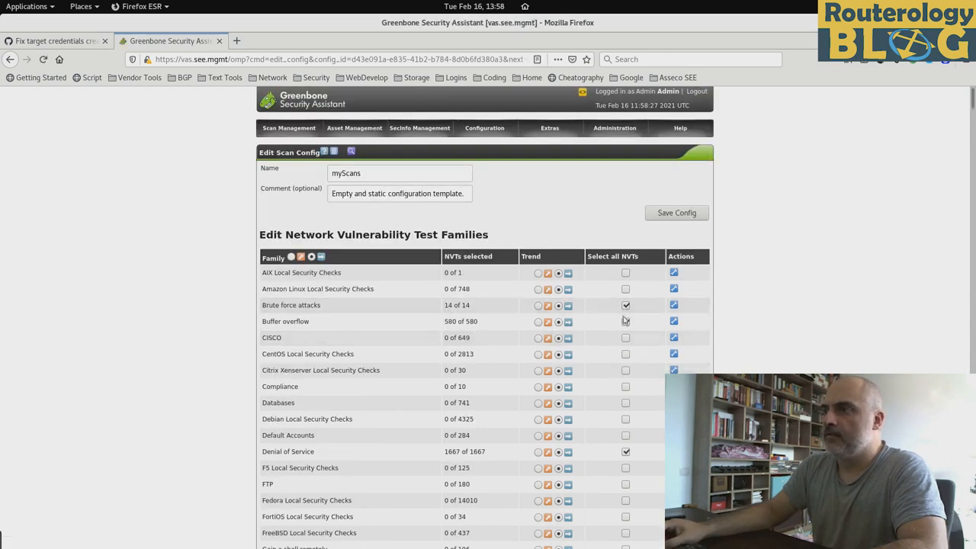
Keep Brute force attacks static and open that family's tests in myScans.
click(625, 322)
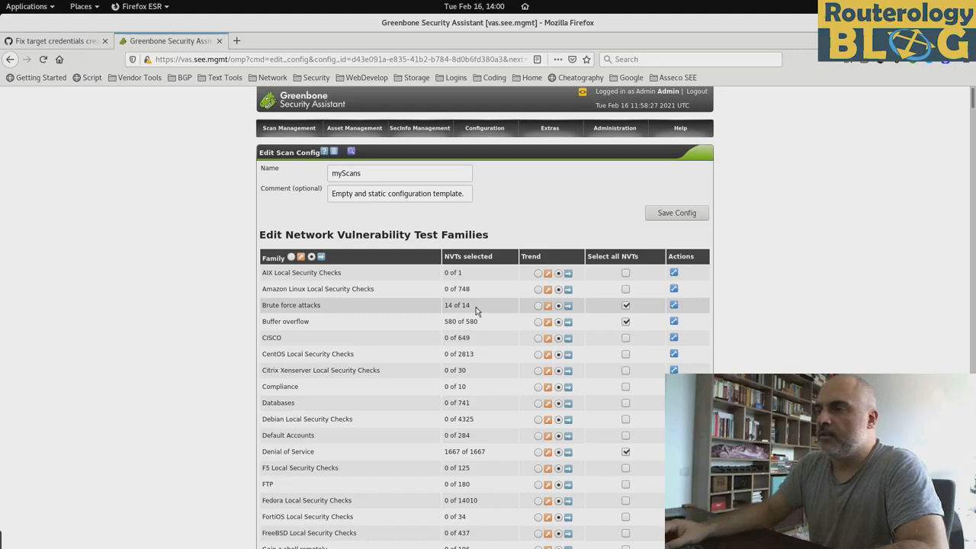
mouse_move(509, 311)
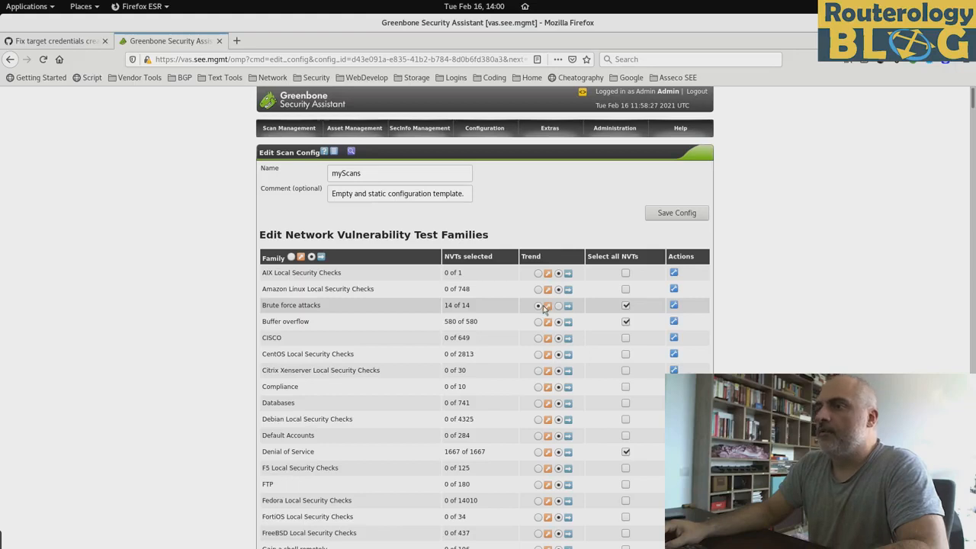
mouse_move(552, 305)
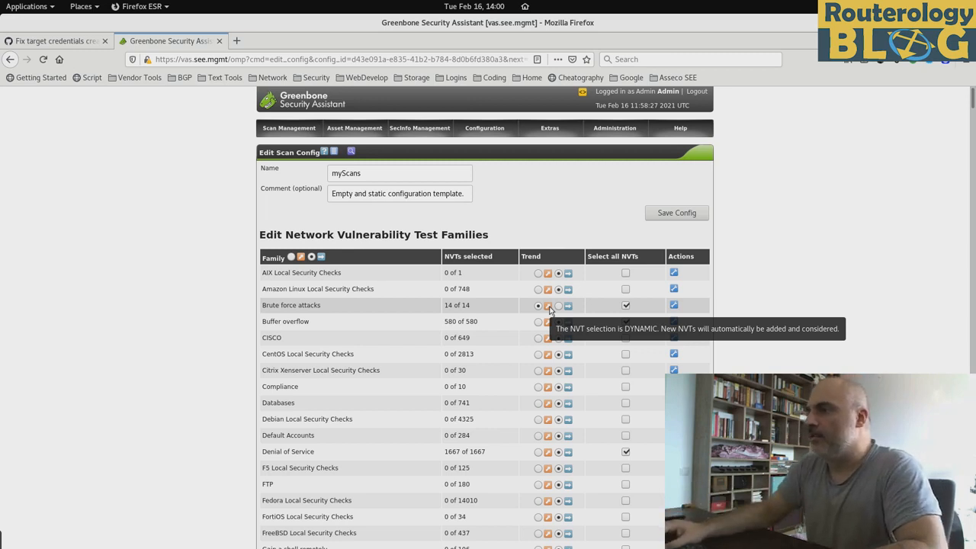
click(625, 321)
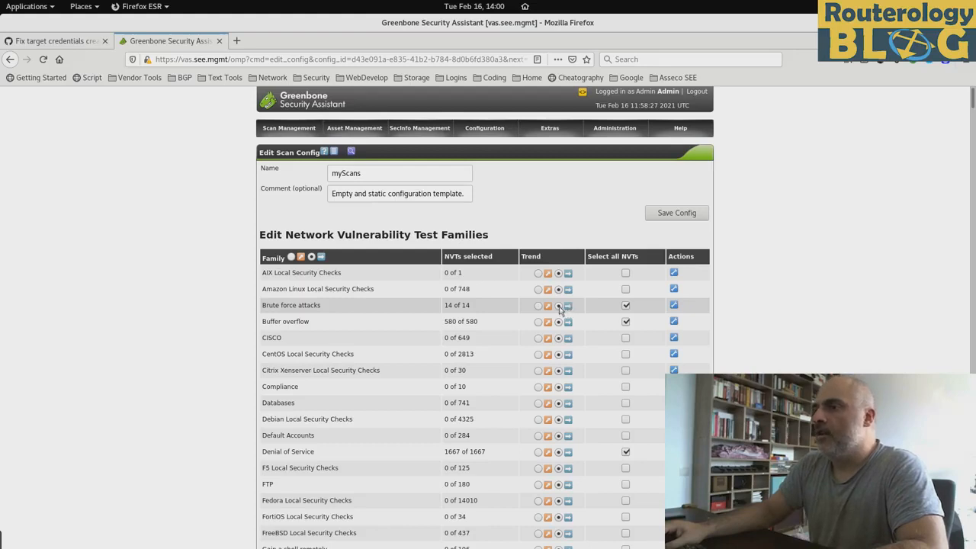
mouse_move(567, 305)
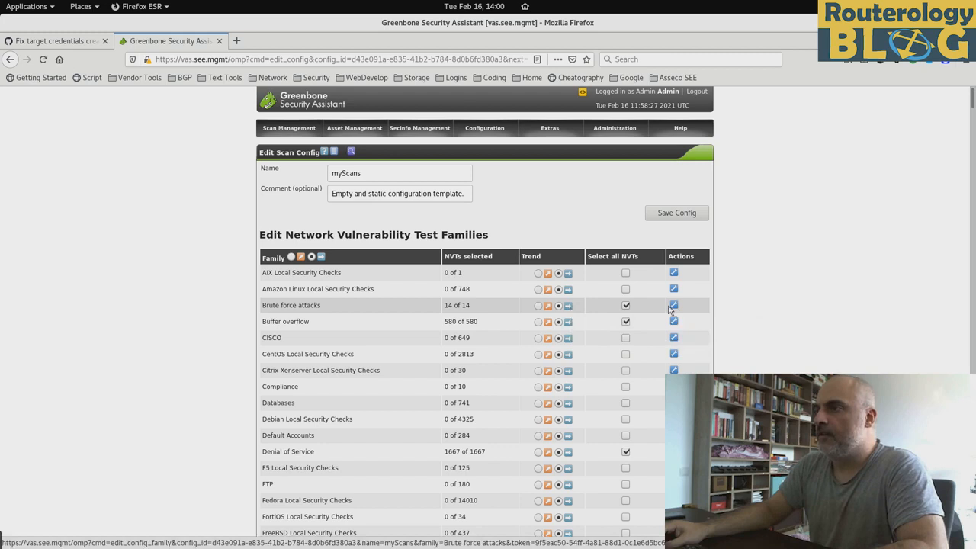
mouse_move(674, 305)
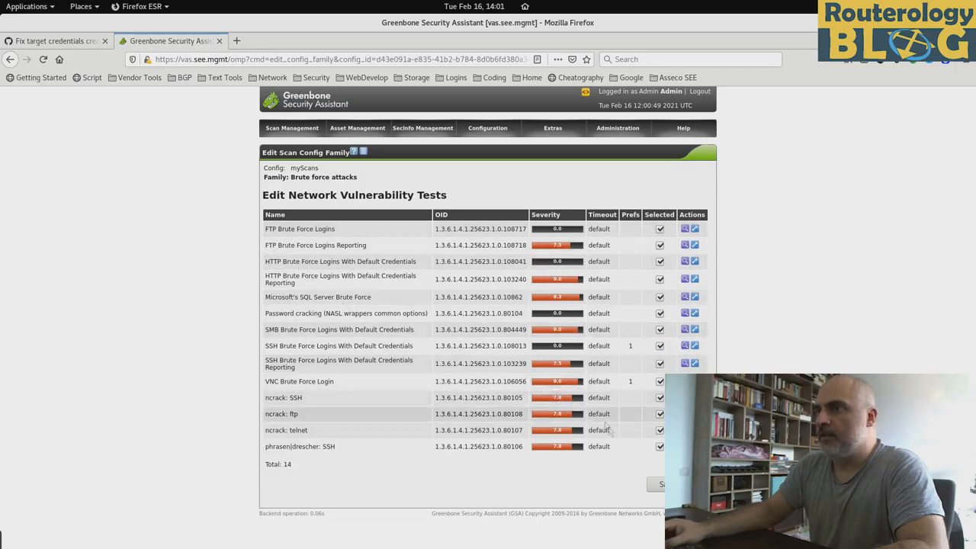
Untick Brute force attacks tests so the family selects 11 of 14 NVTs.
click(660, 330)
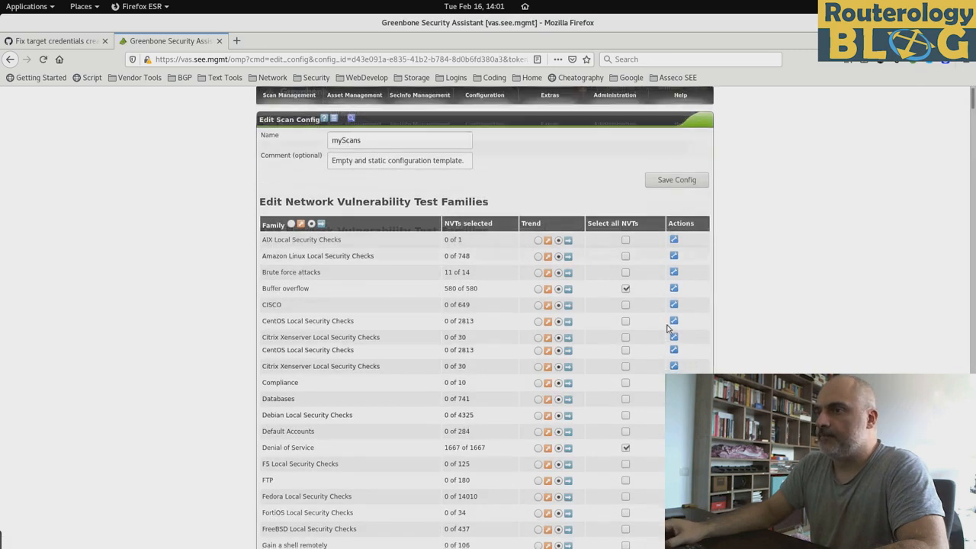
Reopen the Brute force attacks list to see its 14 tests, three unselected.
scroll(down, 3)
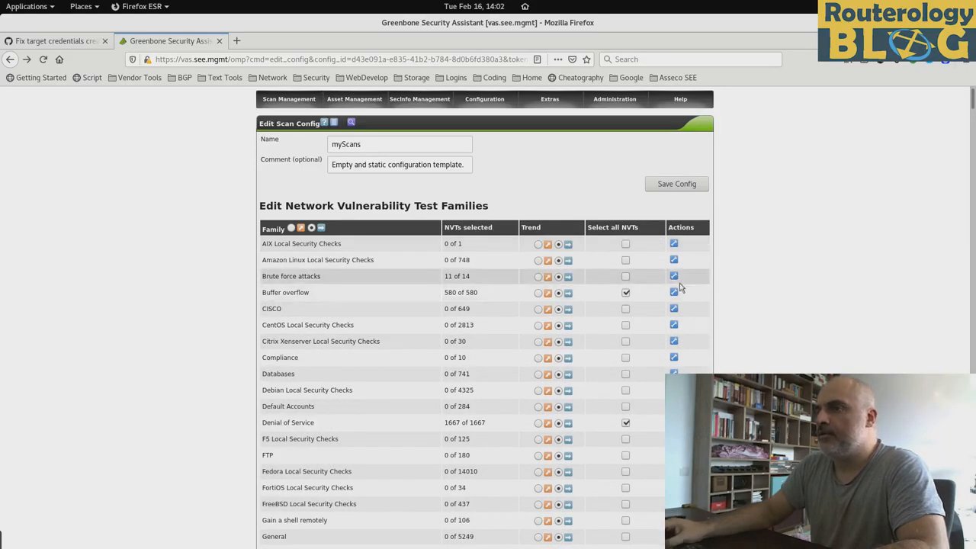
mouse_move(686, 295)
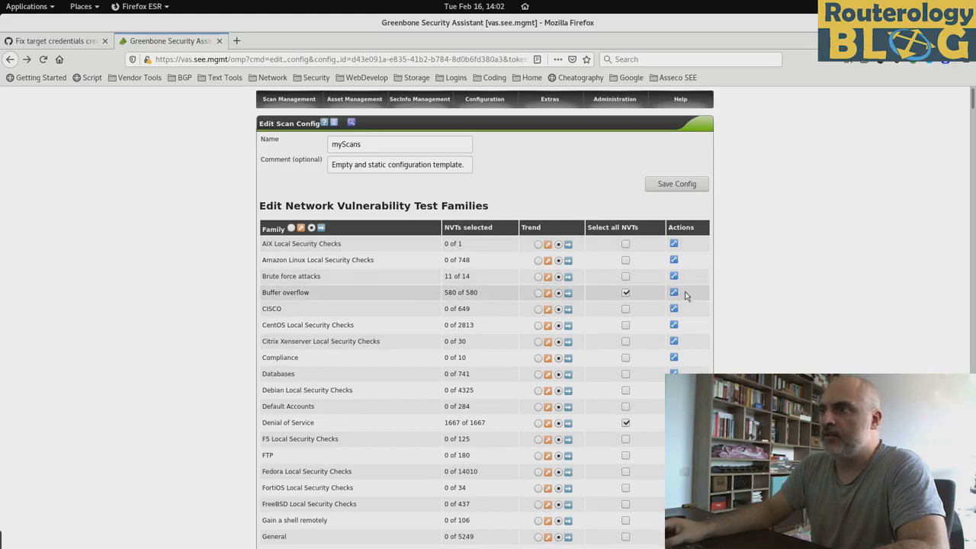
mouse_move(674, 292)
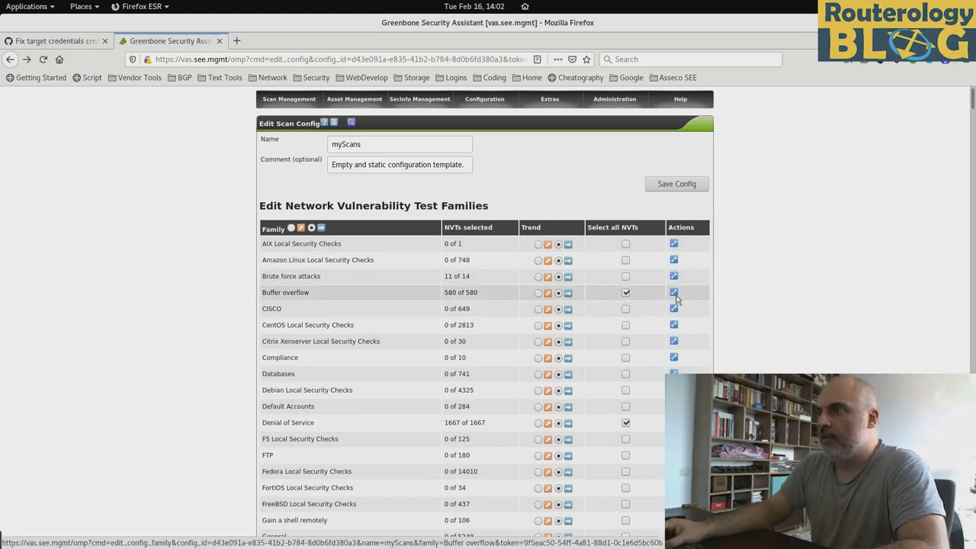
mouse_move(673, 292)
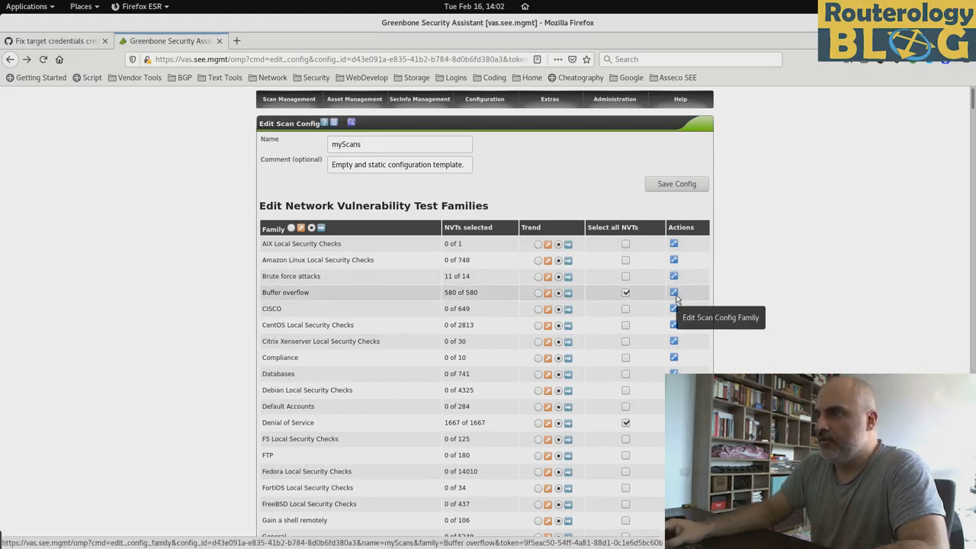
mouse_move(689, 303)
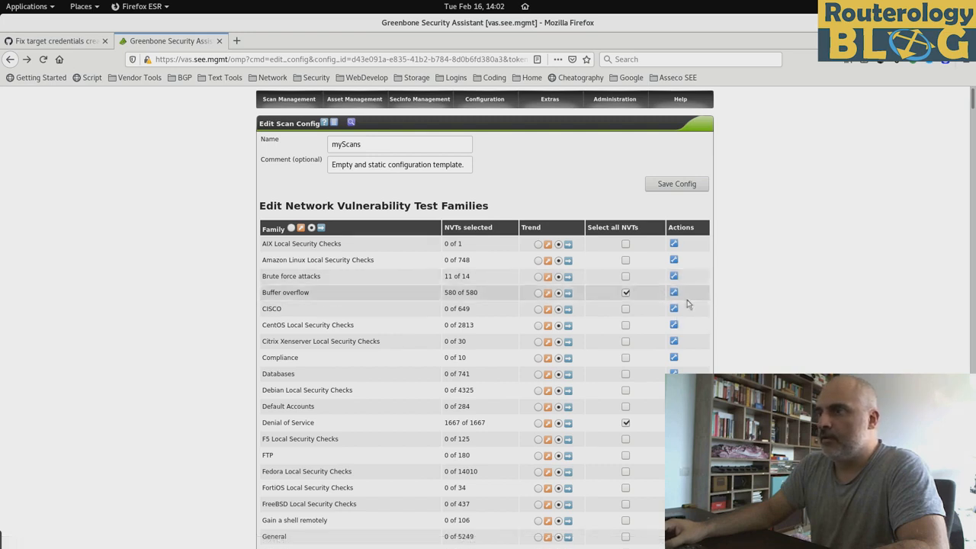
click(626, 276)
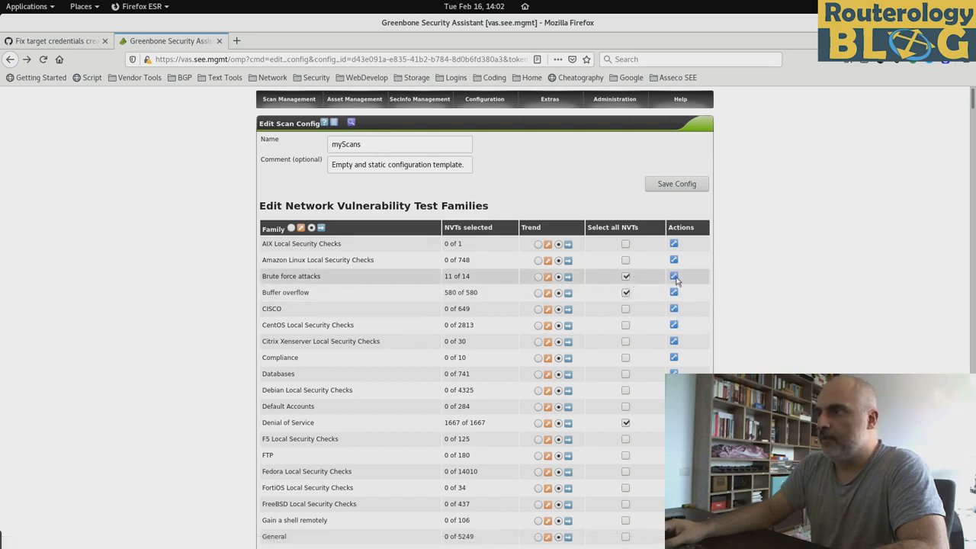
click(674, 276)
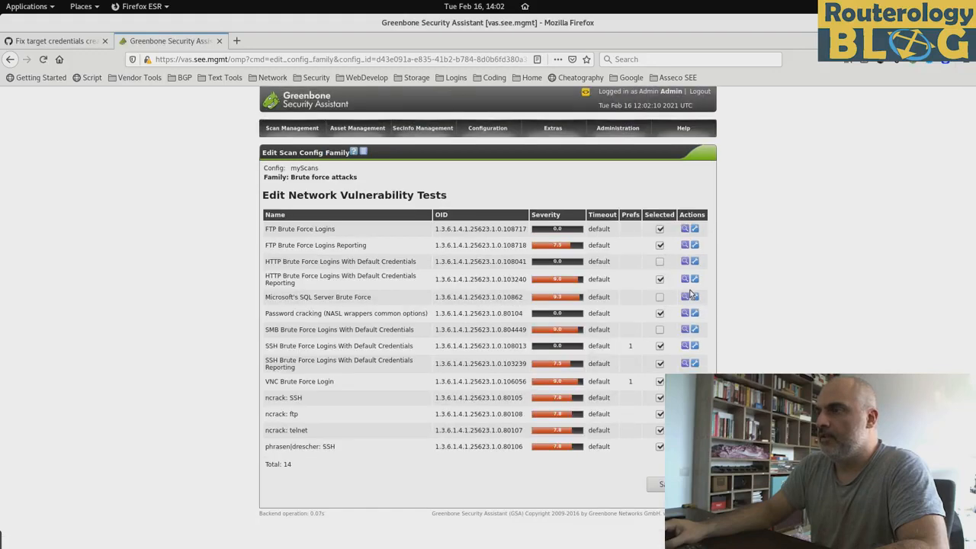
View the FTP Brute Force Logins Reporting test details, then return to editing myScans.
click(694, 245)
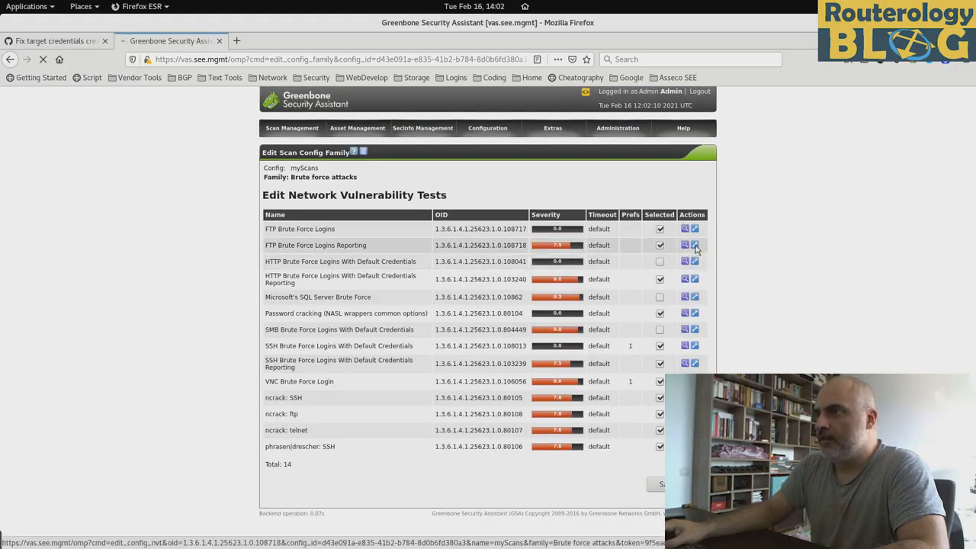
click(694, 245)
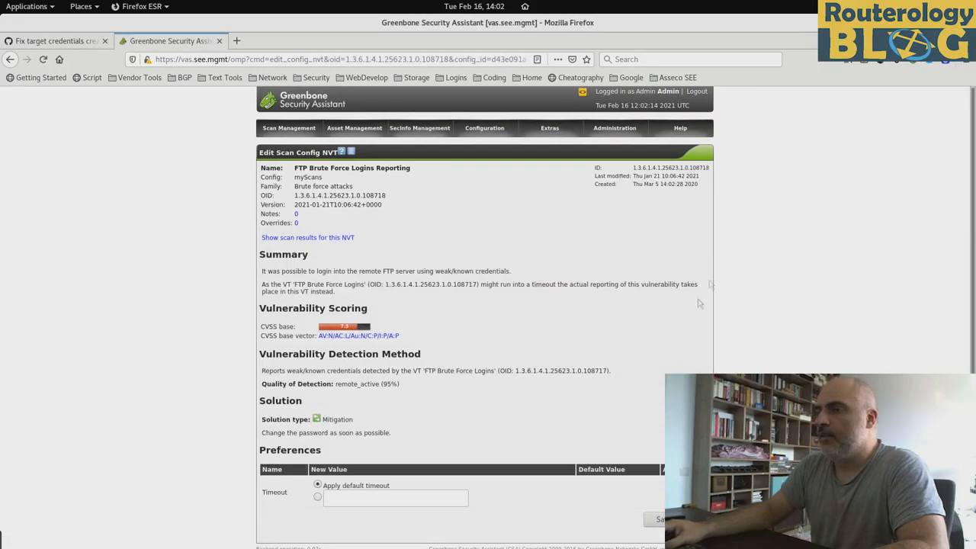
scroll(down, 3)
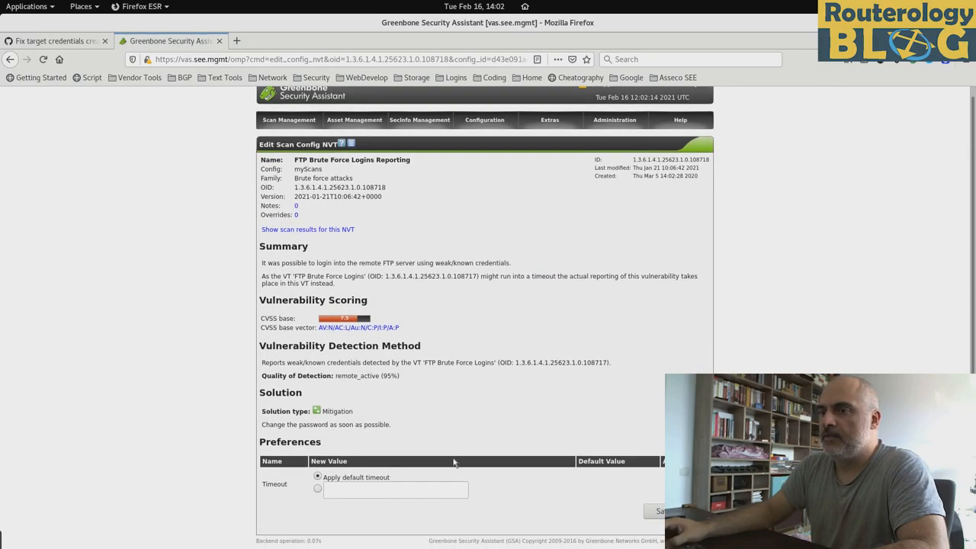
click(317, 491)
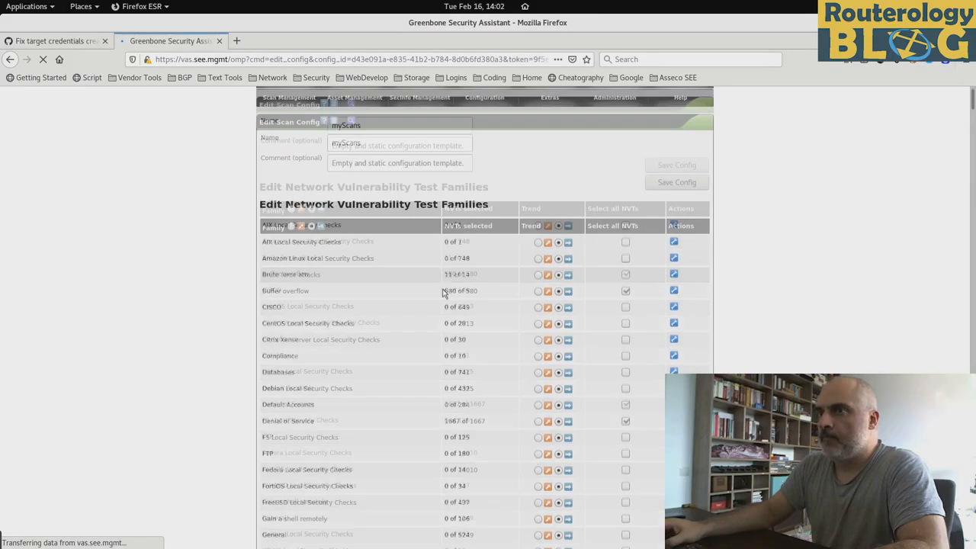
scroll(down, 3)
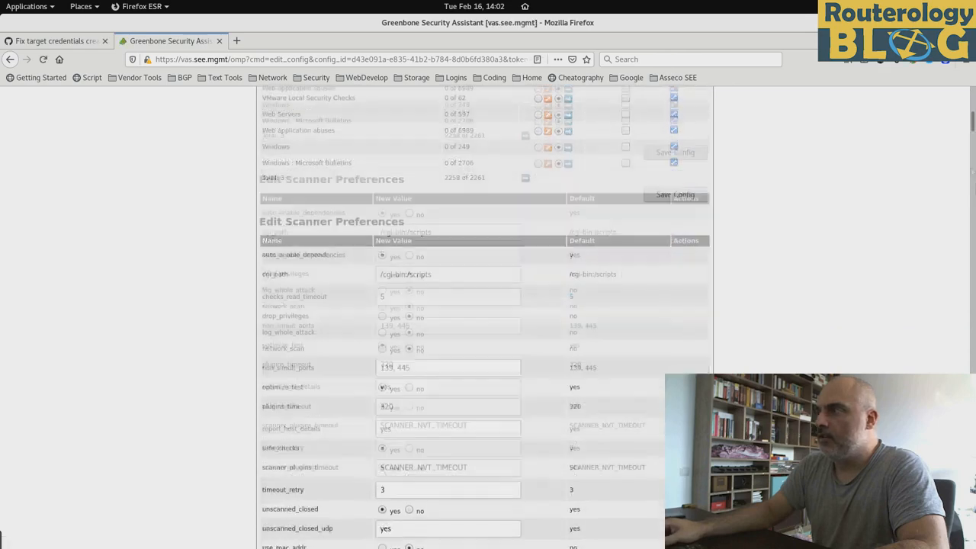
scroll(down, 3)
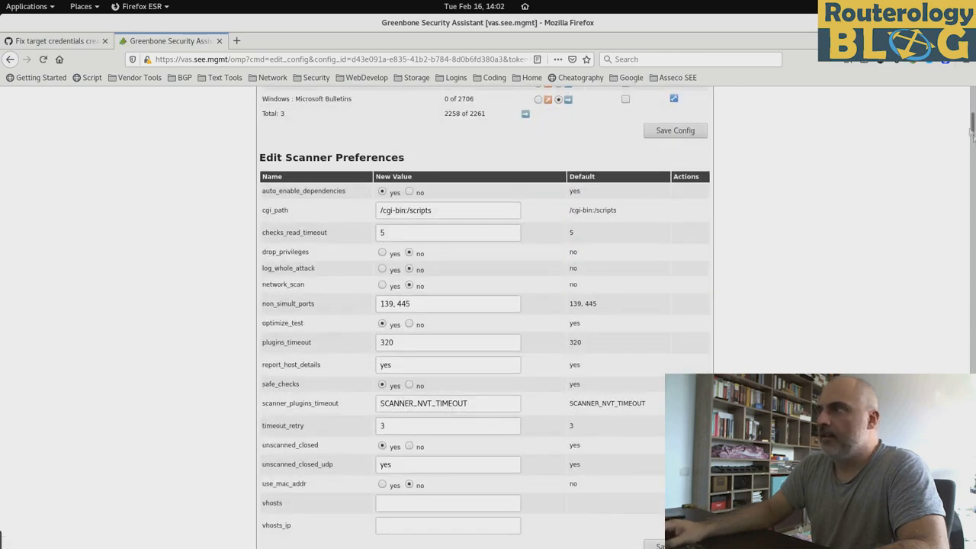
scroll(down, 3)
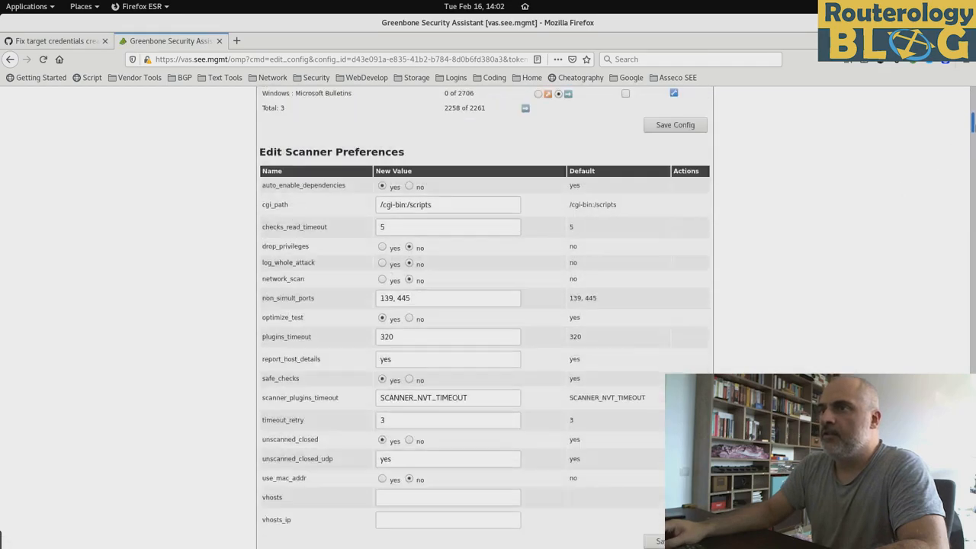
mouse_move(501, 292)
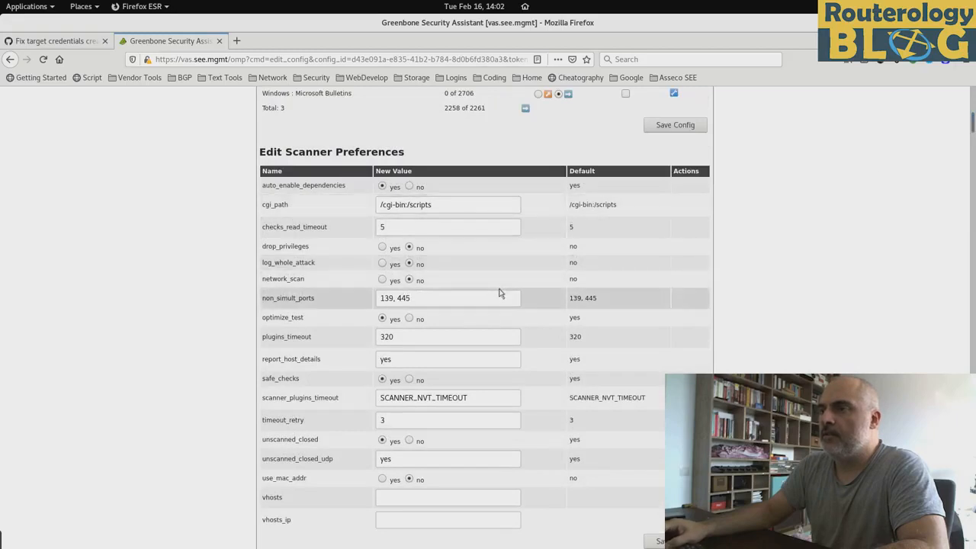
scroll(down, 3)
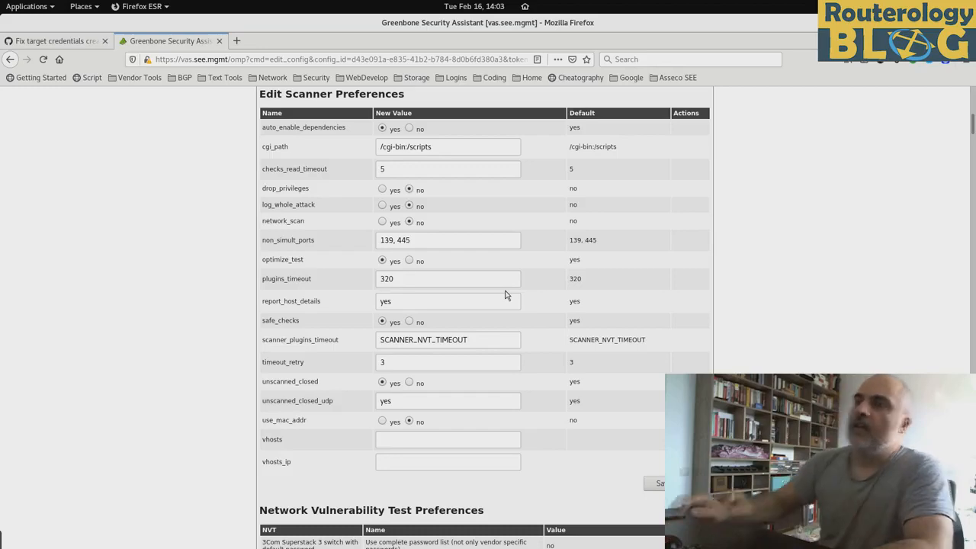
scroll(down, 3)
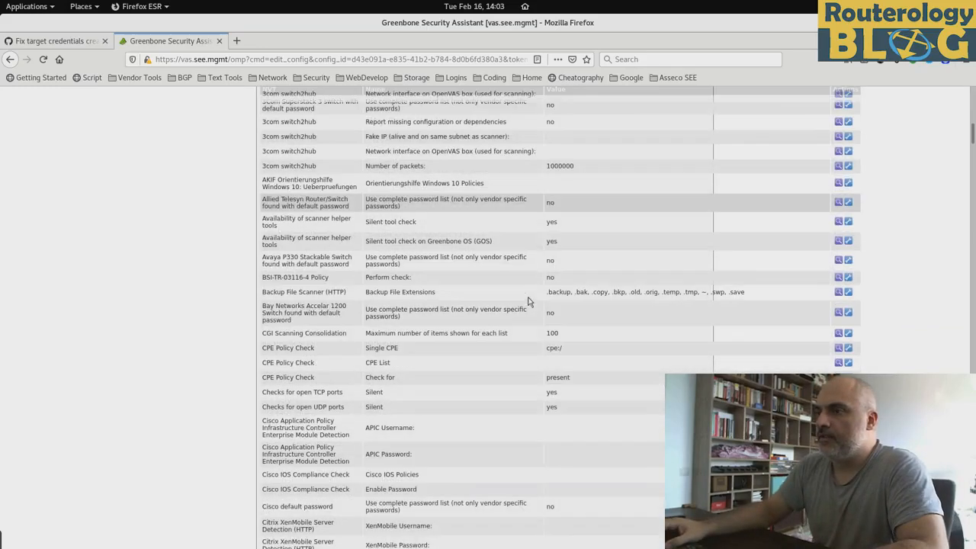
scroll(down, 3)
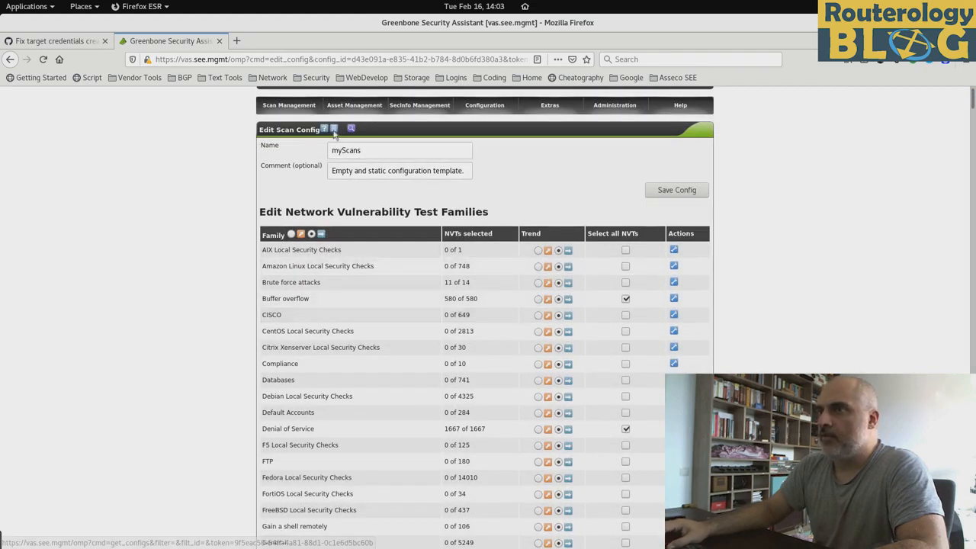
mouse_move(335, 129)
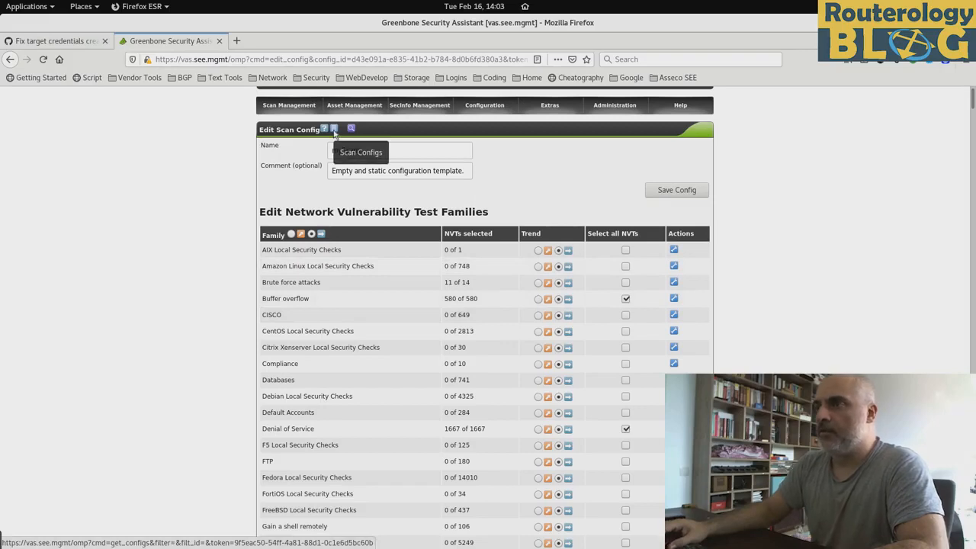
Enter myScans and view the Scan Configs list showing myScans with 3 families, 2258 NVTs.
text(myScans)
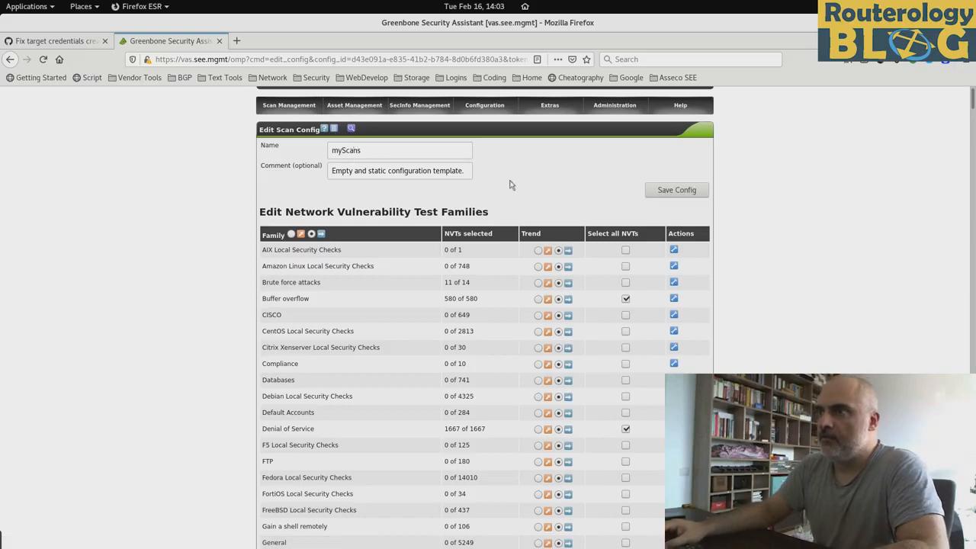
mouse_move(529, 197)
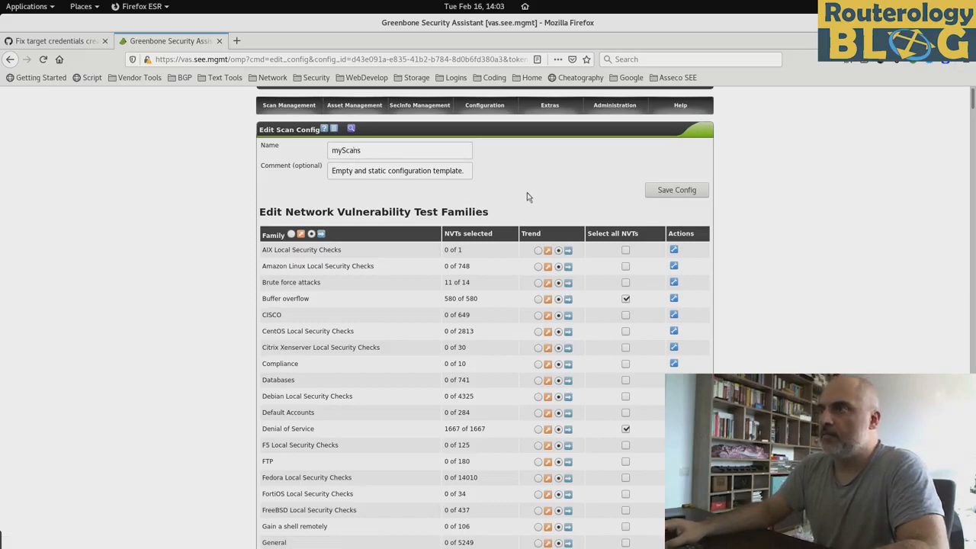
mouse_move(813, 200)
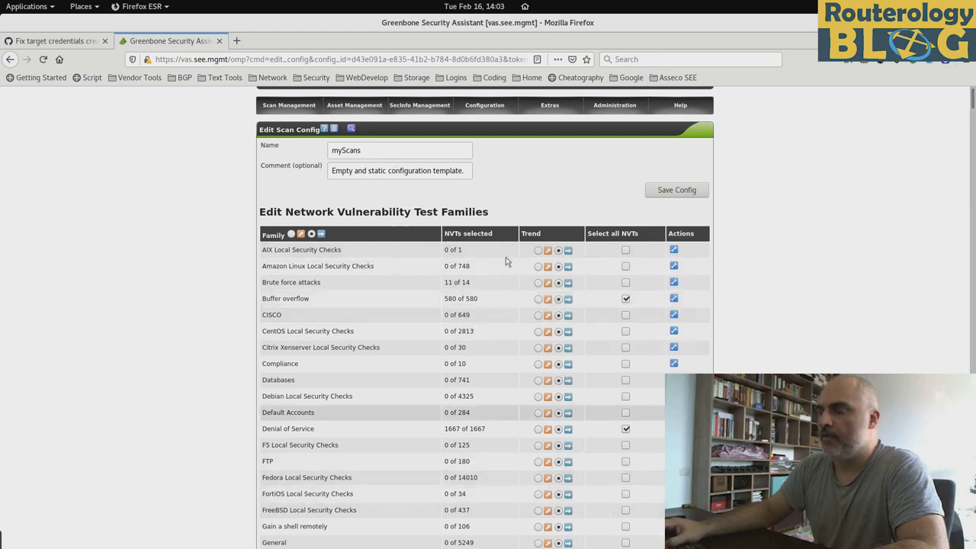
click(485, 105)
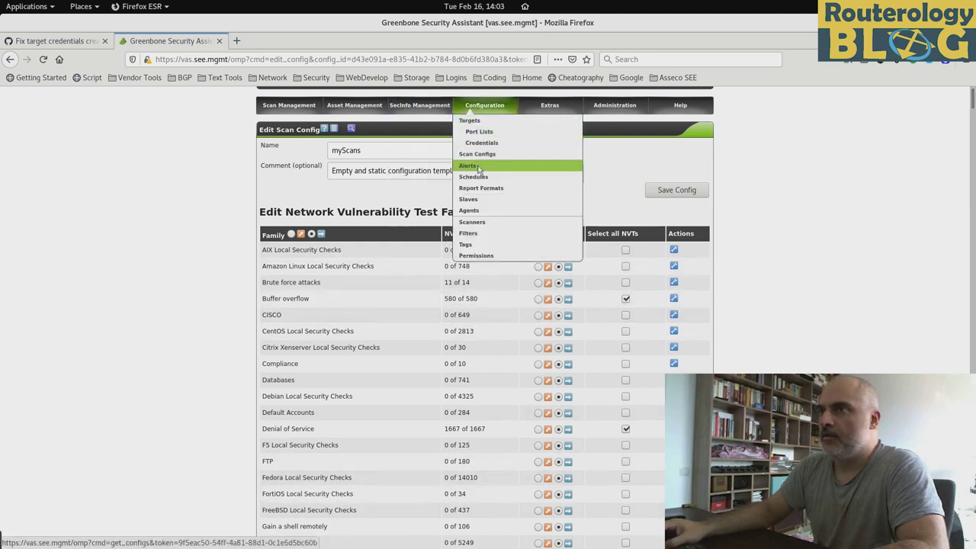
click(477, 153)
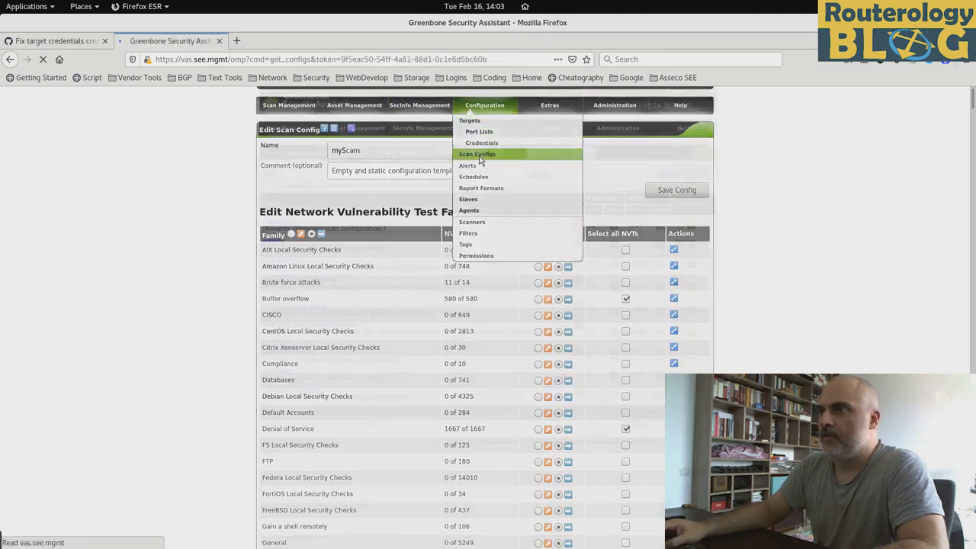
click(476, 154)
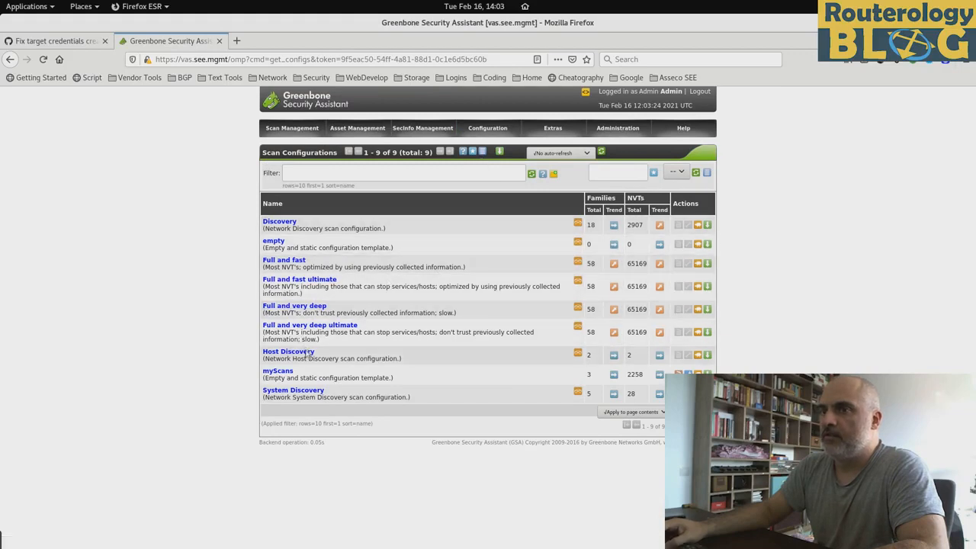
mouse_move(289, 352)
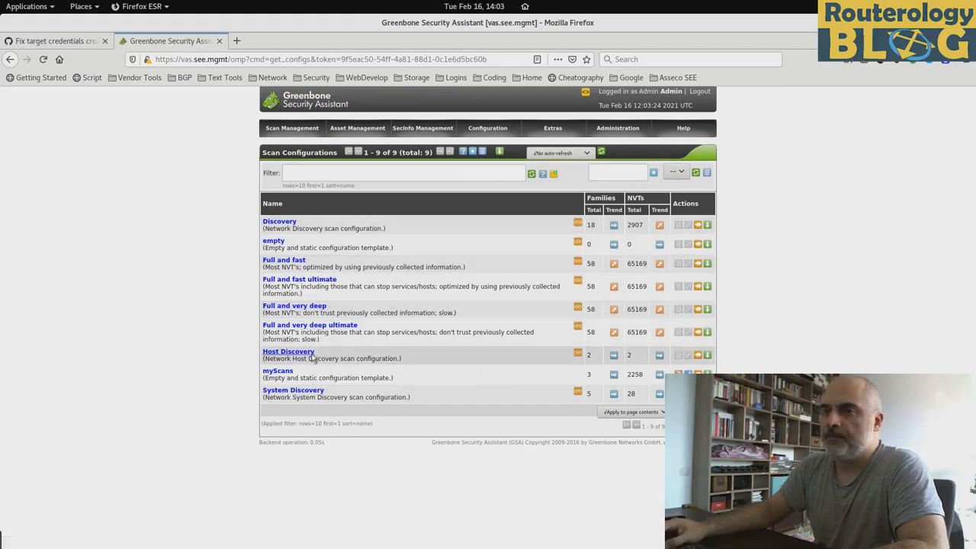
mouse_move(277, 371)
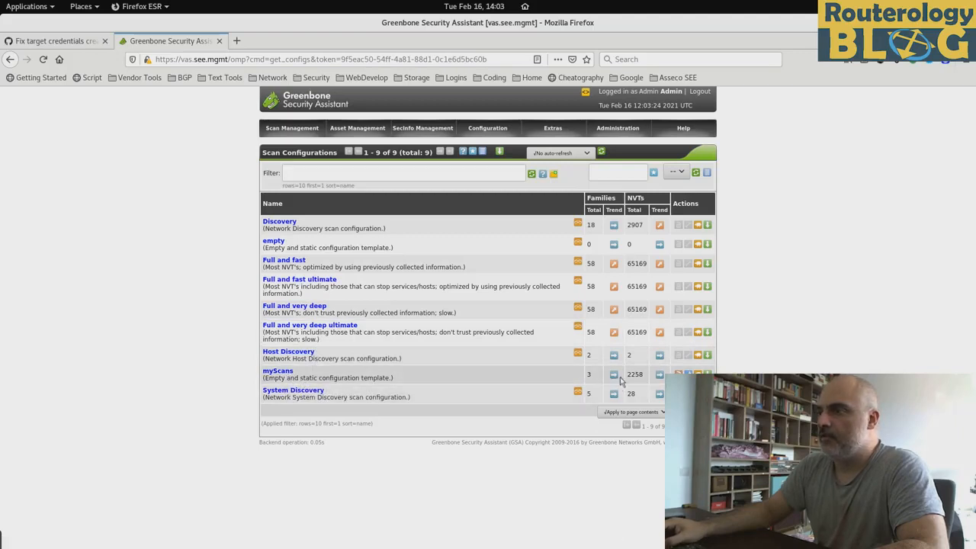
mouse_move(629, 380)
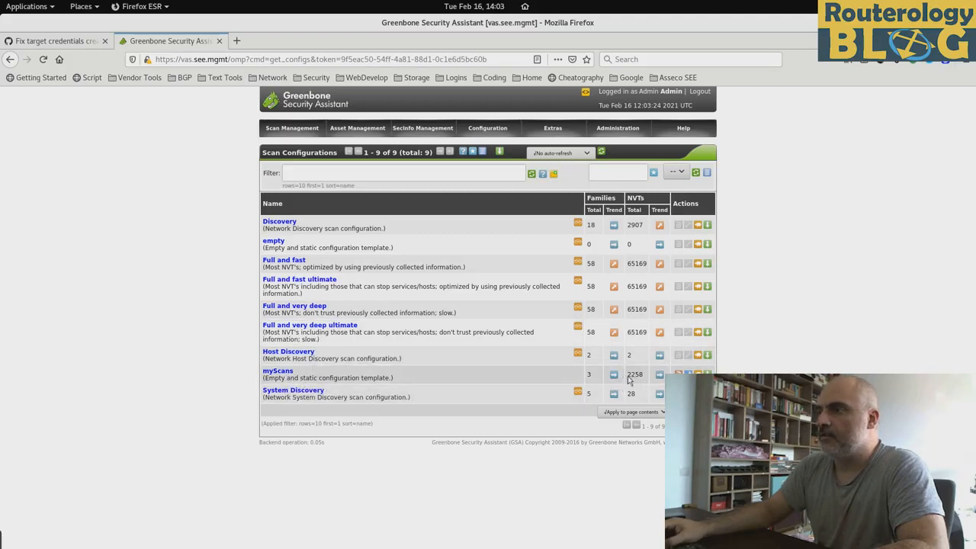
double_click(636, 374)
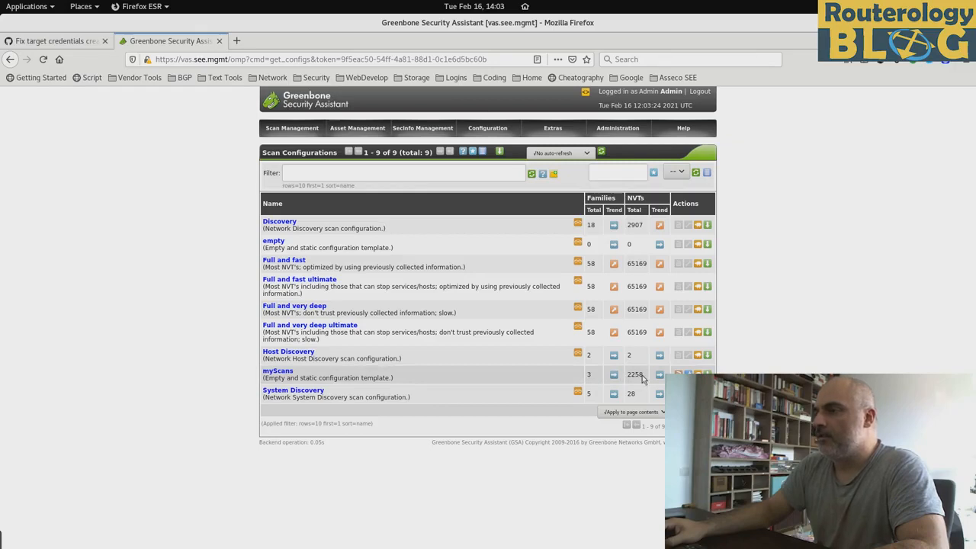
mouse_move(648, 380)
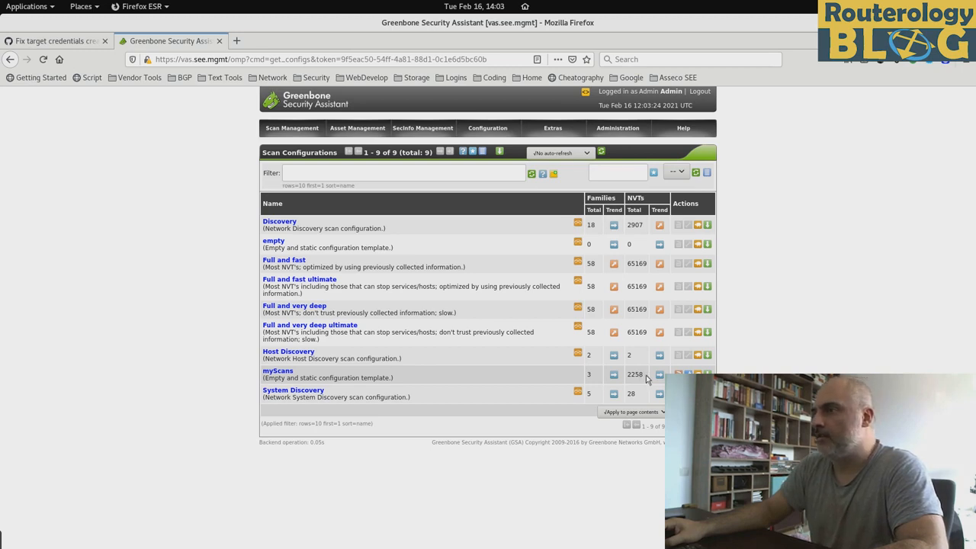
mouse_move(659, 374)
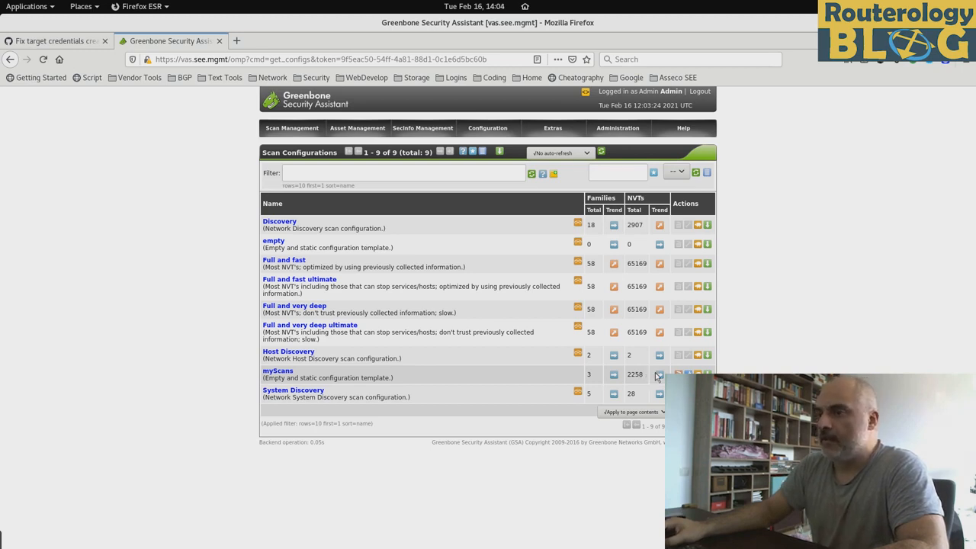
Begin a new task named MyTask, alterable, with results not added to assets.
click(487, 127)
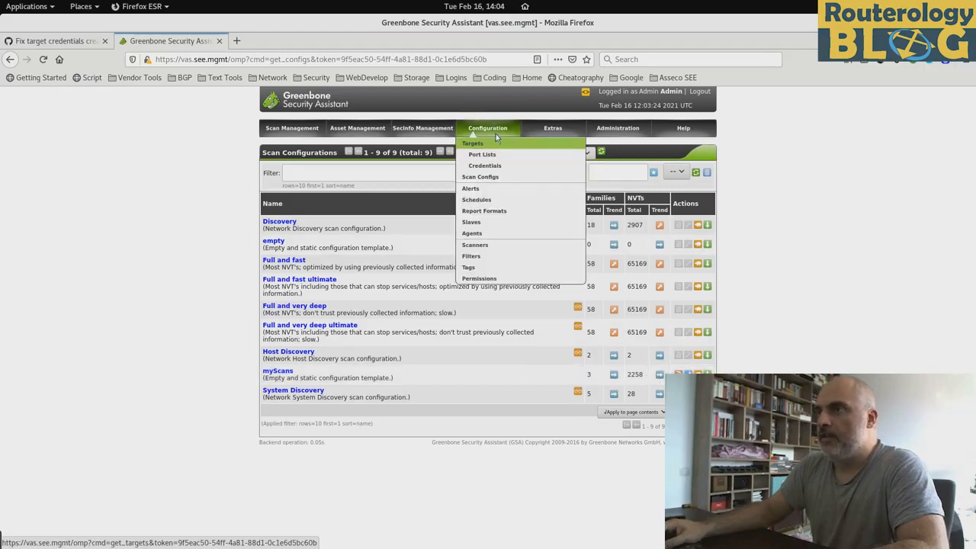
mouse_move(480, 176)
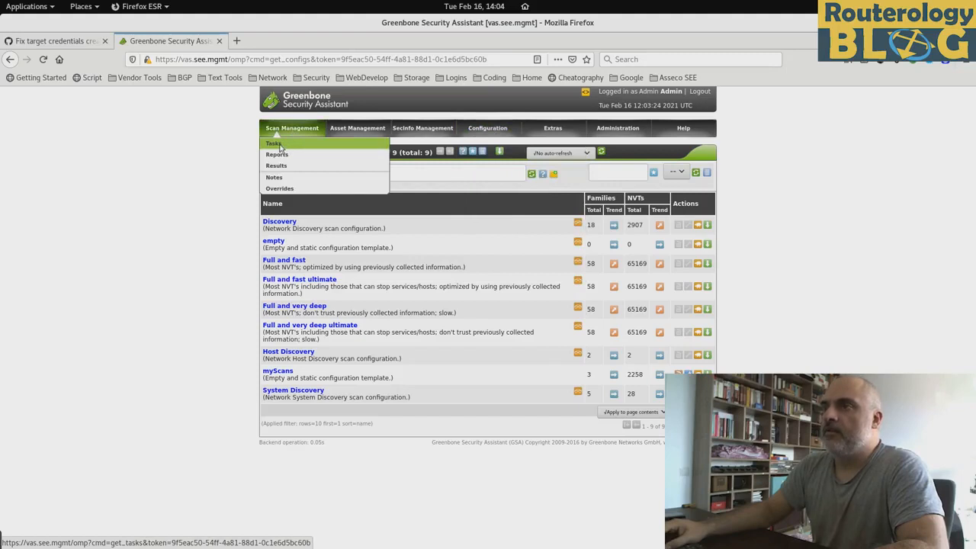
click(272, 144)
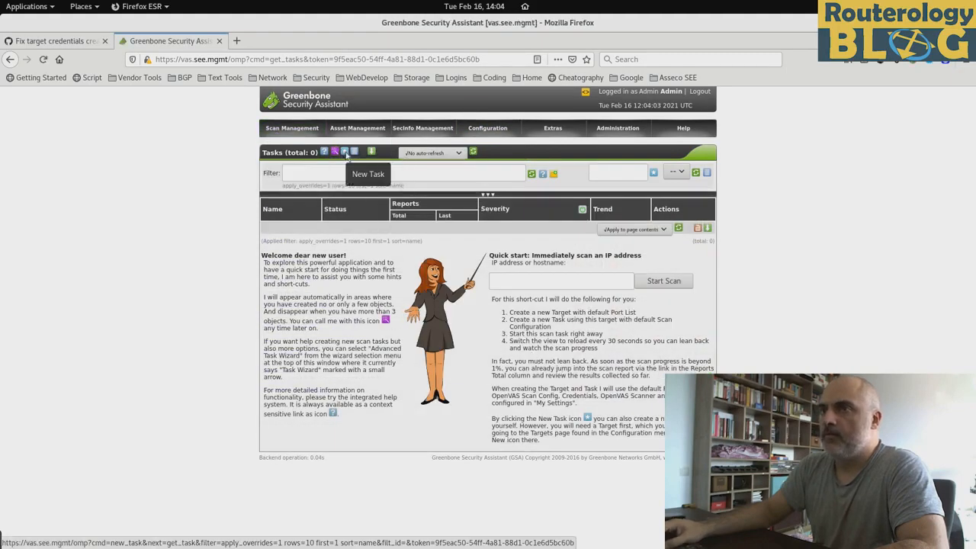
click(344, 151)
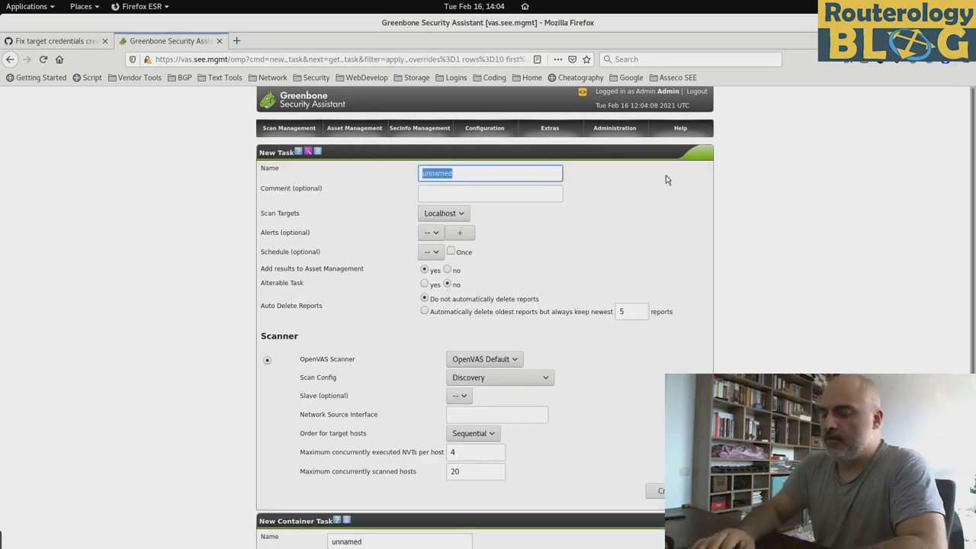
text(MyS)
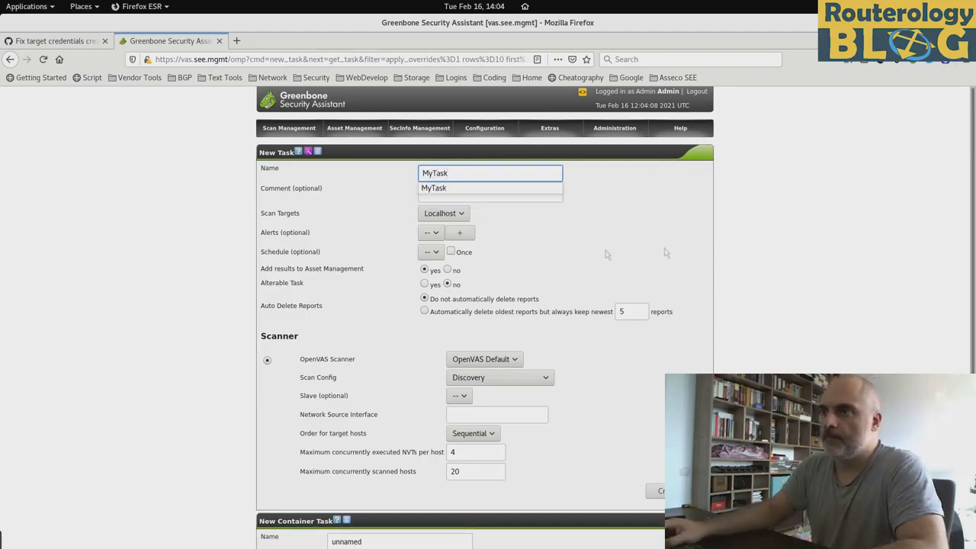
click(443, 213)
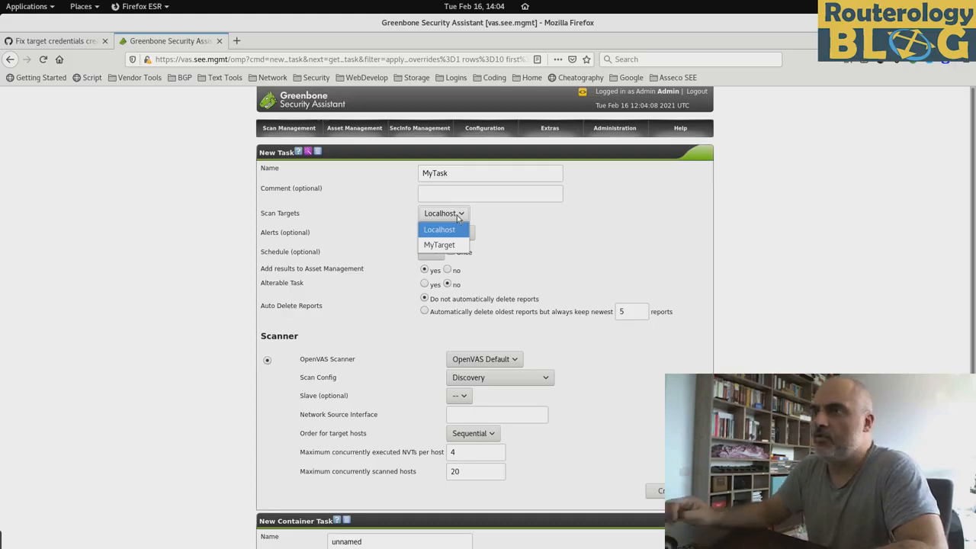
mouse_move(439, 245)
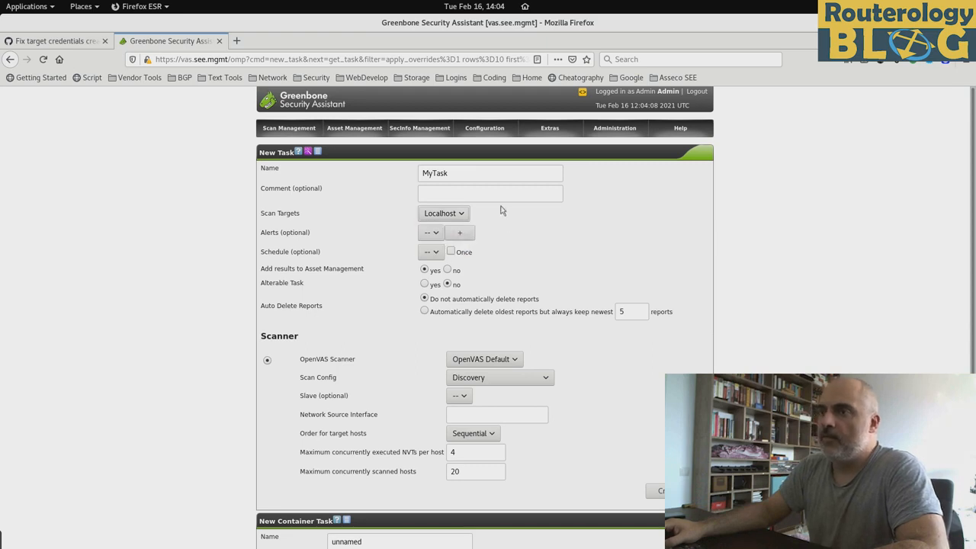
click(490, 193)
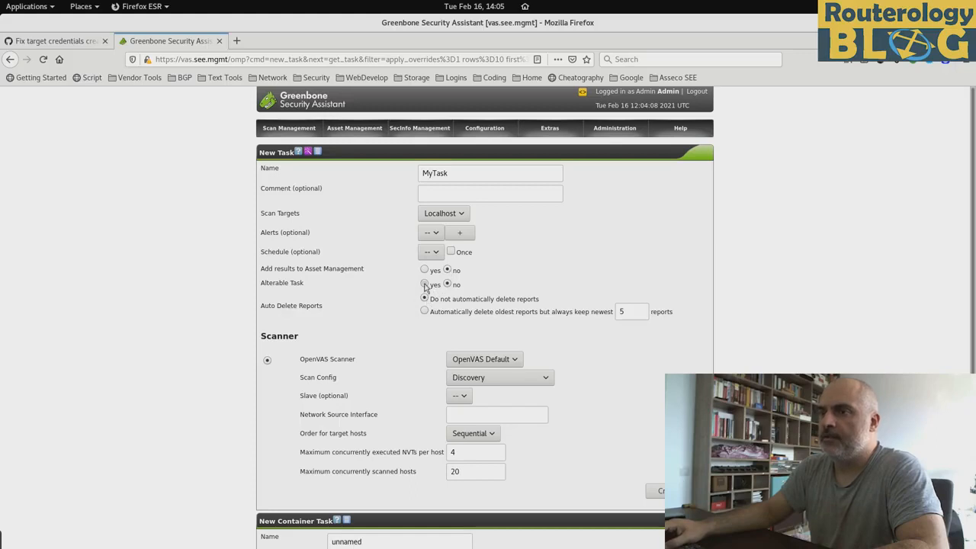
click(424, 283)
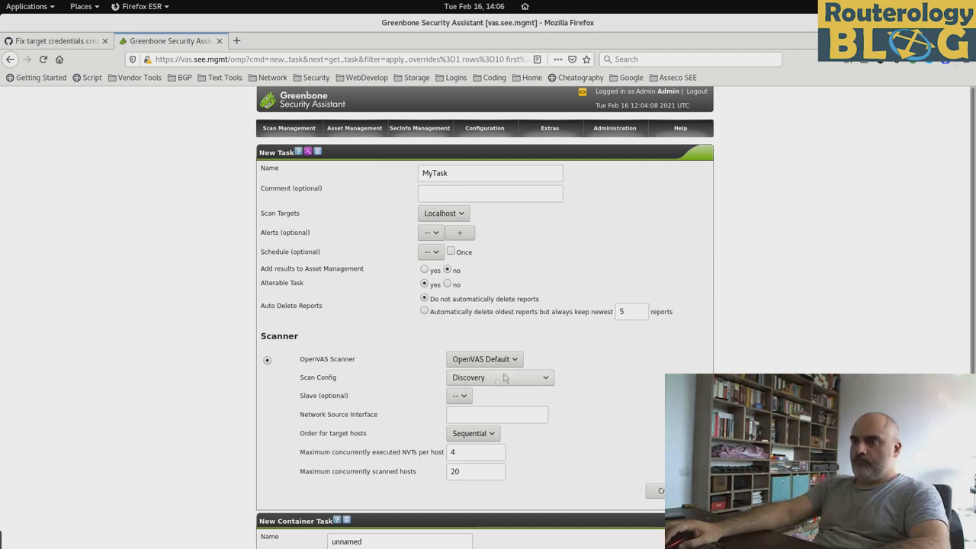
Keep the OpenVAS Default scanner and select the Full and fast scan config.
click(484, 358)
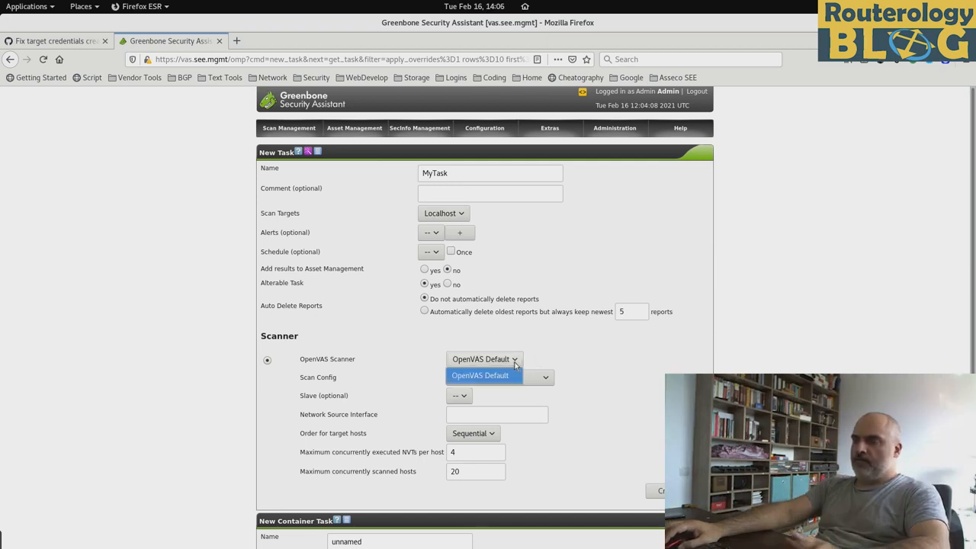
click(484, 375)
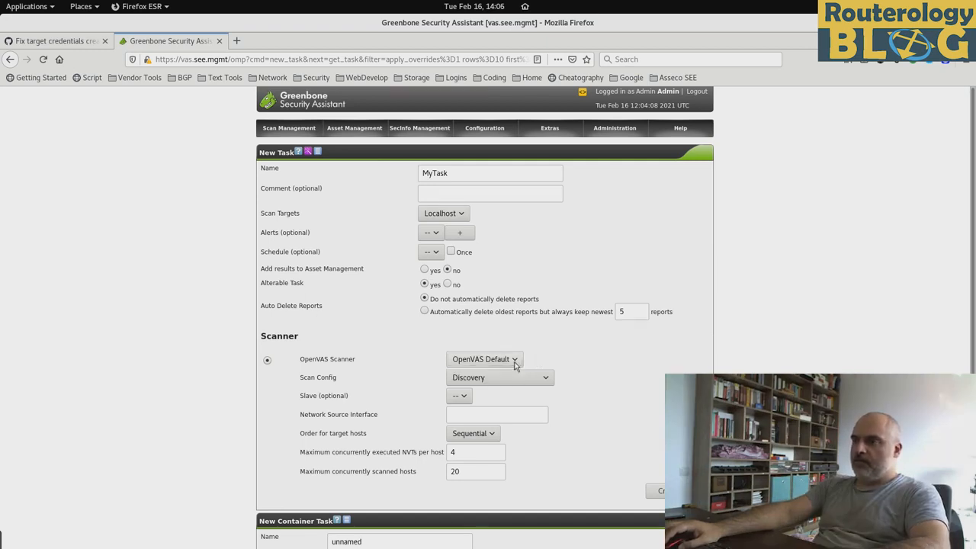
click(499, 378)
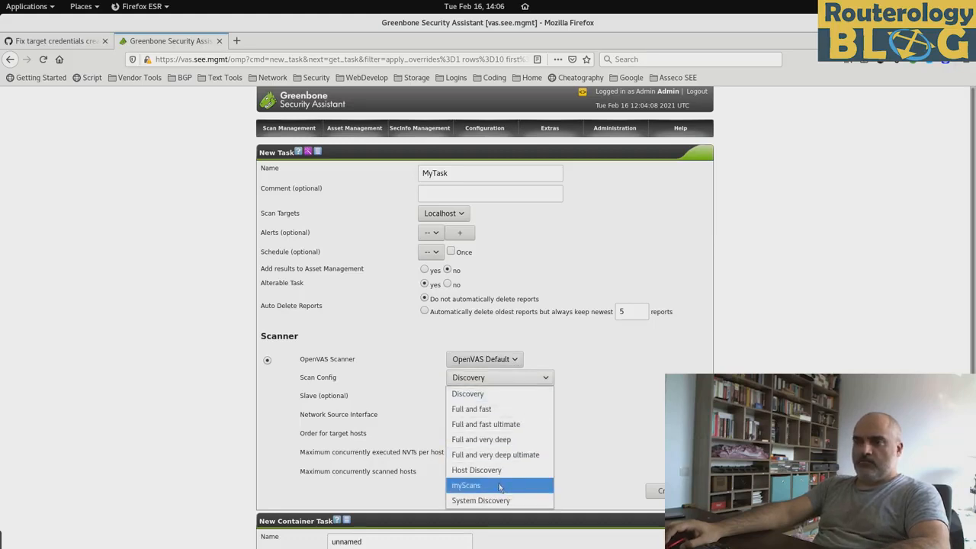
mouse_move(486, 424)
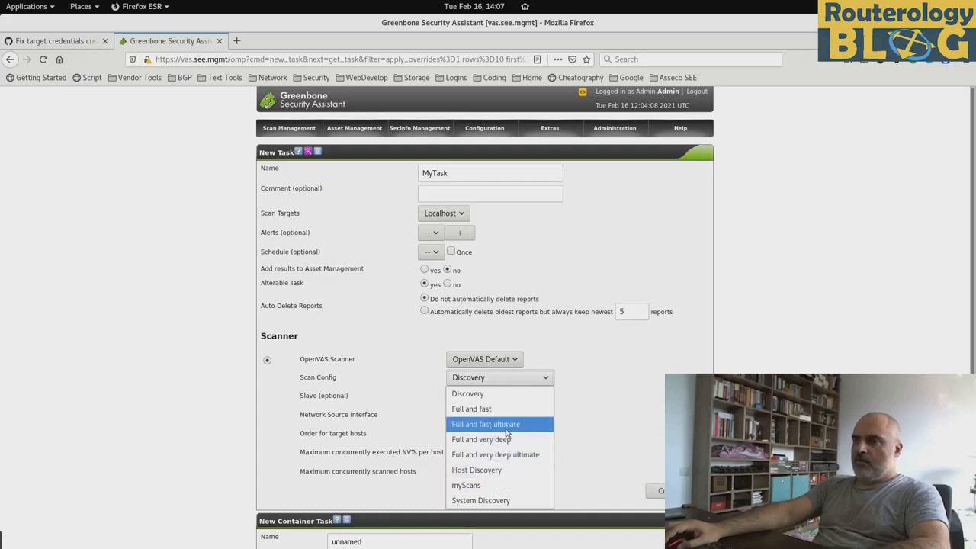
click(471, 408)
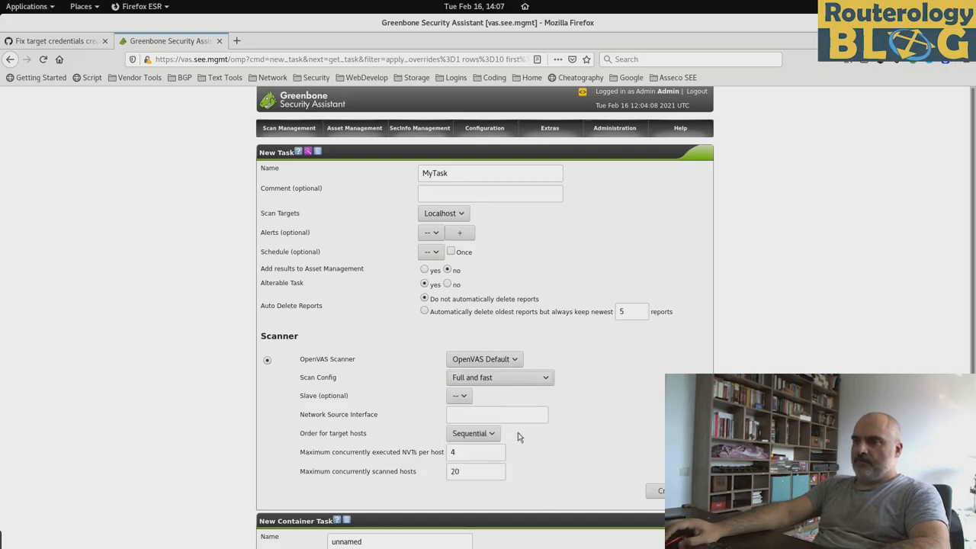
click(497, 414)
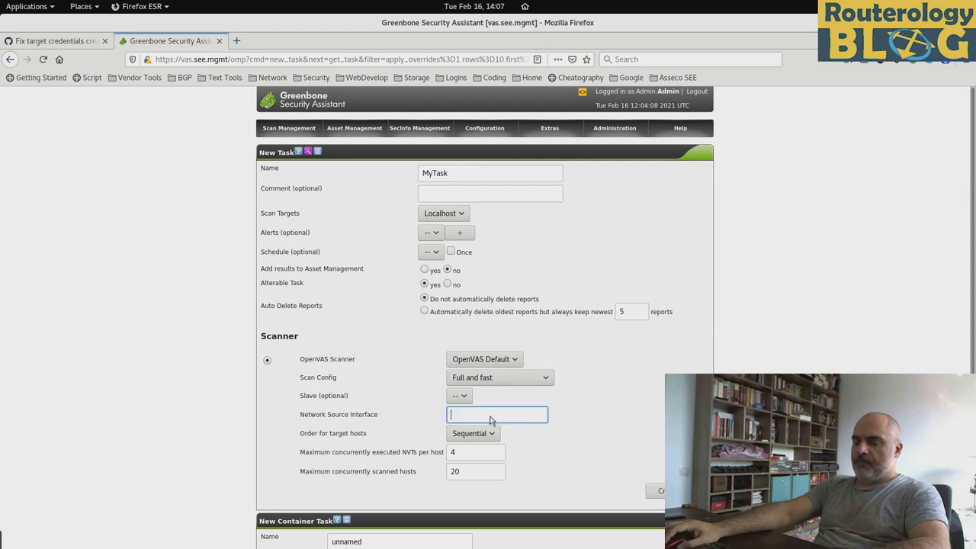
mouse_move(394, 395)
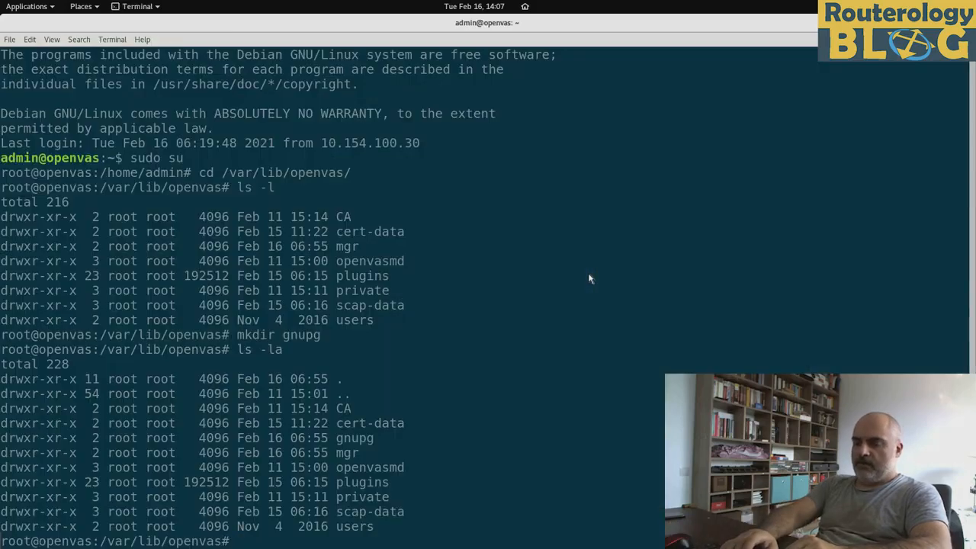
Run ifconfig and select the ens161 interface name to copy it.
text(ifconfig)
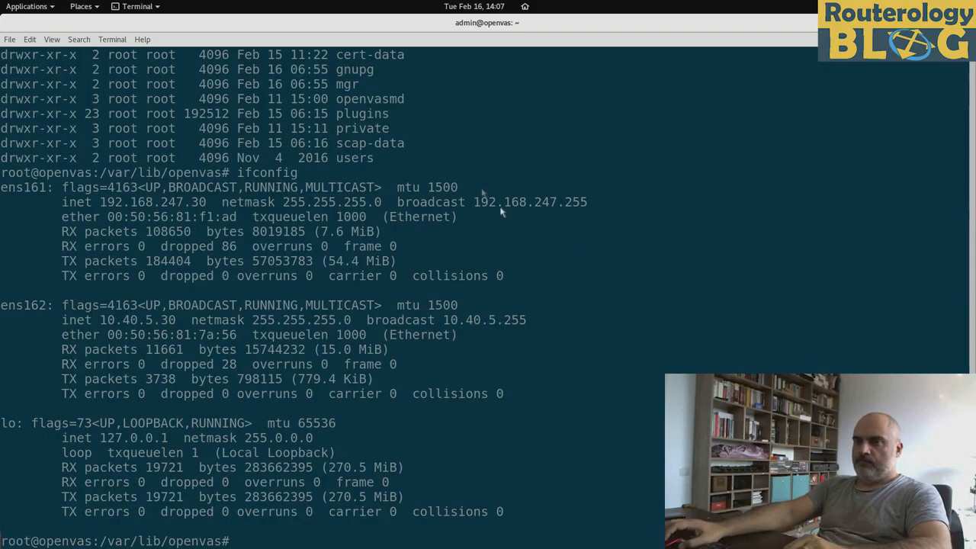
double_click(21, 187)
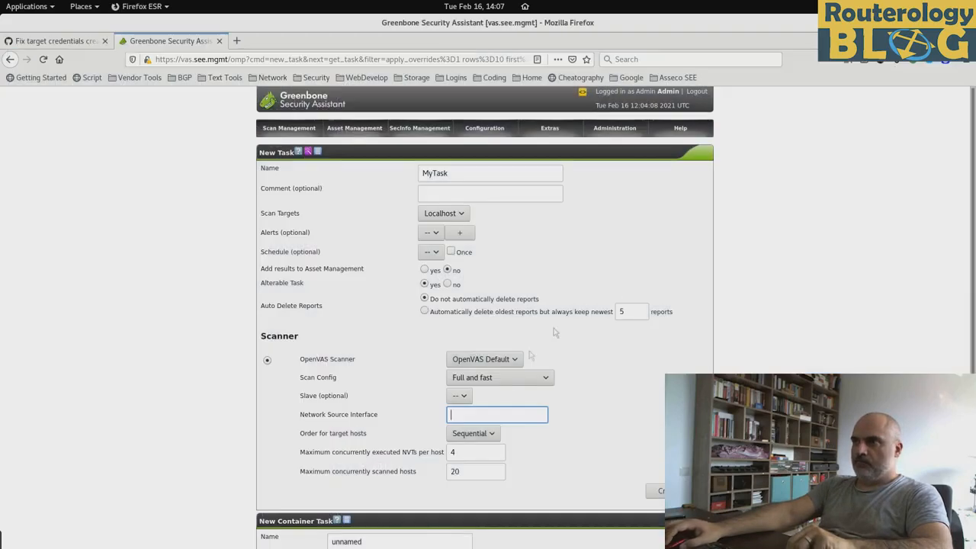
Enter ens161 as the network source interface and create MyTask.
text(ens161)
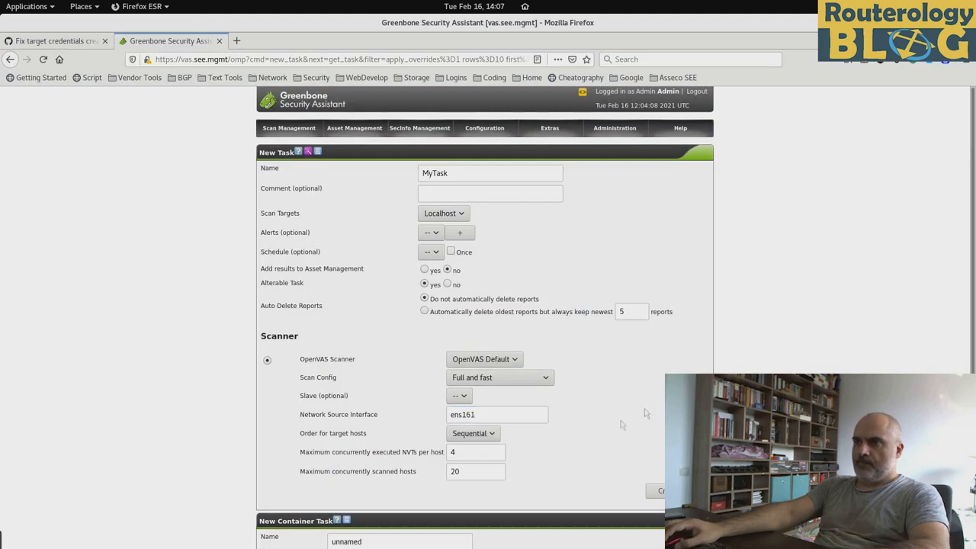
mouse_move(488, 437)
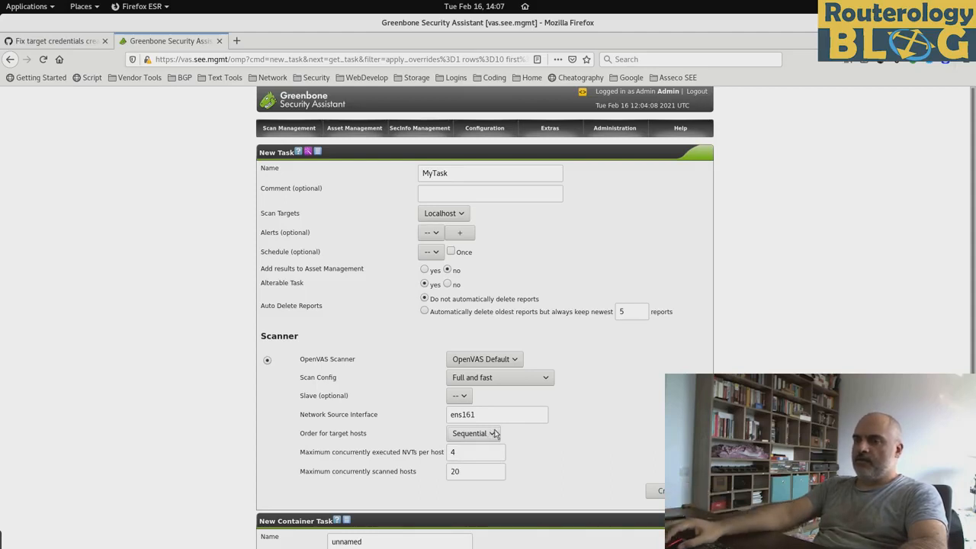
click(476, 471)
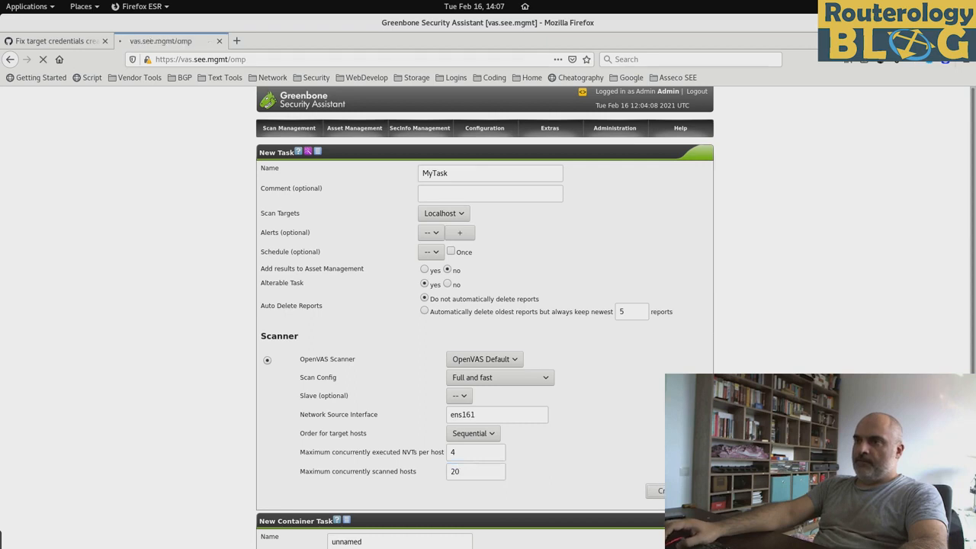
click(661, 491)
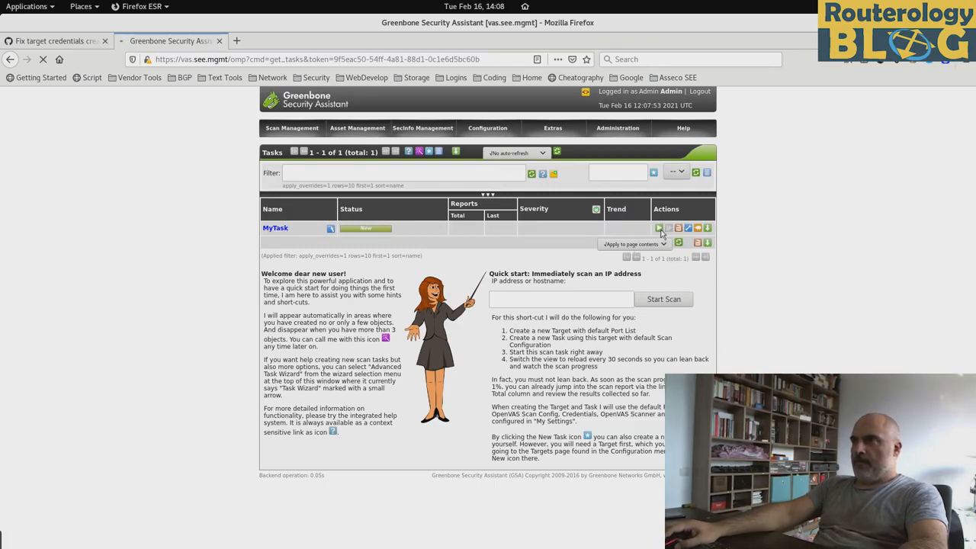
Start the MyTask scan so its status shows Requested with one report.
click(660, 228)
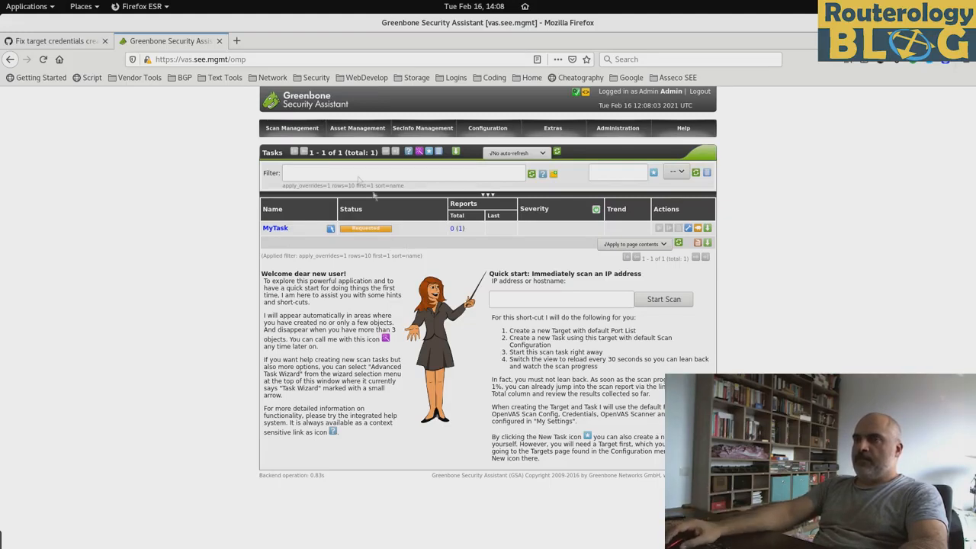
click(291, 128)
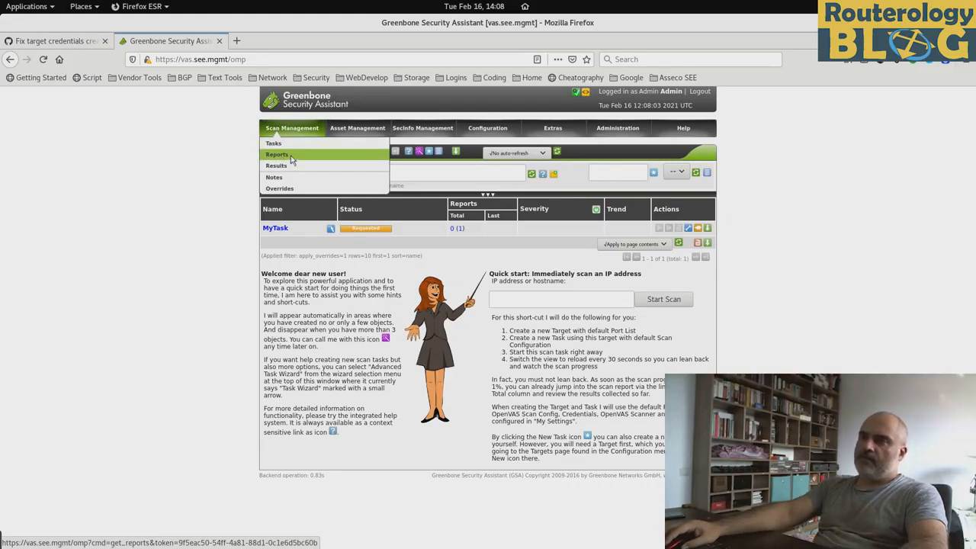
click(488, 128)
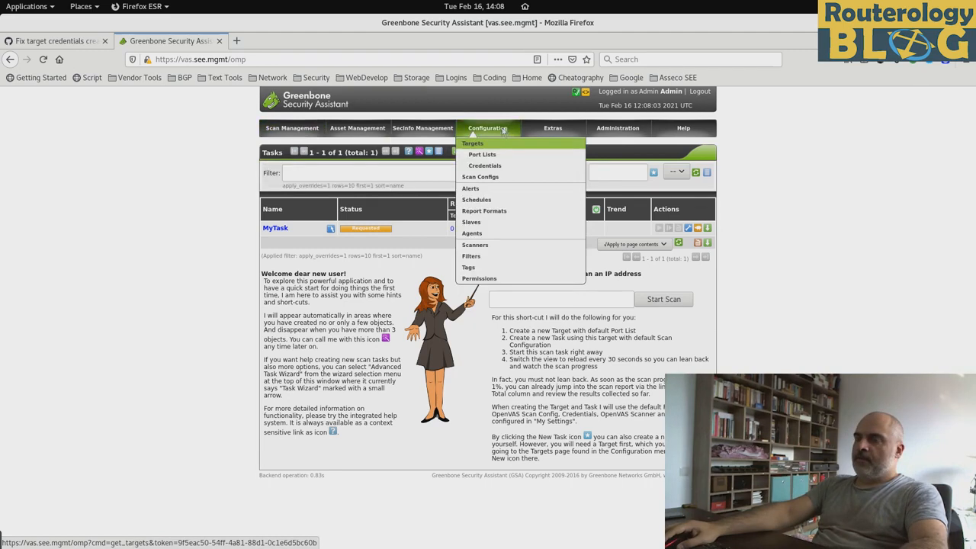
mouse_move(475, 244)
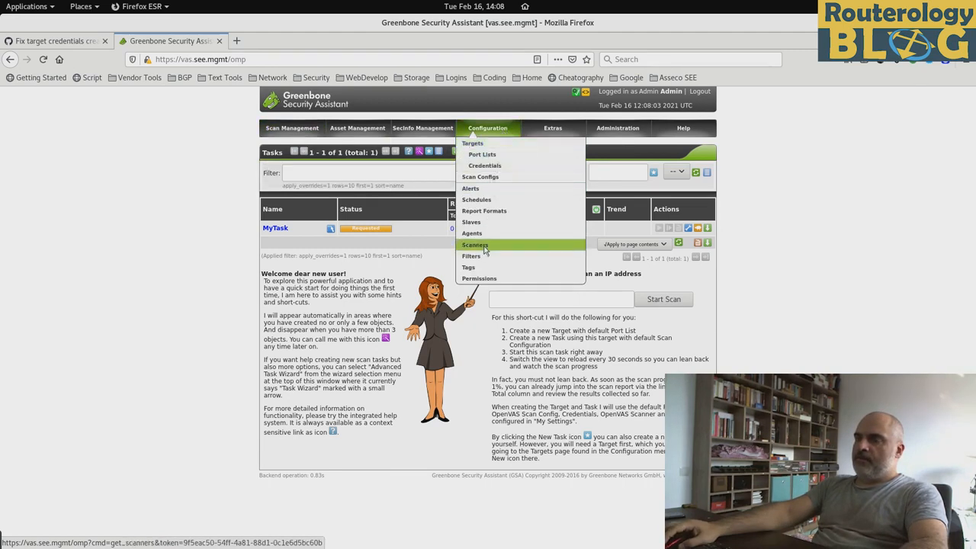
Open the OpenVAS Default scanner's details from Scanners, showing MyTask uses it.
click(474, 244)
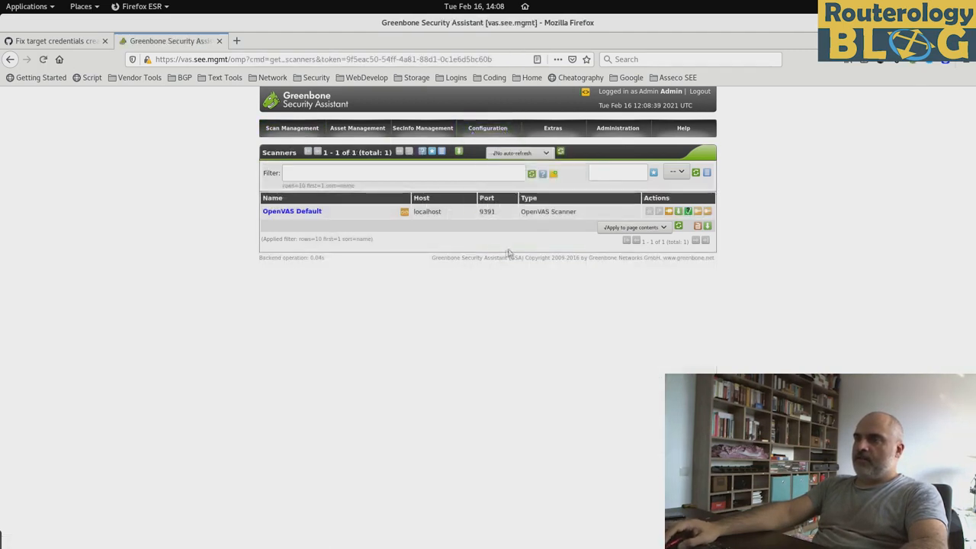
mouse_move(399, 273)
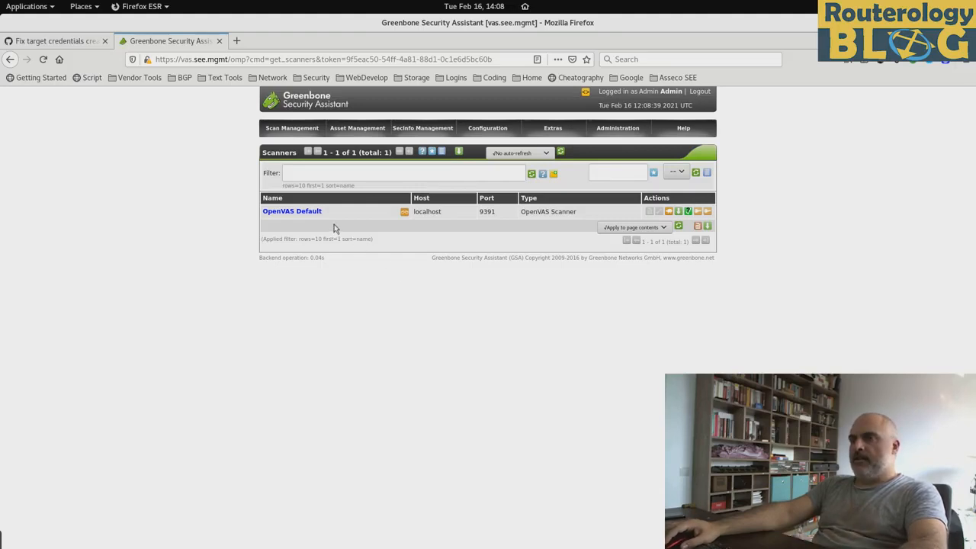
mouse_move(300, 214)
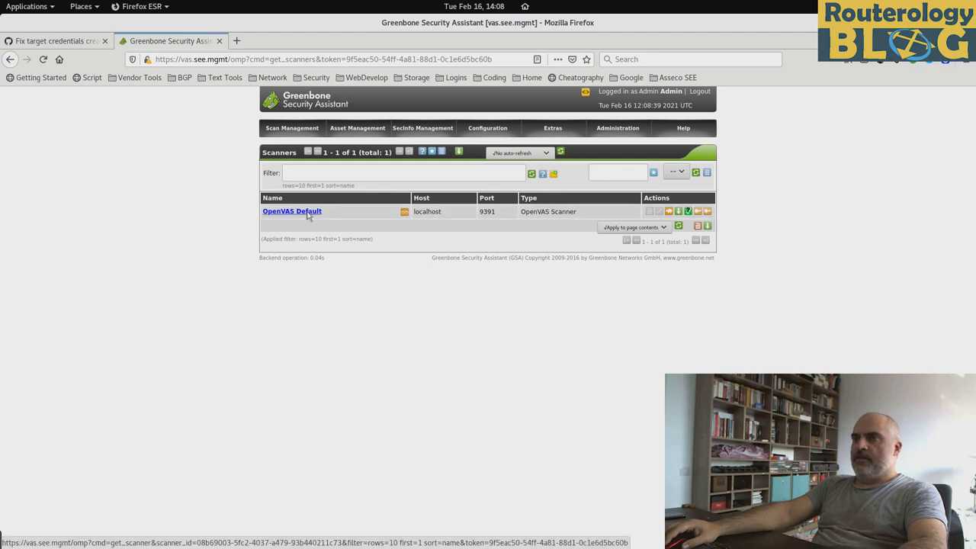
mouse_move(293, 213)
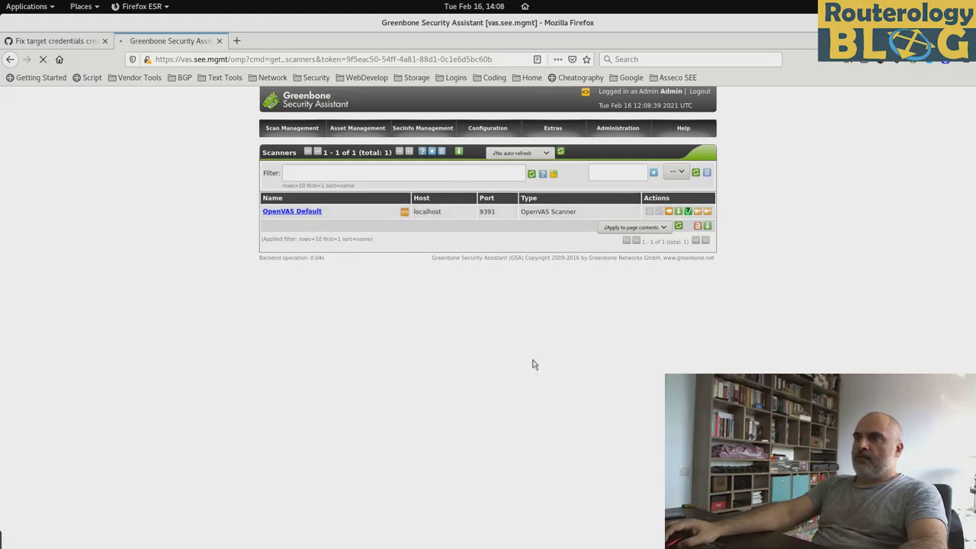
click(292, 211)
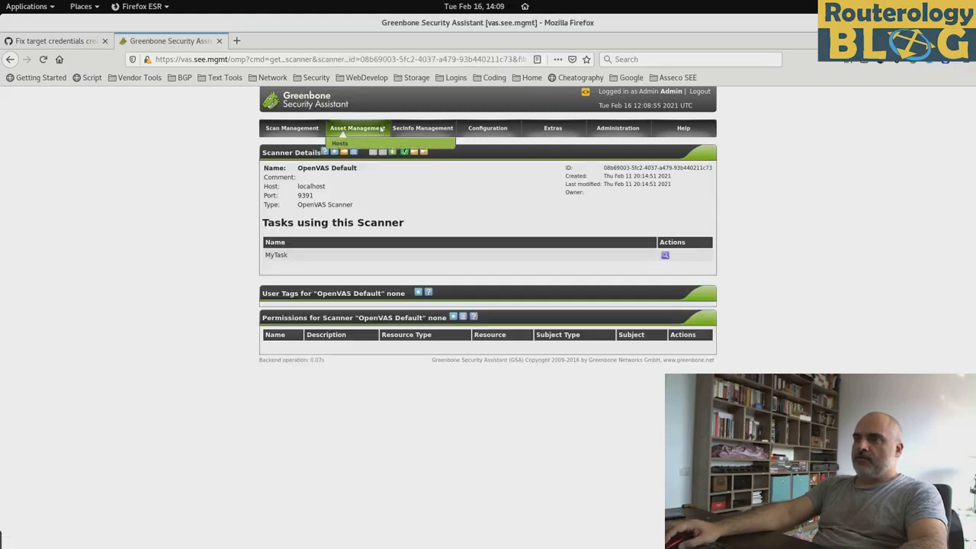
mouse_move(599, 214)
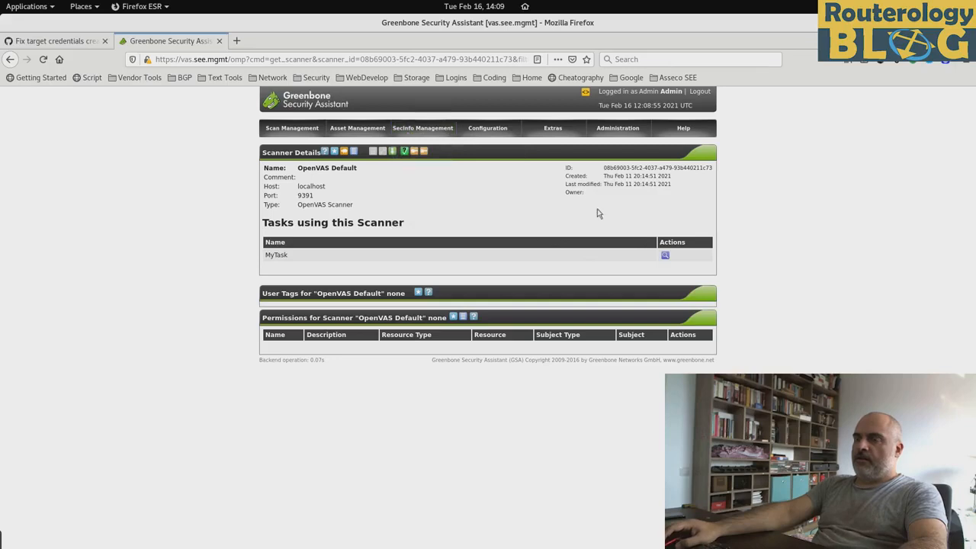
click(487, 128)
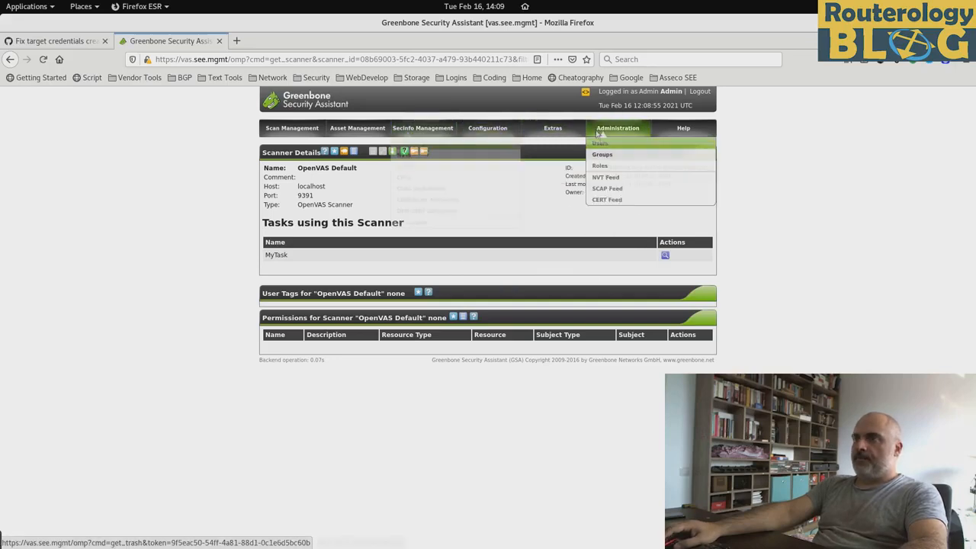
Display the SecInfo Dashboard charting 65187 NVTs by CVSS score and severity class.
click(423, 128)
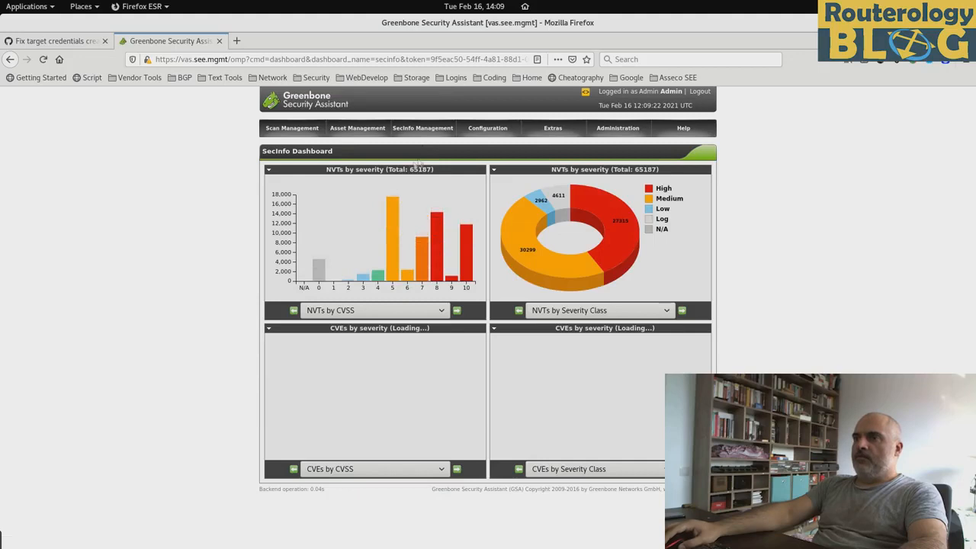
mouse_move(412, 177)
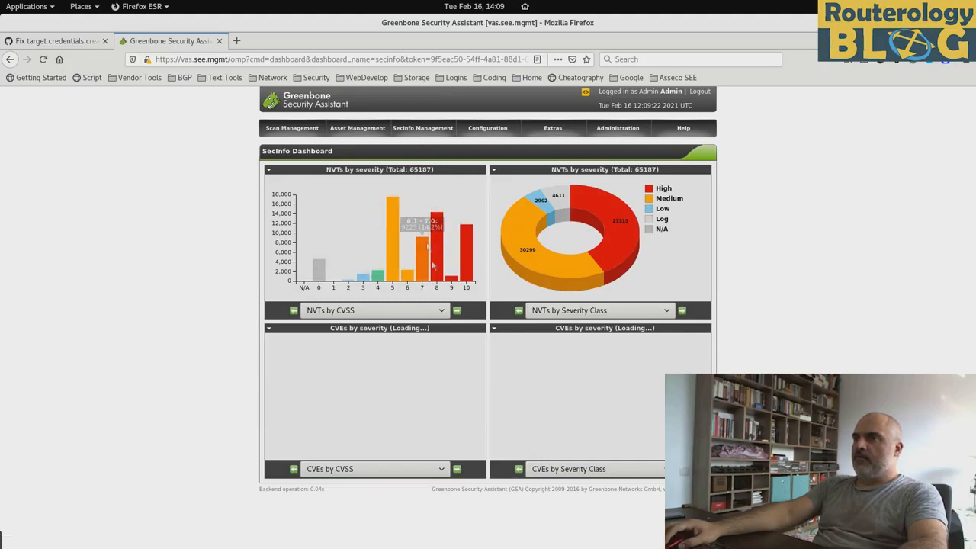
mouse_move(571, 397)
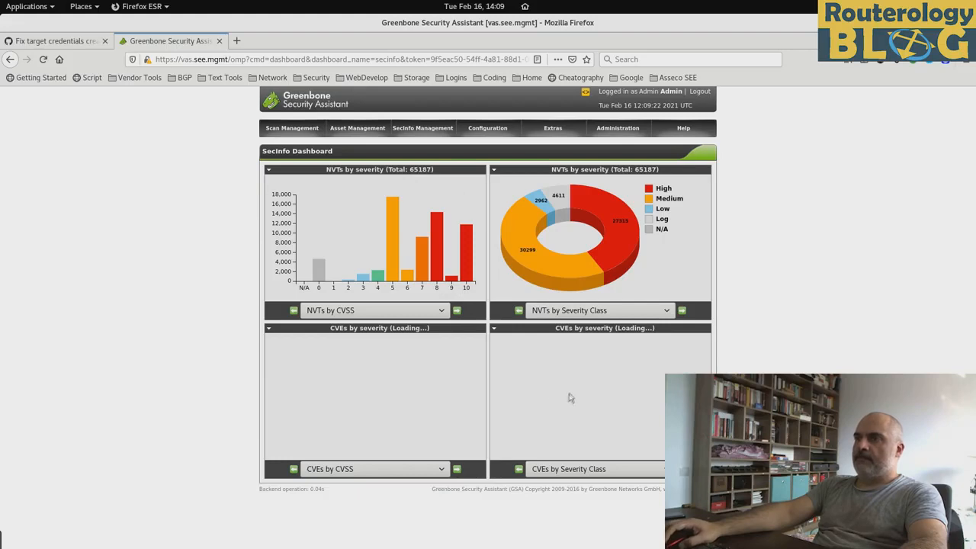
mouse_move(789, 279)
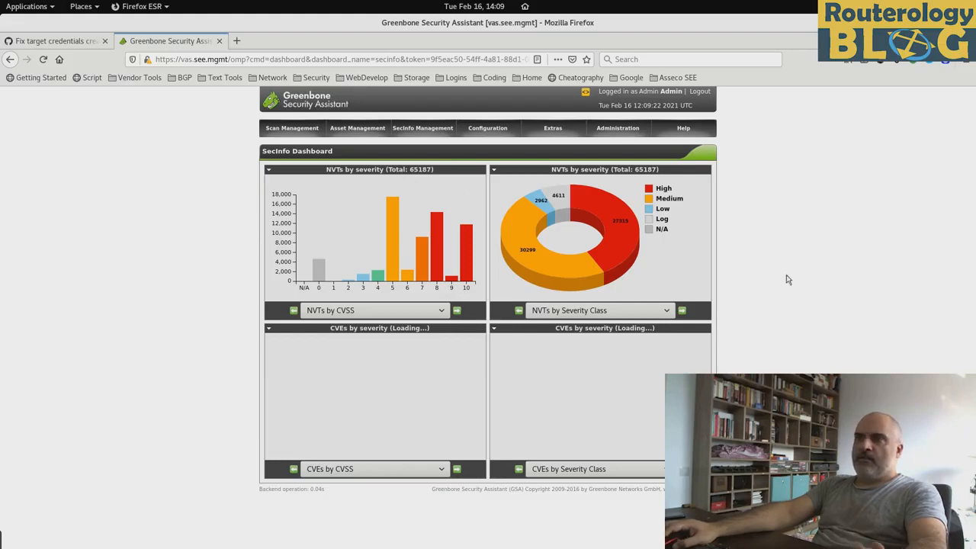
mouse_move(775, 257)
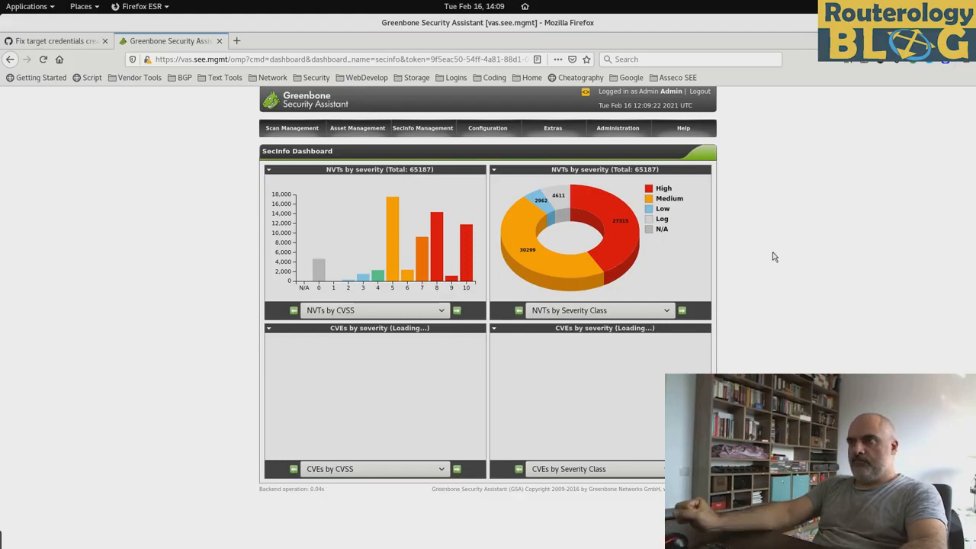